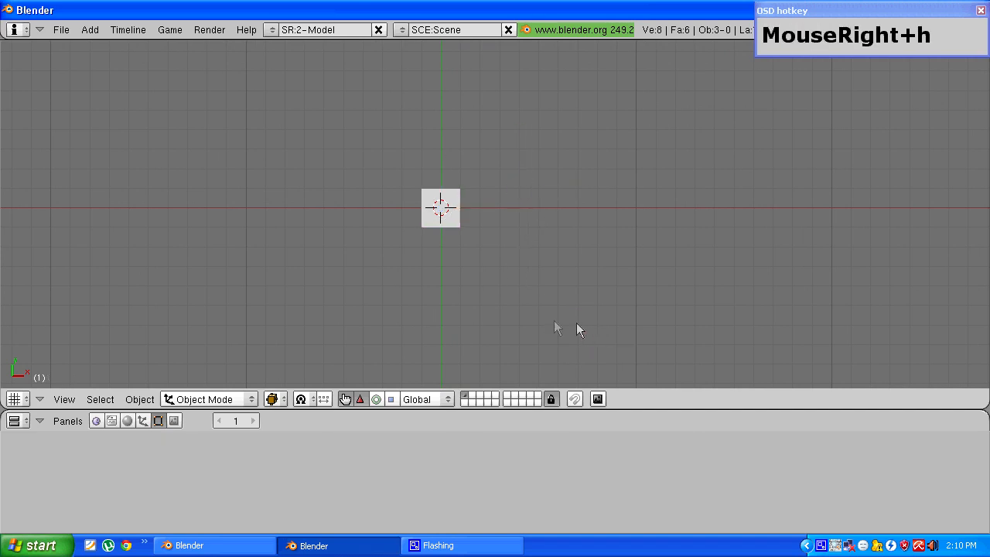
mouse_move(387, 299)
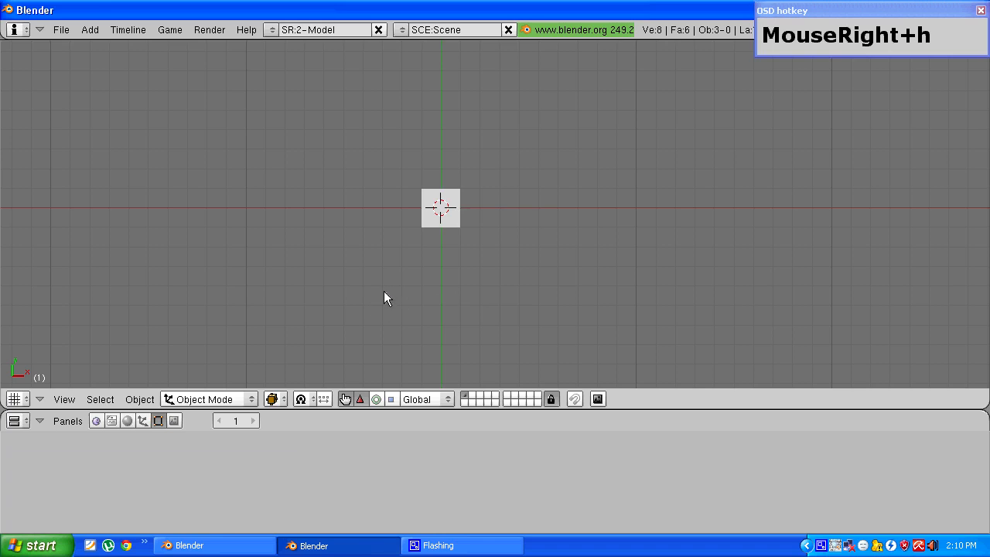
Enable Use Background Image and browse to the OwnTutorial folder on C:
scroll(down, 3)
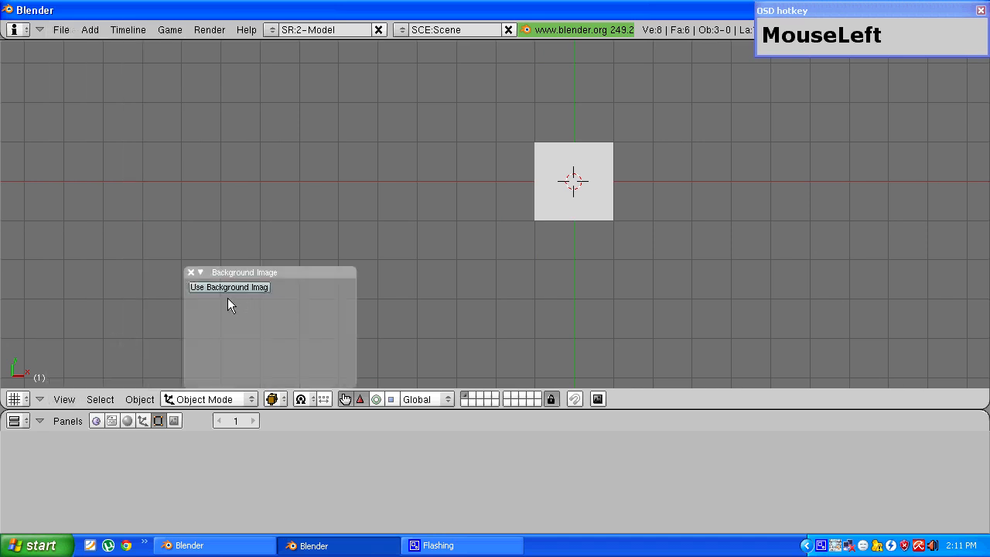
click(229, 287)
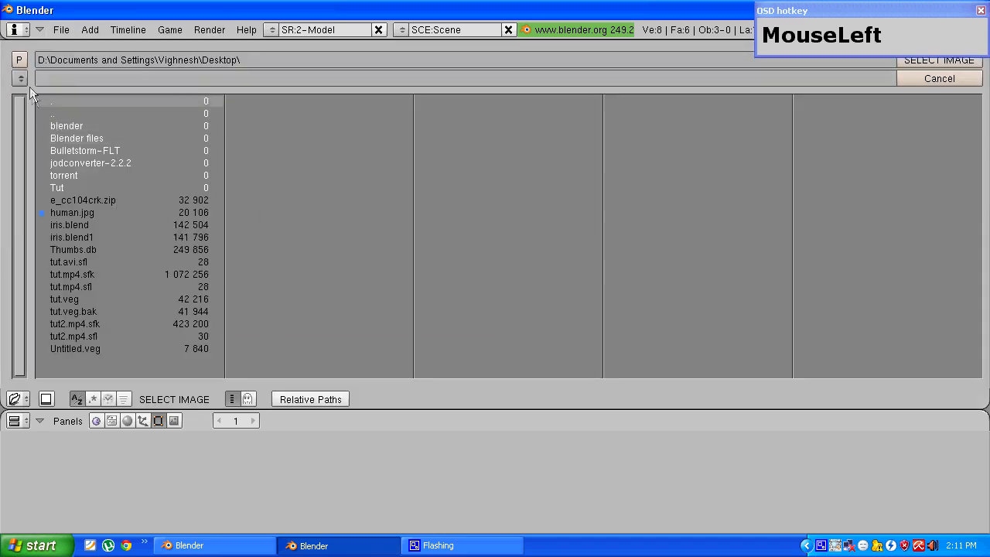
click(19, 78)
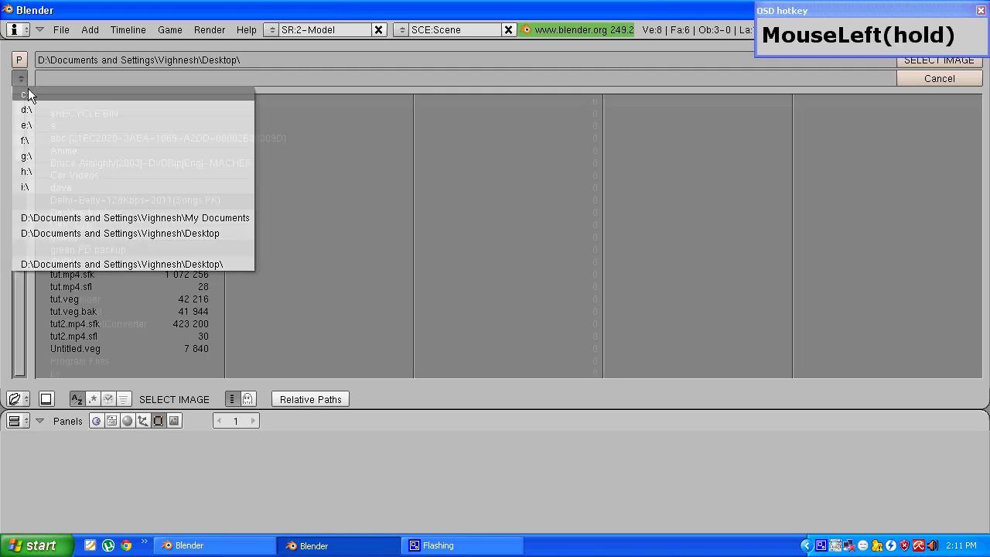
scroll(down, 3)
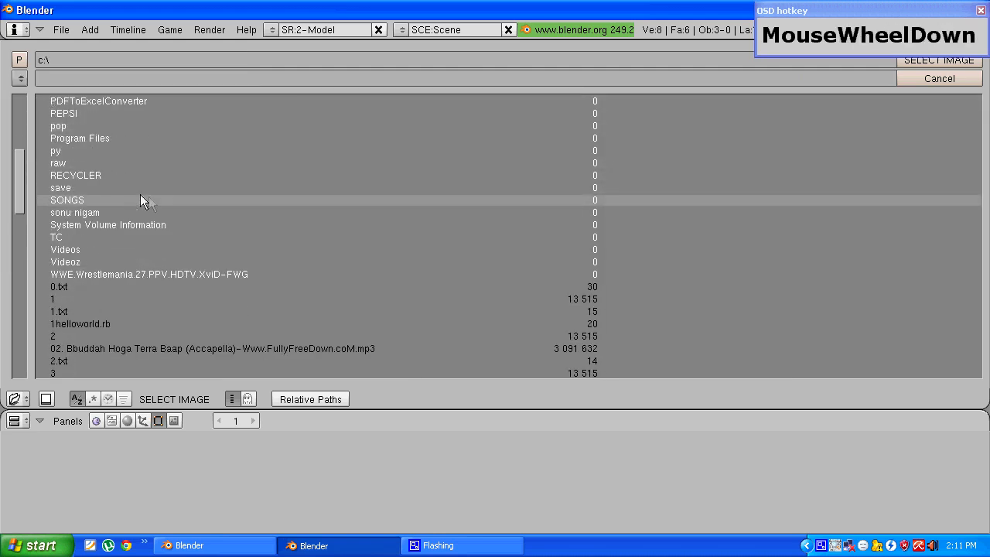
scroll(down, 3)
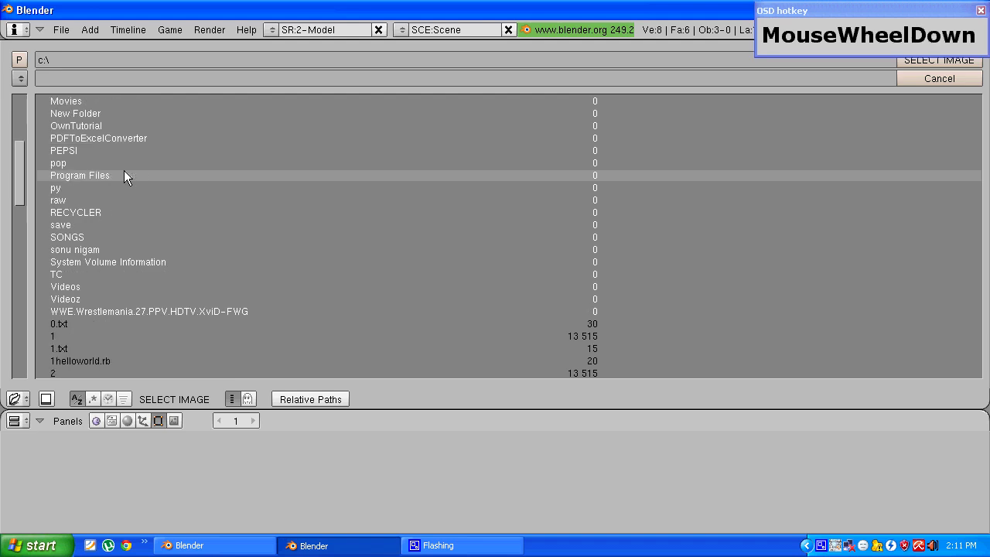
double_click(76, 126)
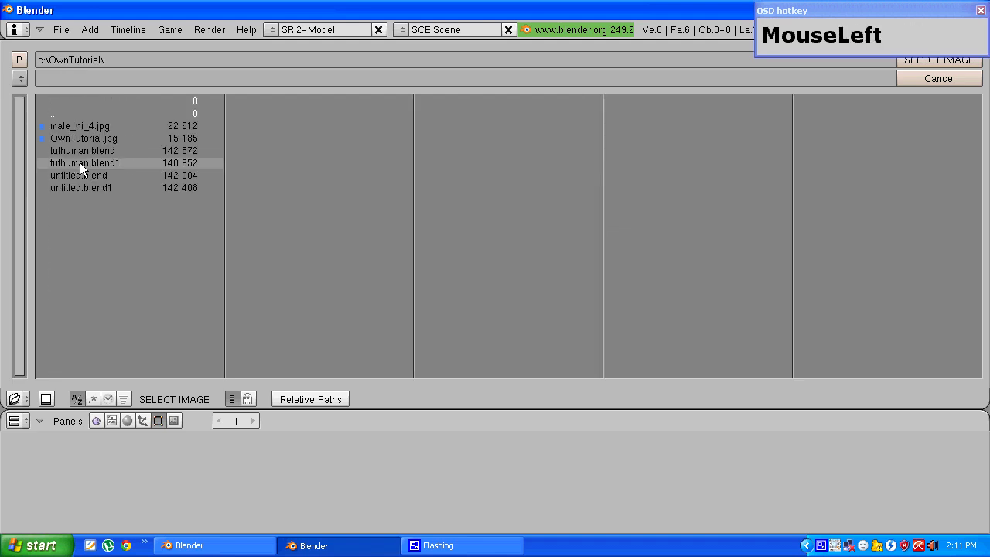
Load male_hi_4.jpg as background, adjust its X Offset, and close the panel
click(80, 125)
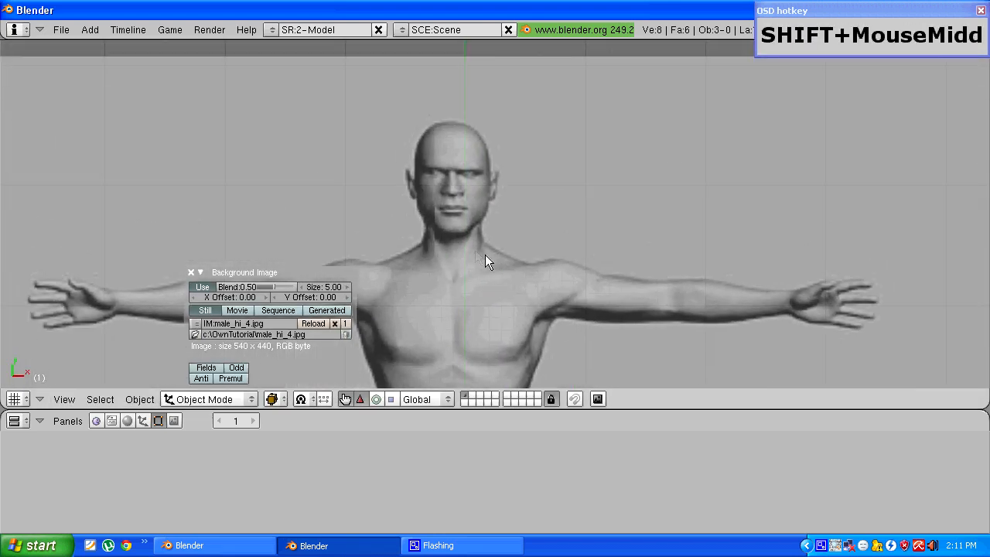
scroll(up, 3)
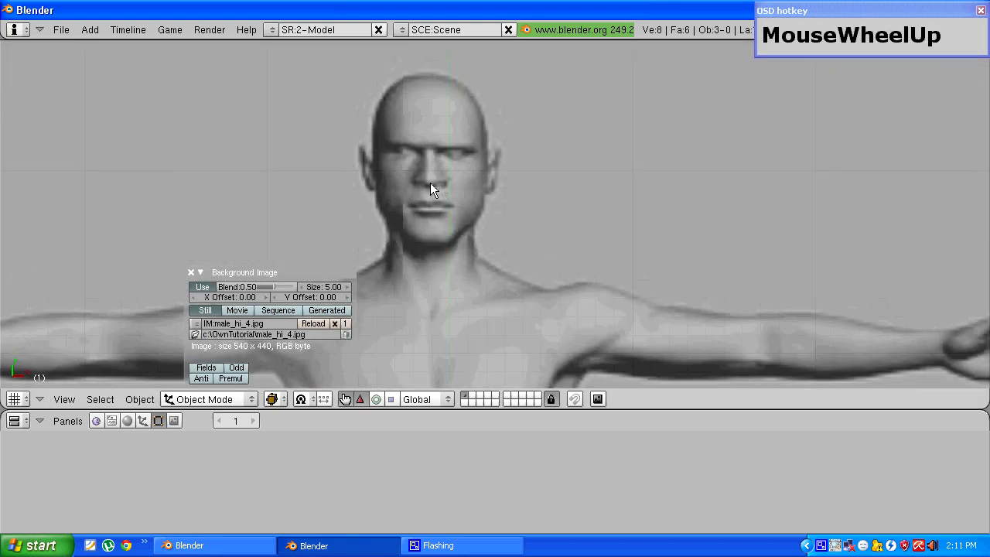
scroll(down, 3)
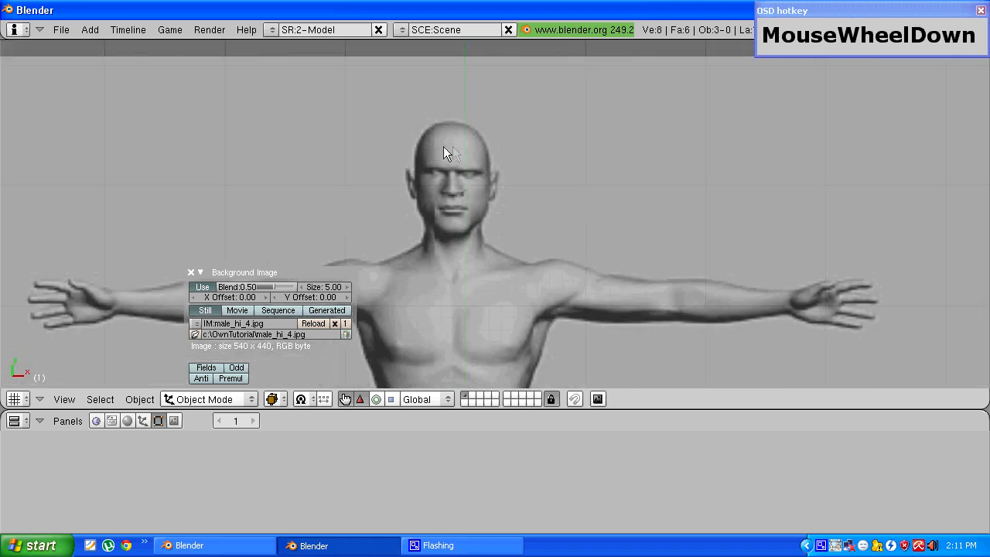
scroll(up, 3)
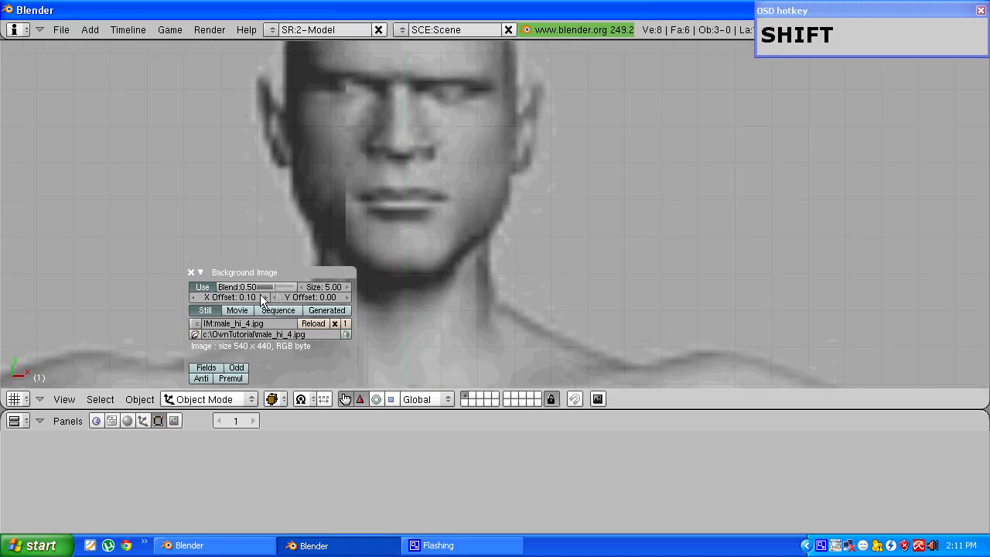
click(229, 297)
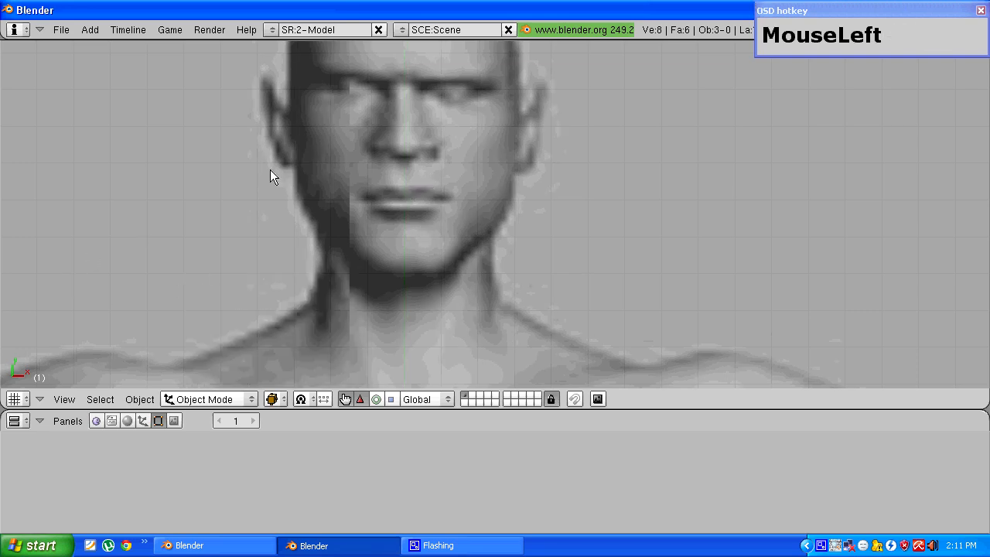
scroll(down, 3)
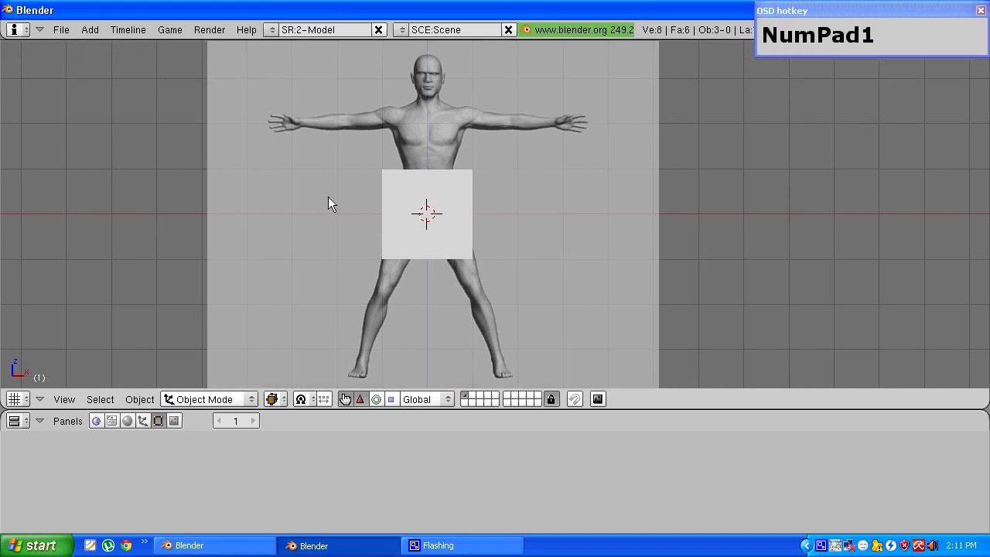
Orbit around the cube in Edit Mode and select three of its faces
scroll(down, 3)
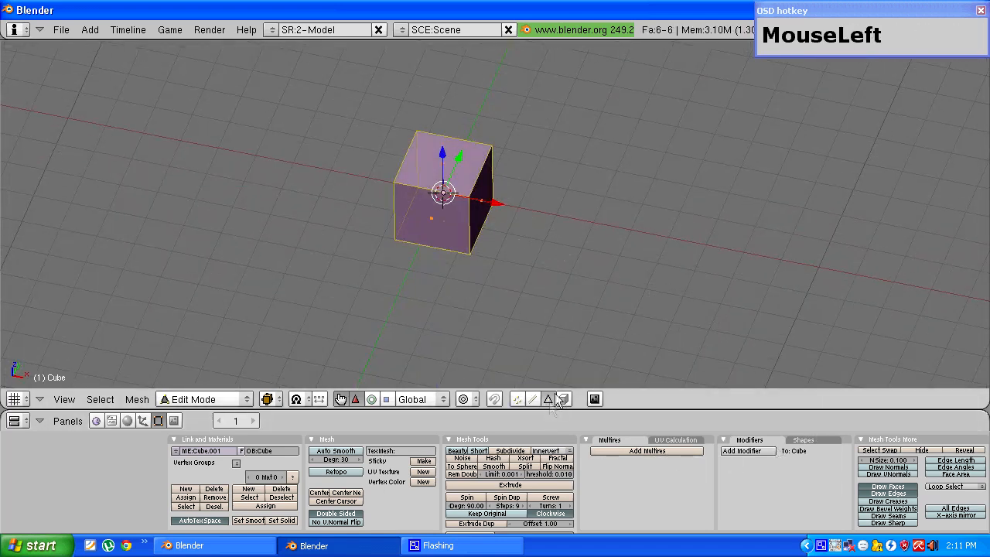
scroll(up, 3)
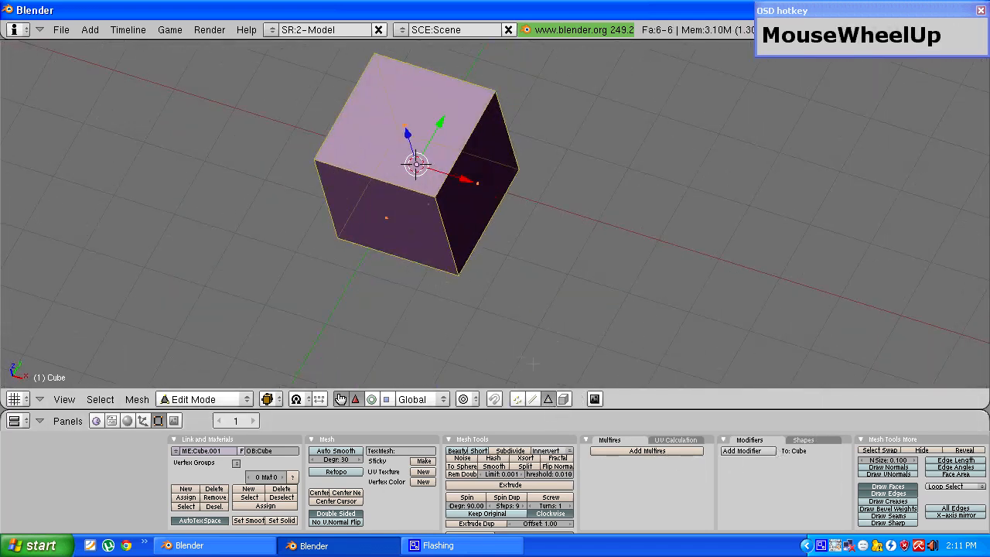
drag(418, 162, 468, 162)
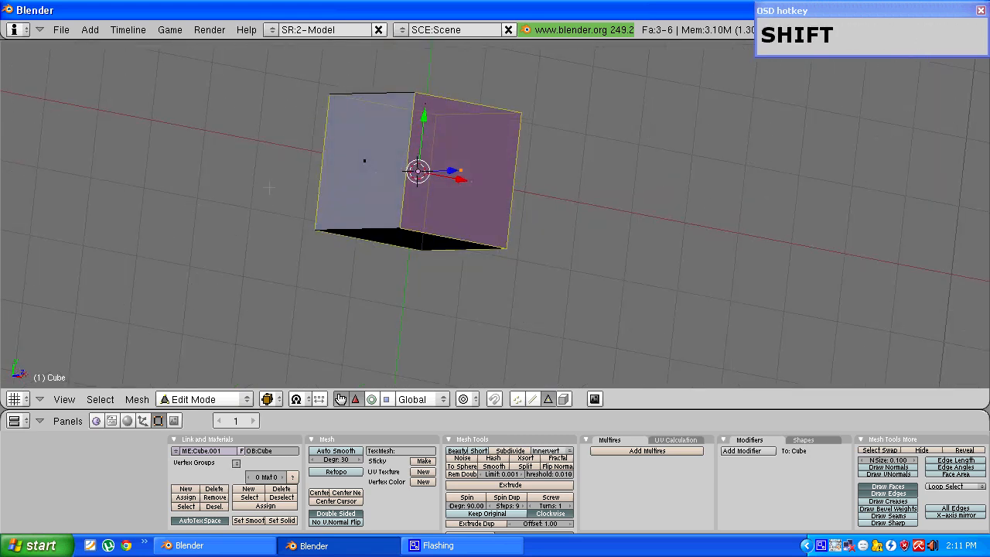
key(x)
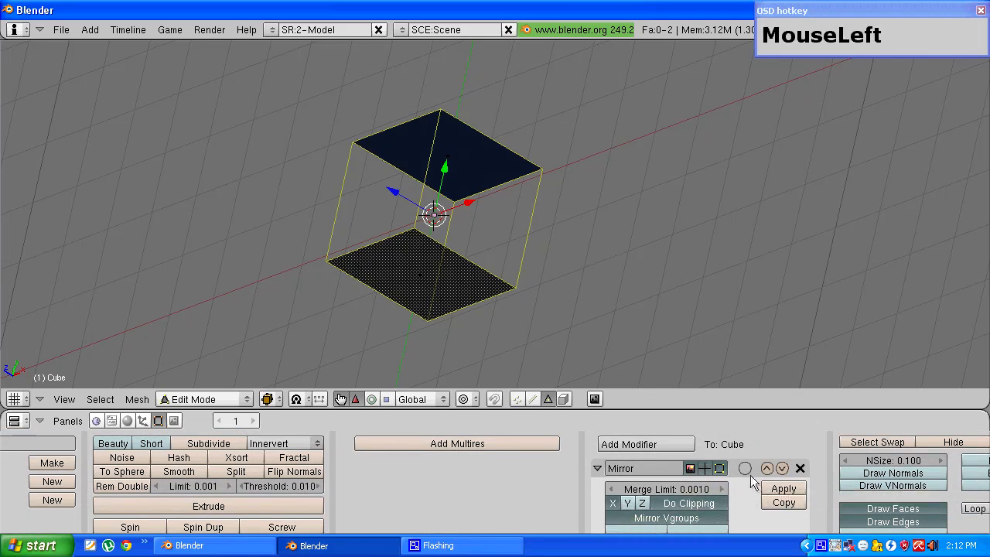
mouse_move(745, 468)
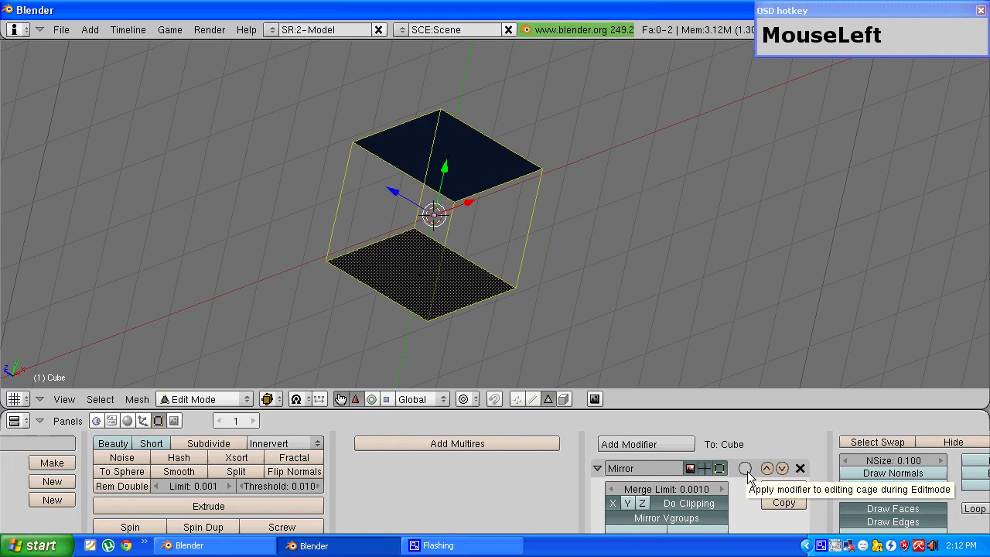
Turn on the Mirror modifier's on-cage display for the editable mesh
click(745, 469)
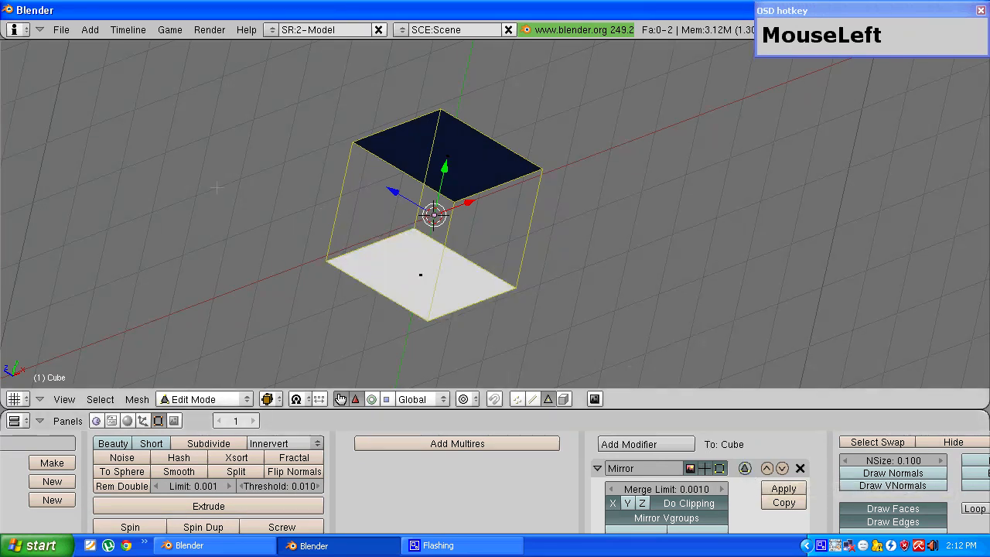
scroll(up, 3)
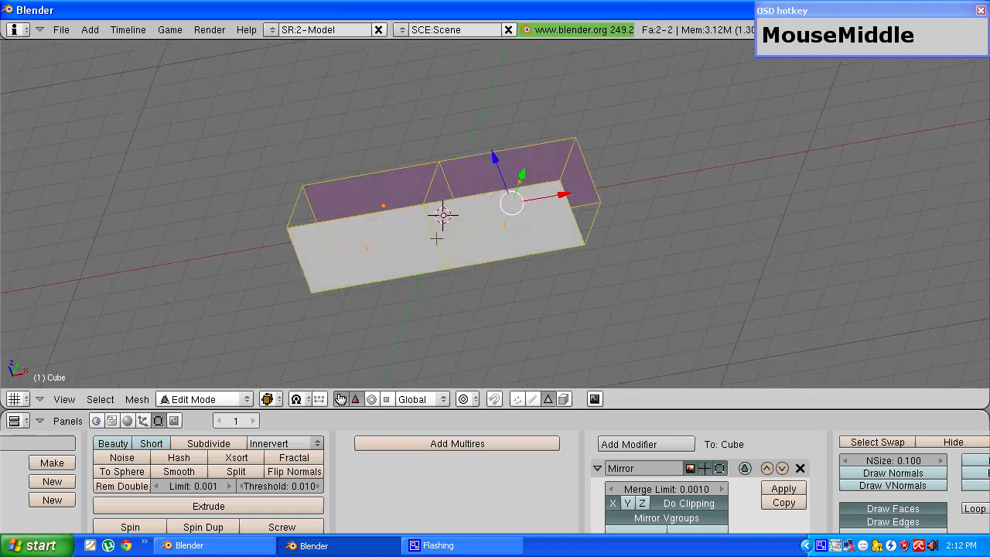
Add a Subsurf modifier with Levels 2 and Render Levels 3
click(646, 444)
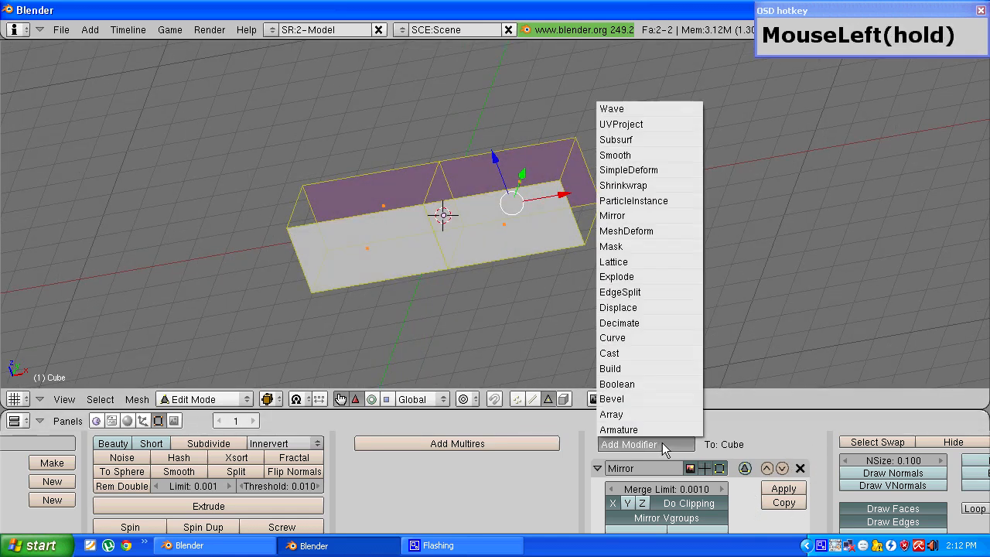
mouse_move(648, 139)
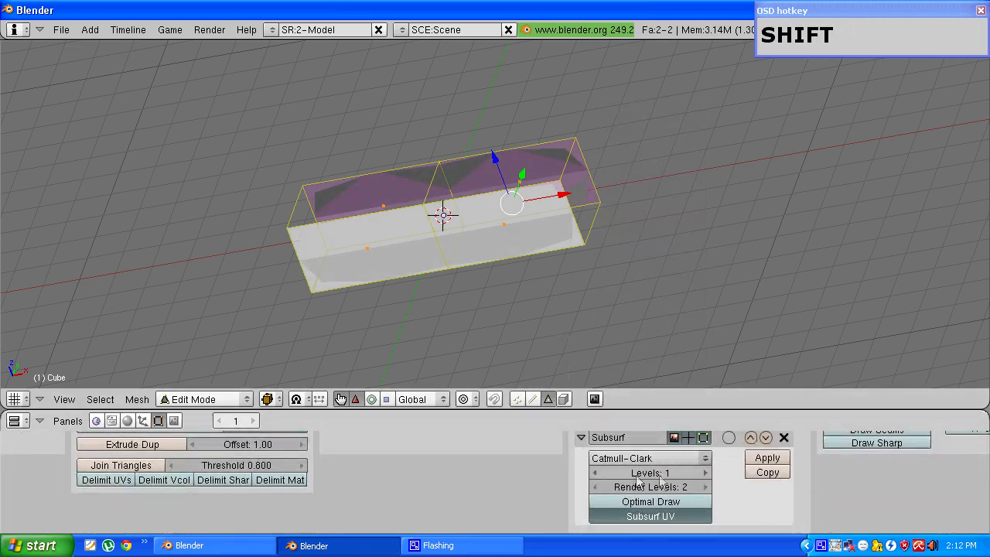
click(704, 473)
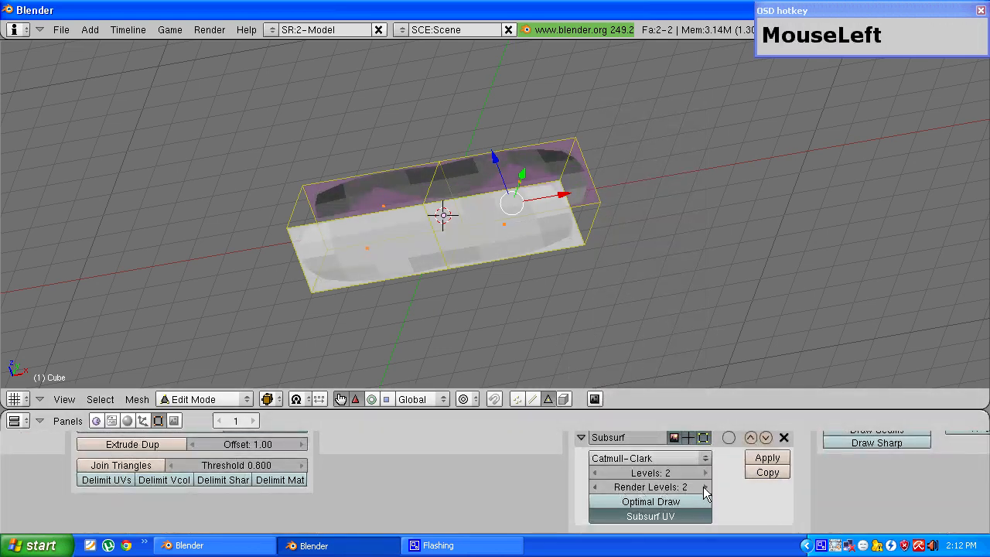
click(704, 486)
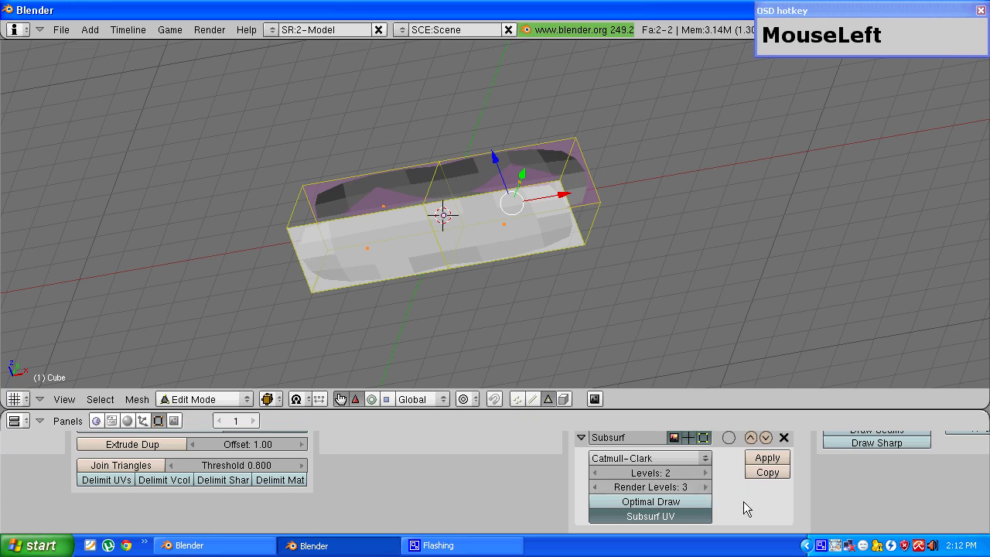
scroll(down, 3)
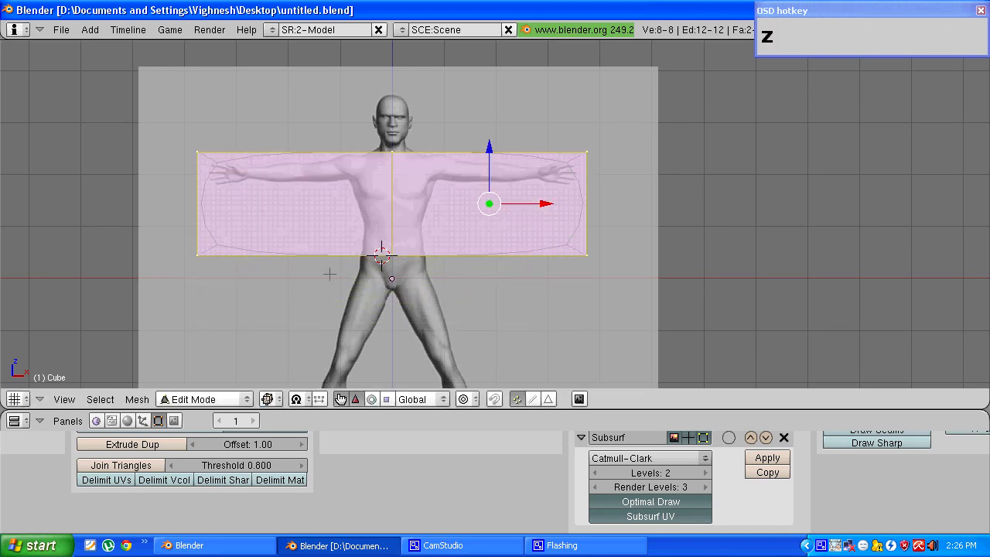
Deselect all, select the box vertices, and scale them along X to torso width
scroll(up, 3)
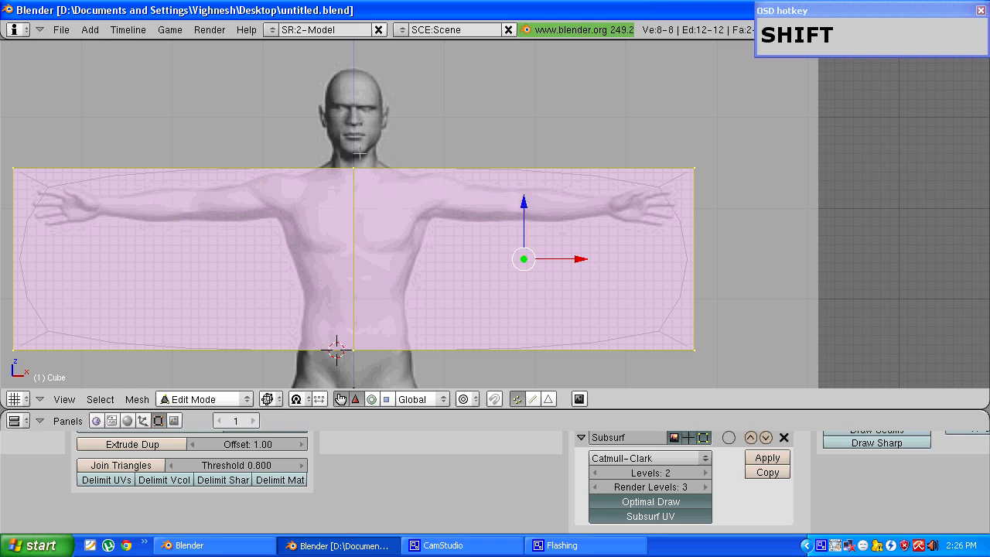
mouse_move(409, 154)
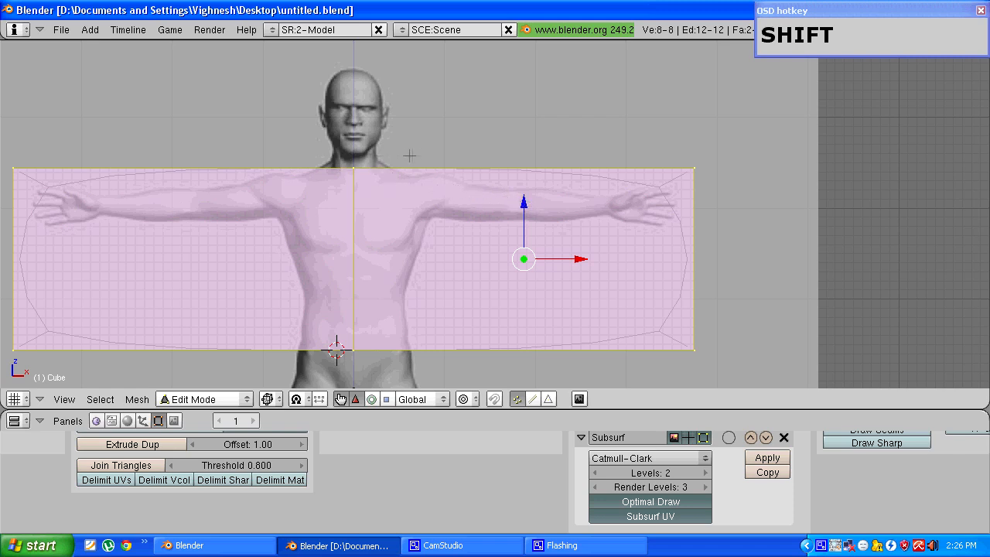
key(a)
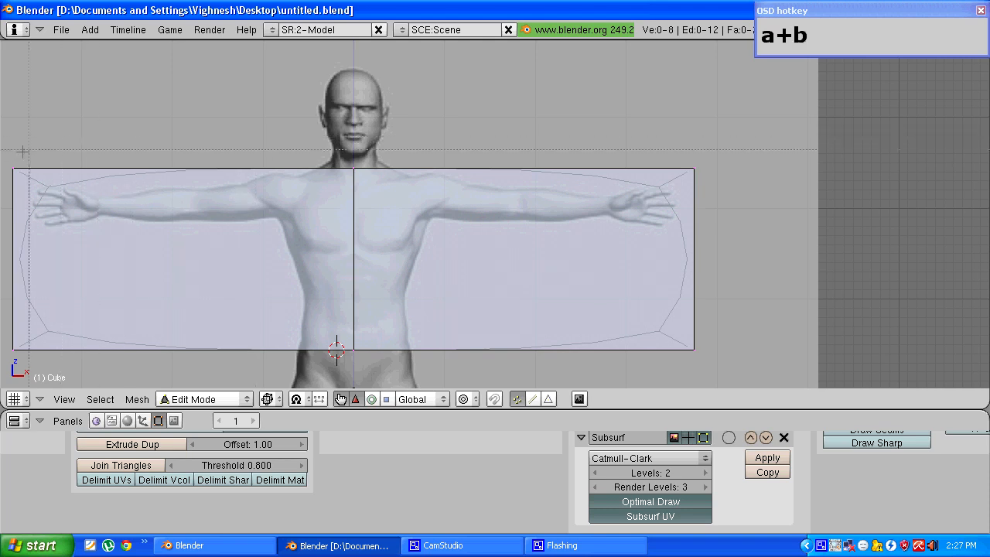
click(524, 168)
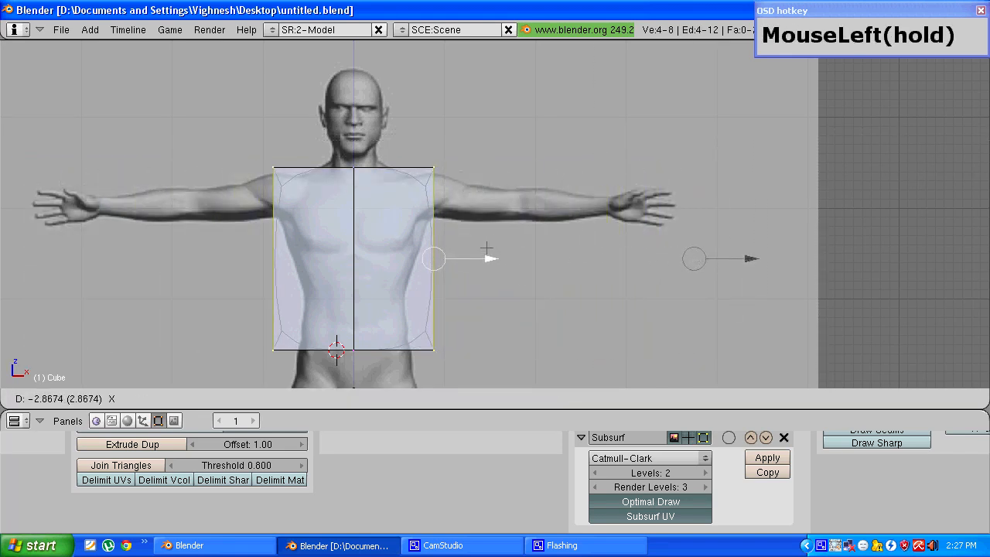
scroll(down, 3)
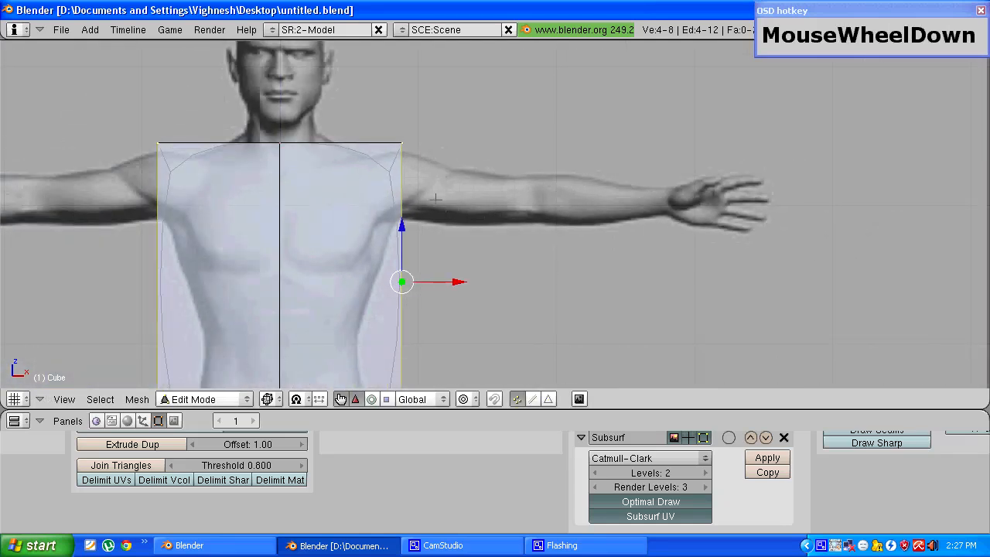
mouse_move(516, 196)
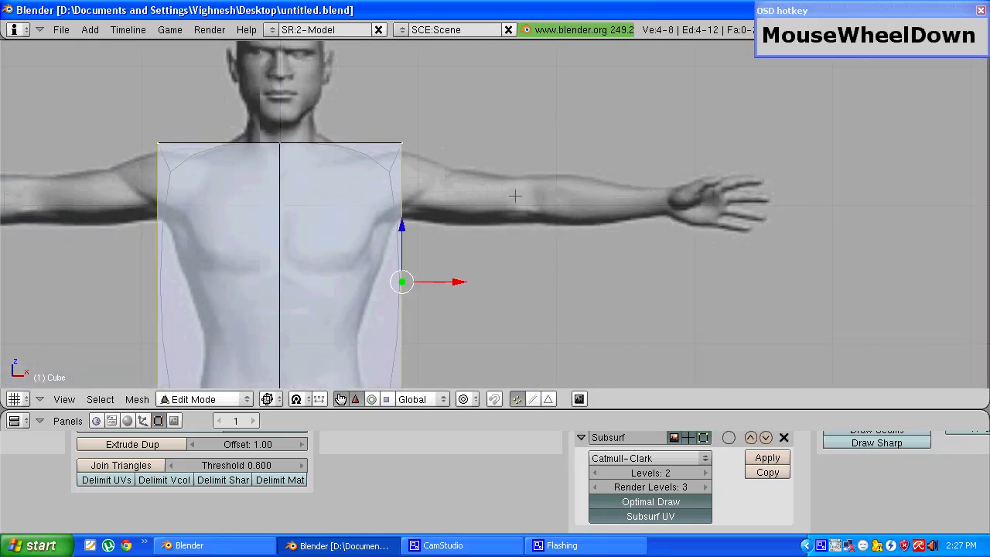
scroll(down, 3)
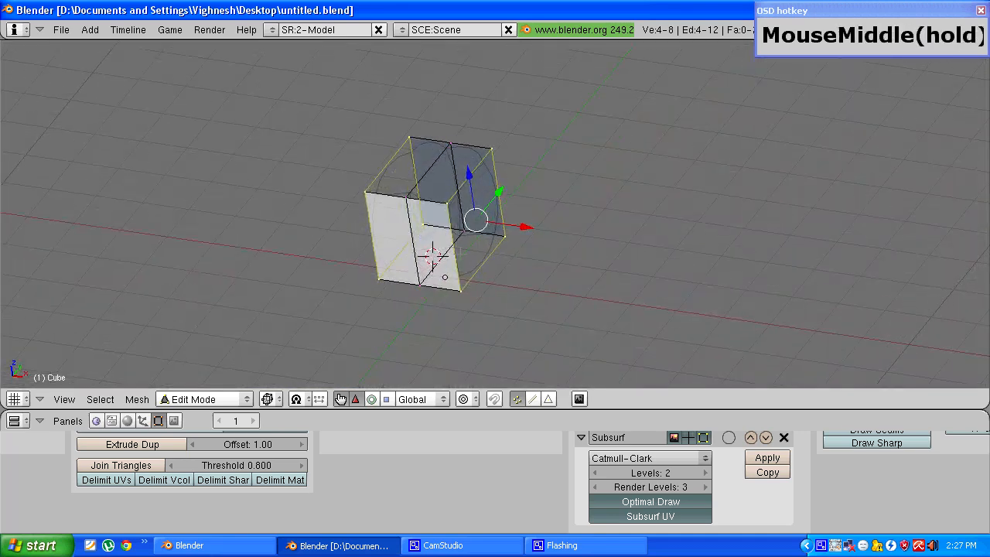
Scale the whole torso box along Y to about 0.46, then deselect
scroll(up, 3)
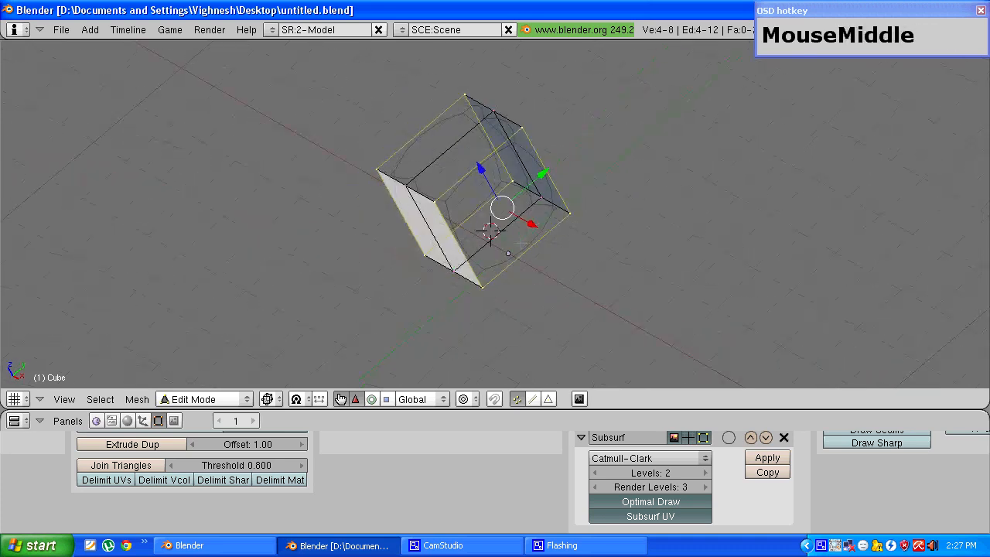
key(a)
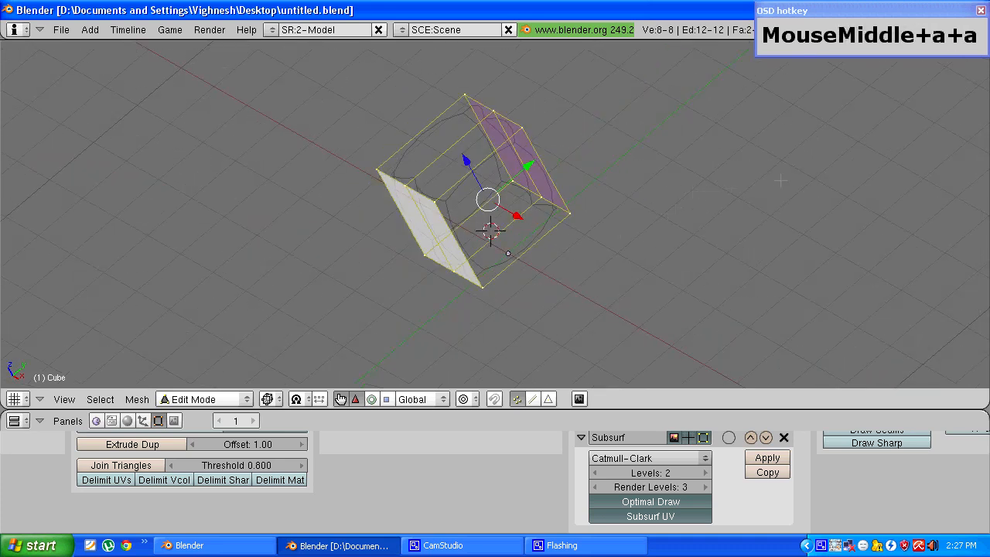
key(y)
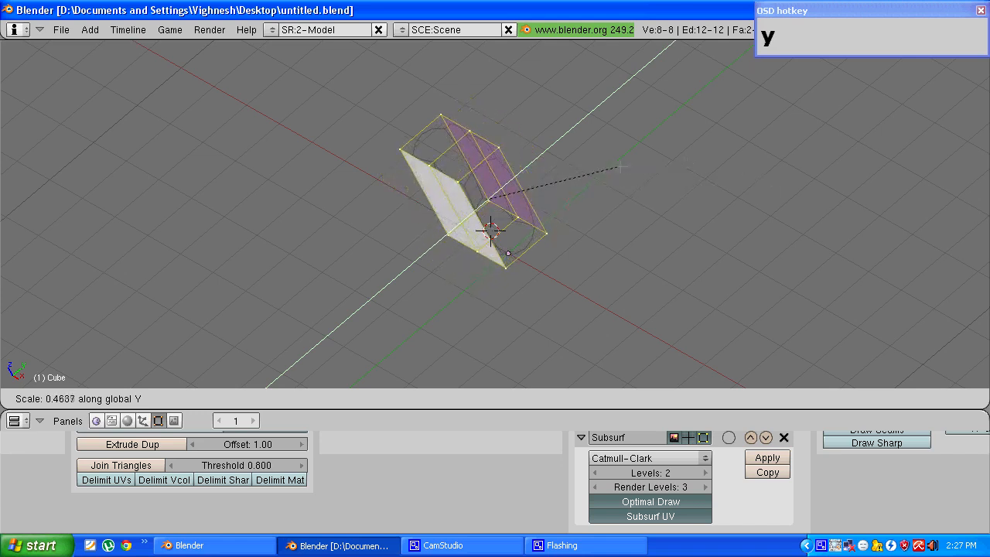
mouse_move(619, 170)
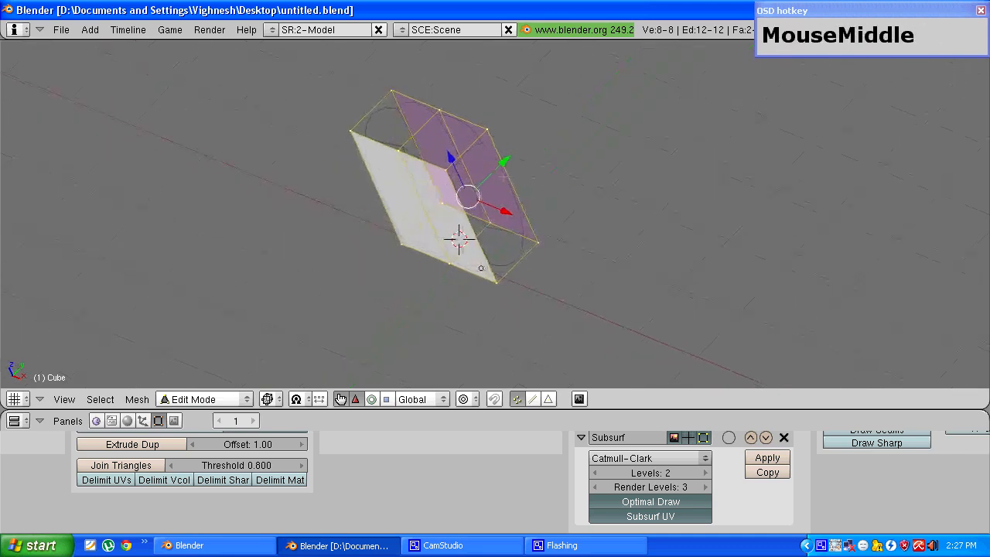
drag(465, 201, 488, 190)
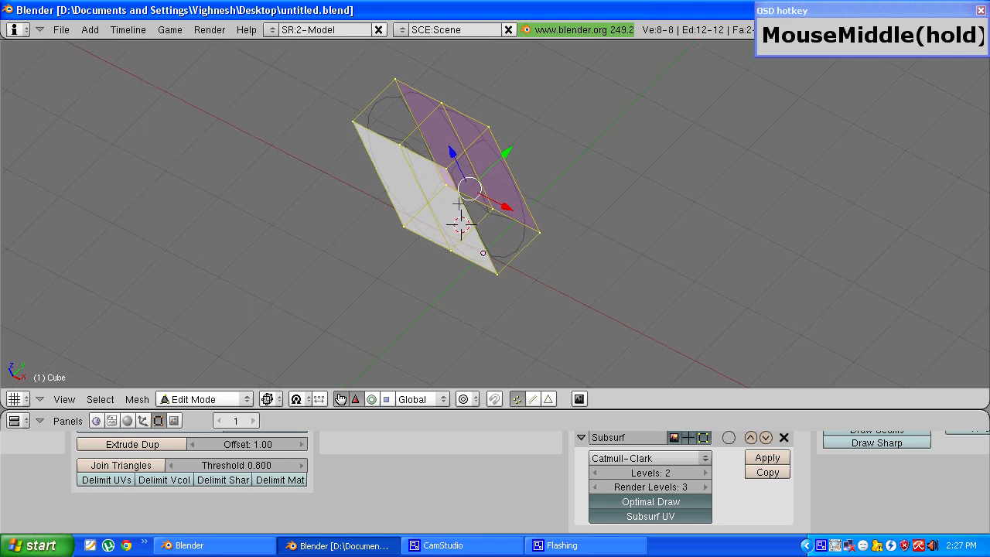
key(a)
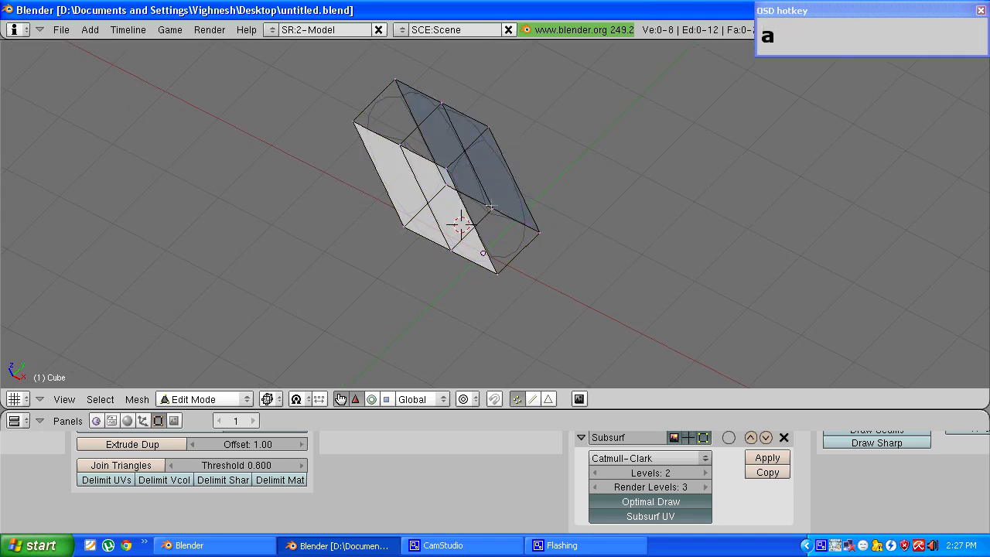
Extrude the torso's side face outward and scale it smaller for the shoulder
drag(464, 225, 433, 232)
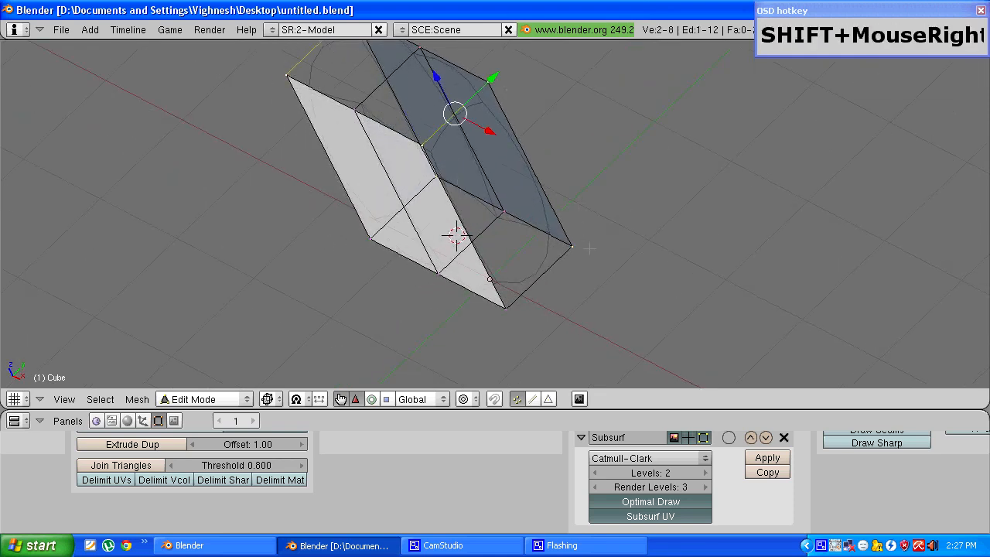
key(shift+e)
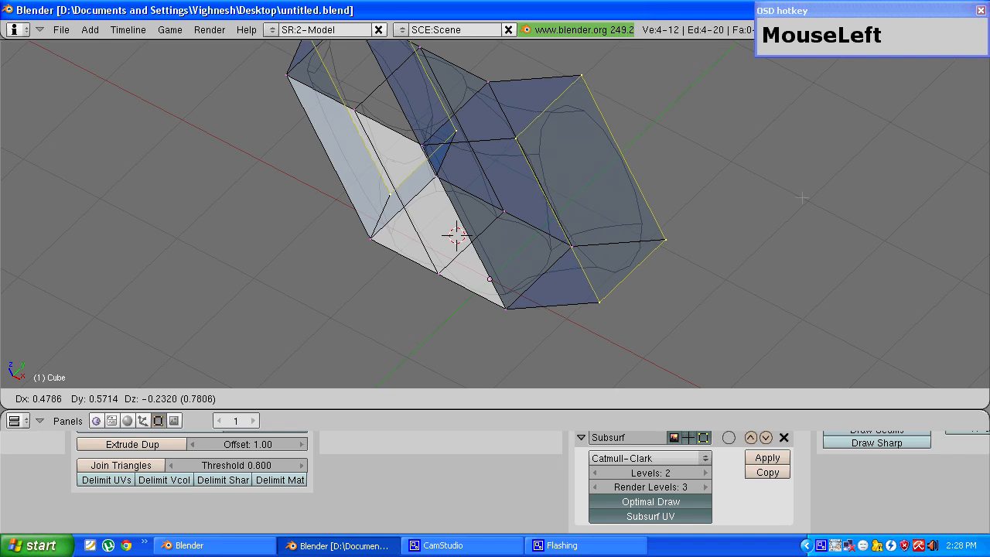
key(s)
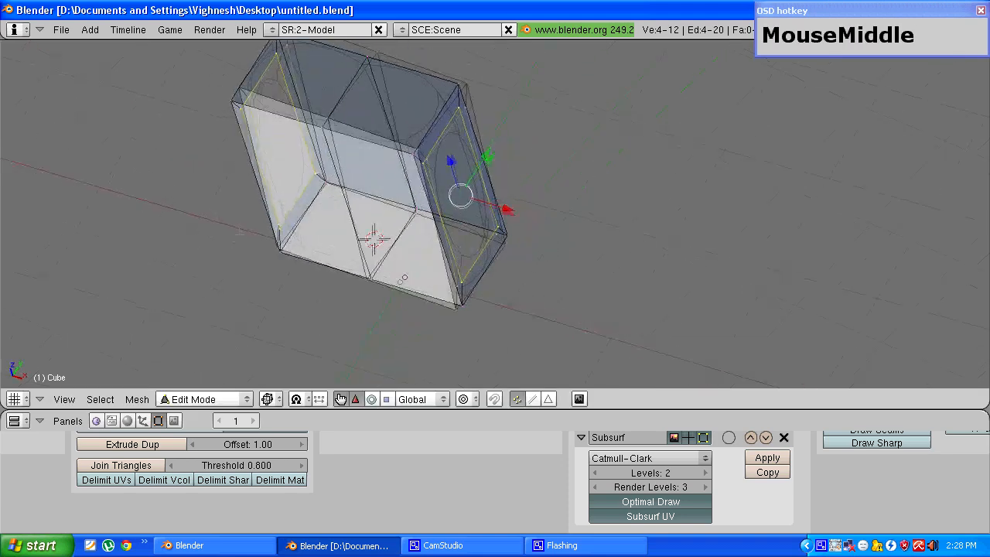
key(s)
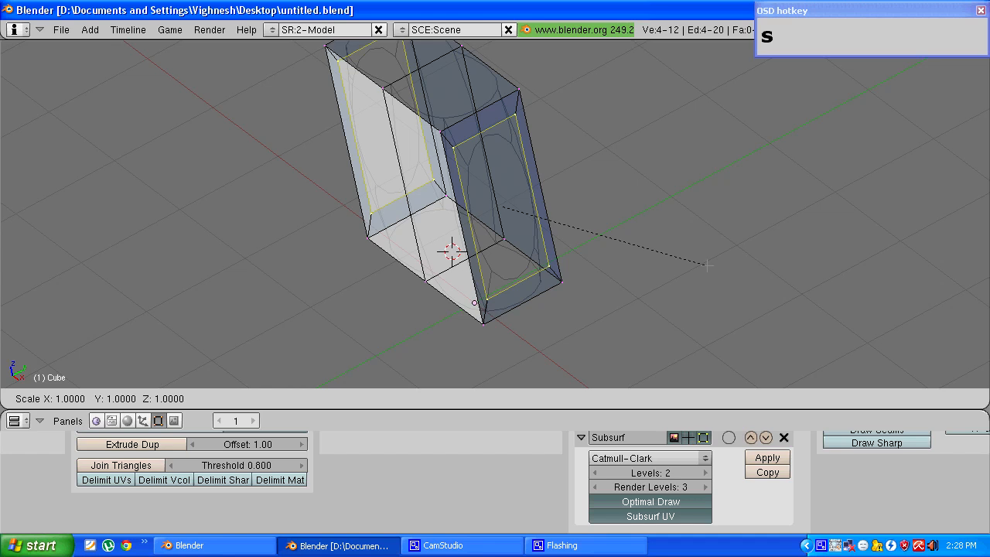
key(z)
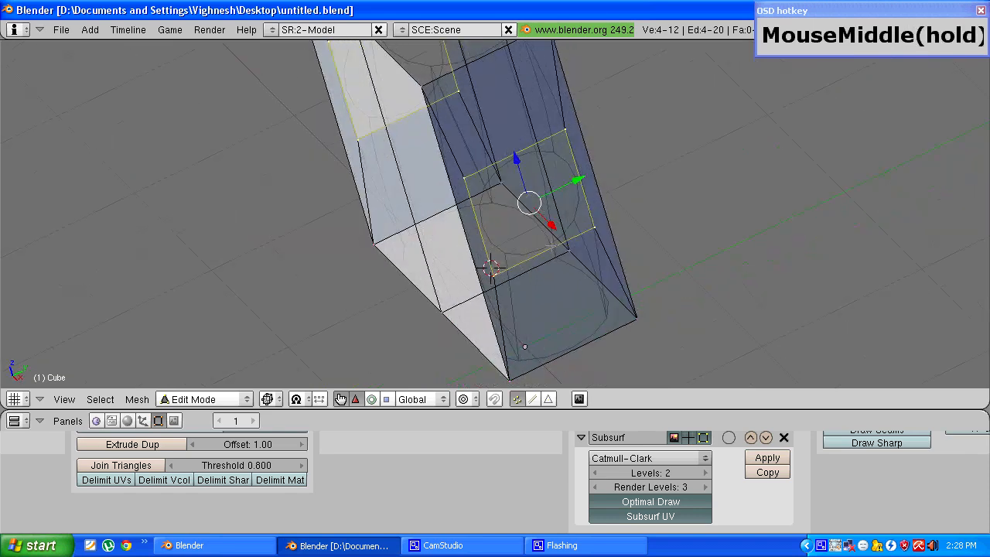
drag(530, 203, 565, 208)
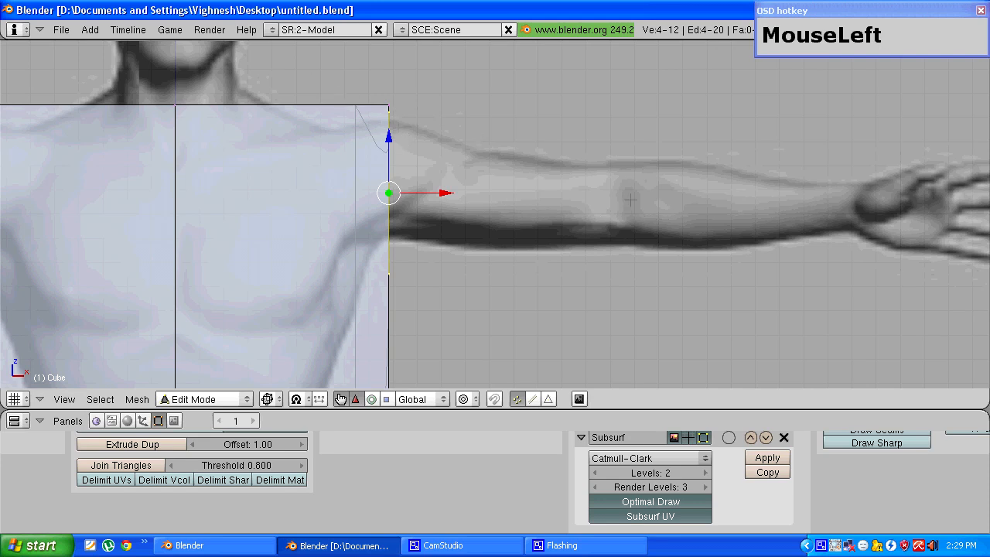
mouse_move(835, 337)
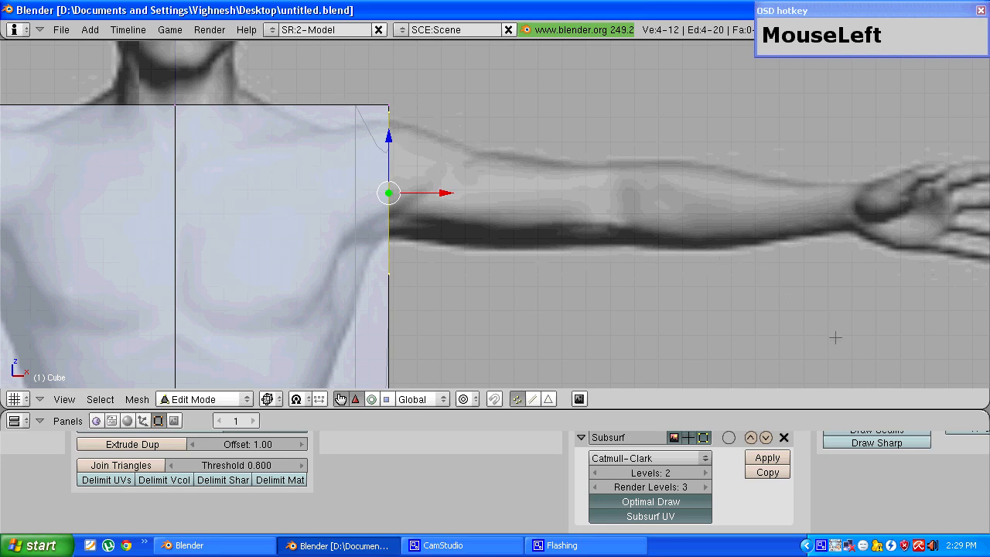
Extrude the shoulder edges into a first arm segment and shrink its end
key(s)
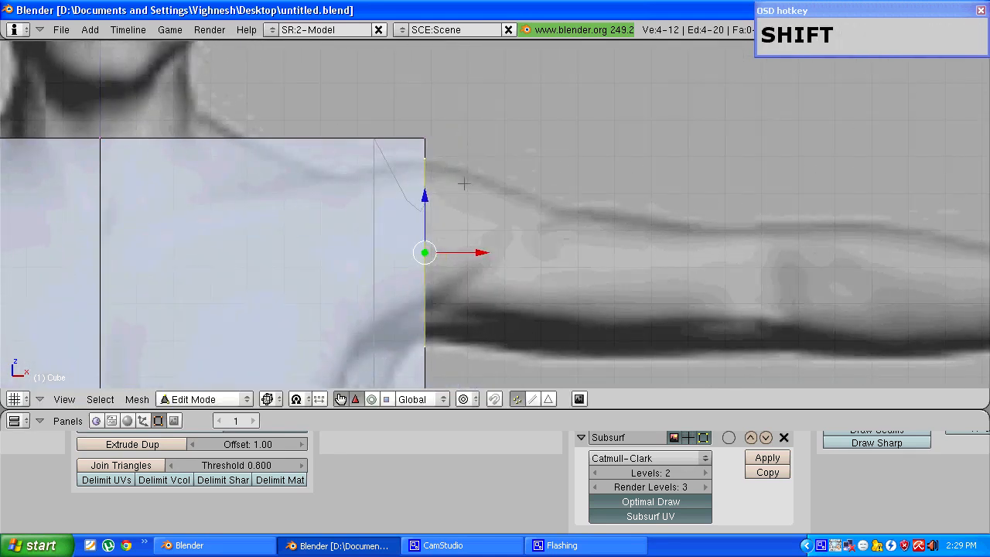
scroll(down, 3)
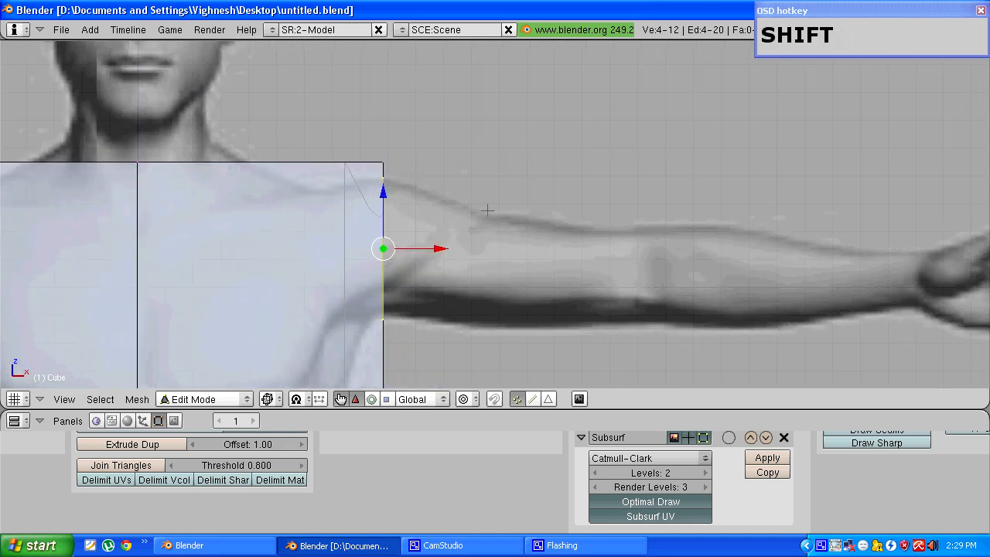
key(e)
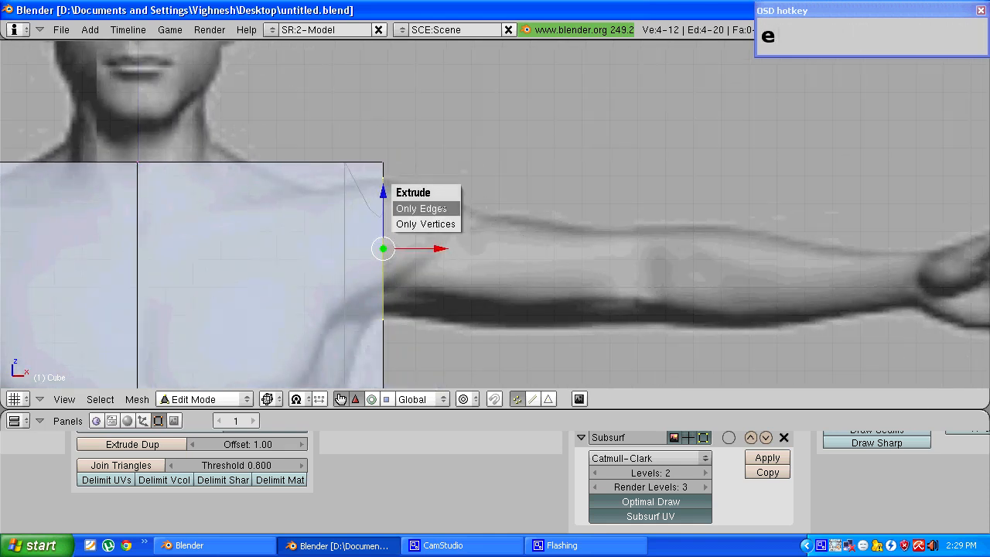
click(421, 209)
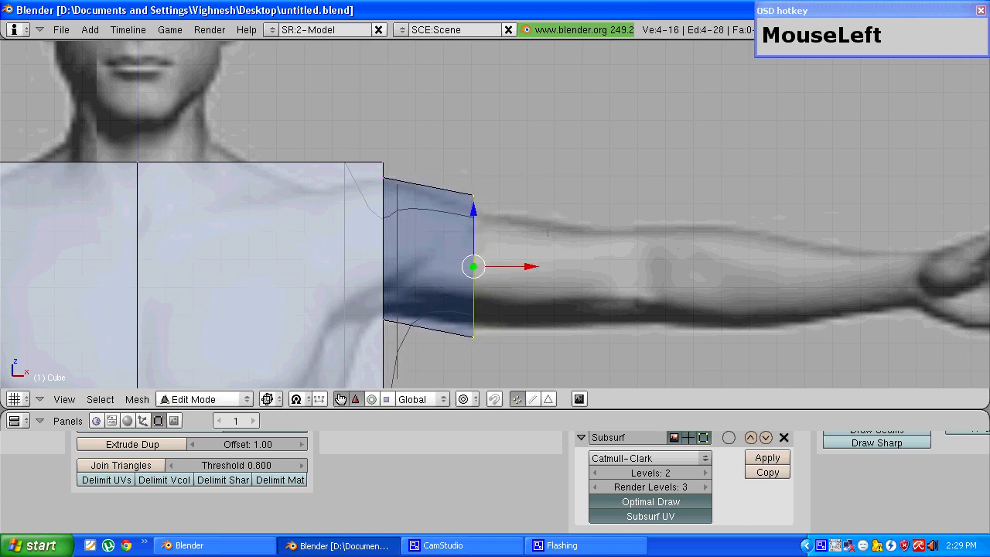
key(s)
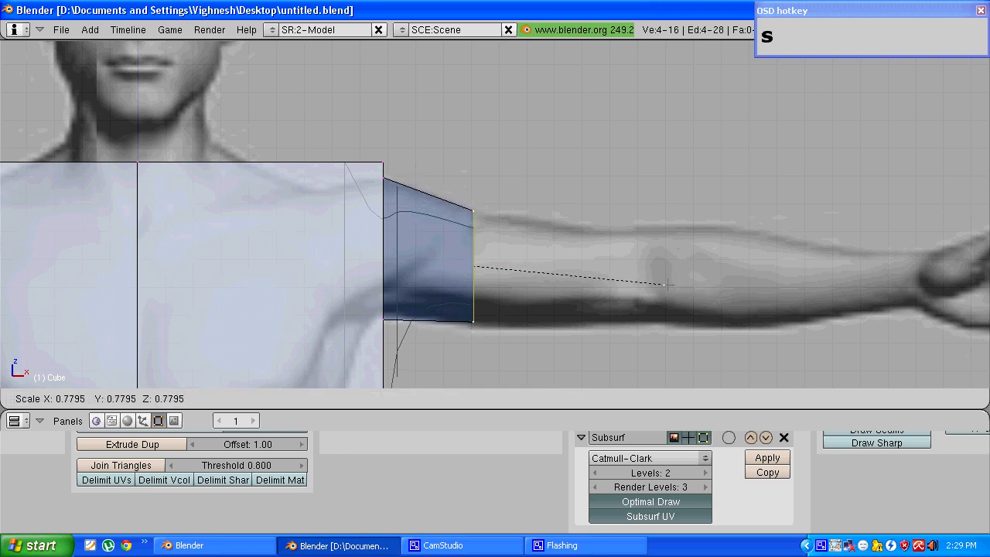
click(473, 269)
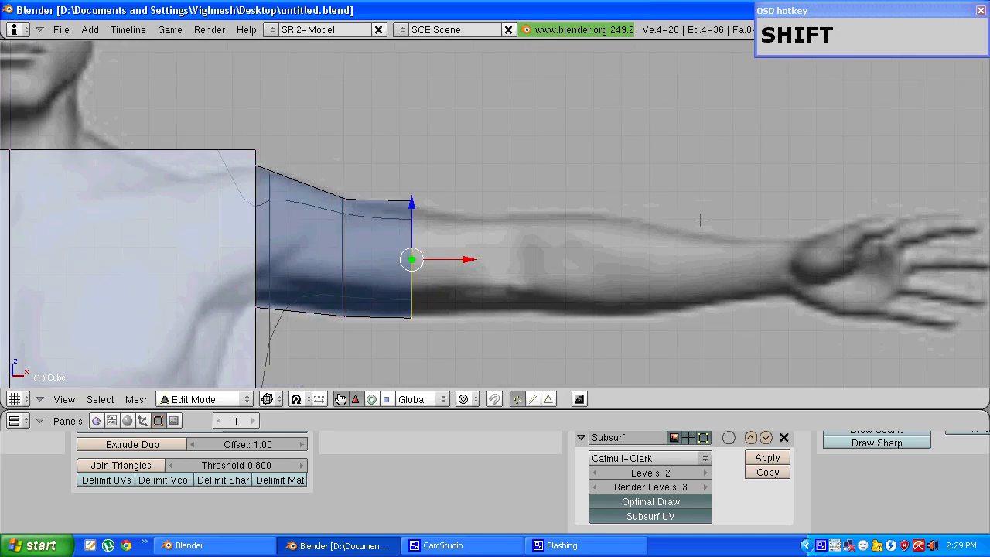
mouse_move(430, 197)
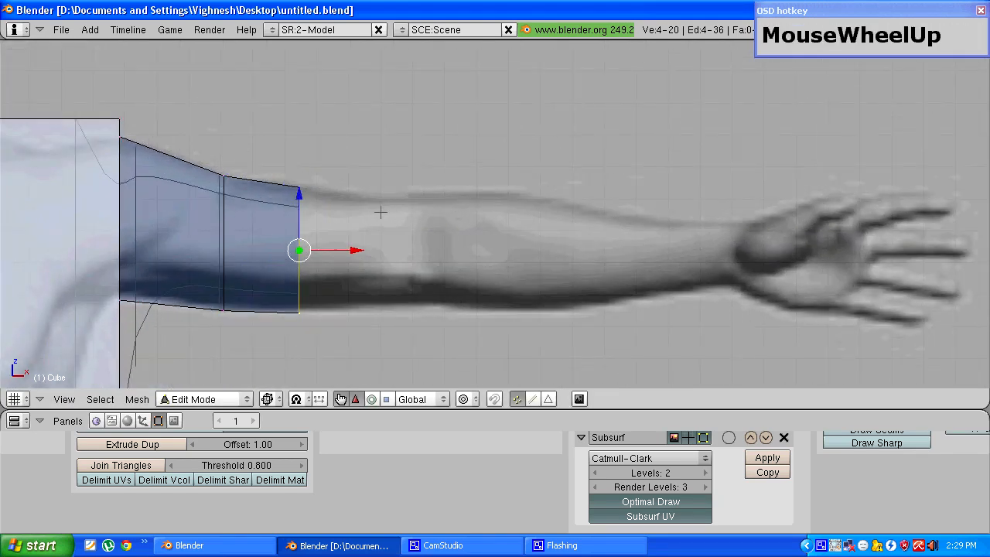
Extrude further edge-loop segments along the forearm toward the wrist, scaling each
key(KP_1)
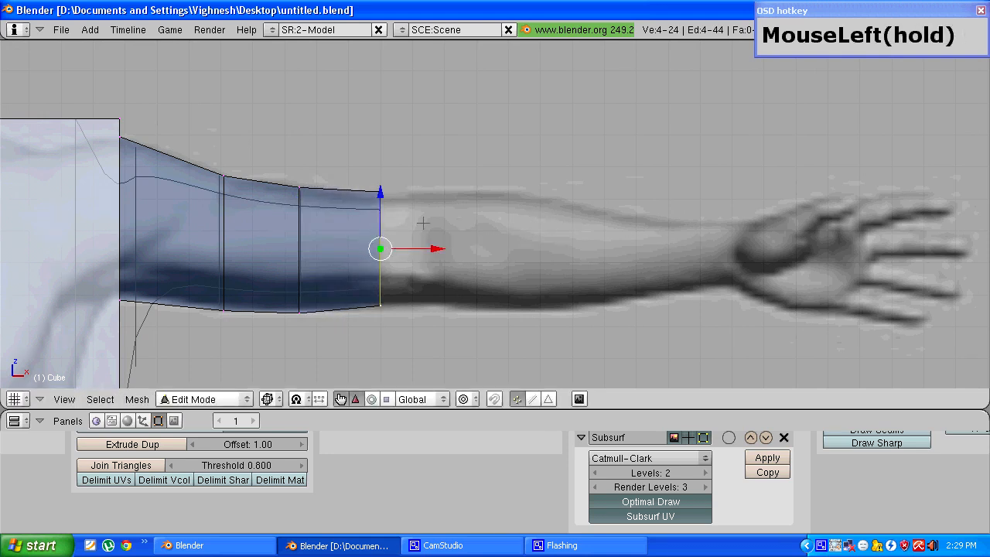
key(e)
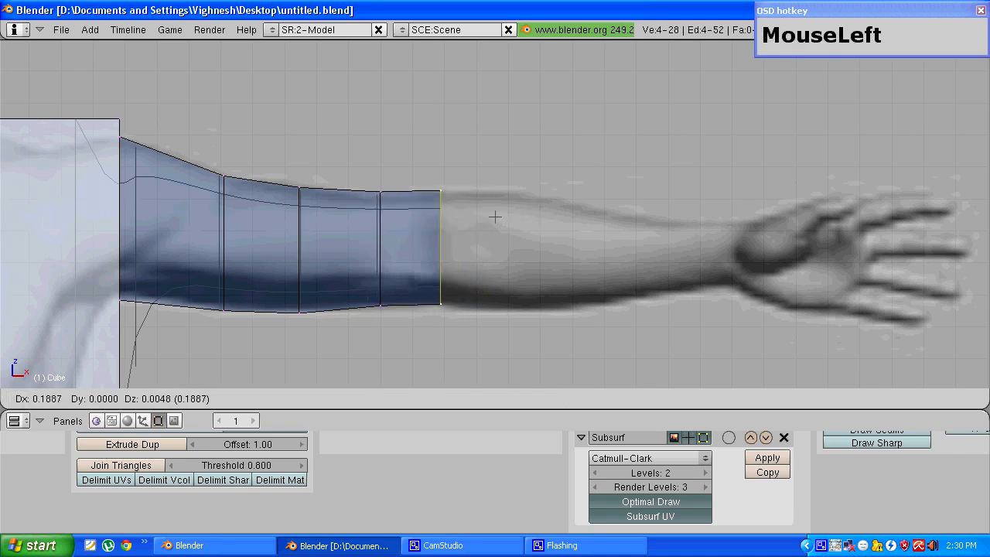
key(e)
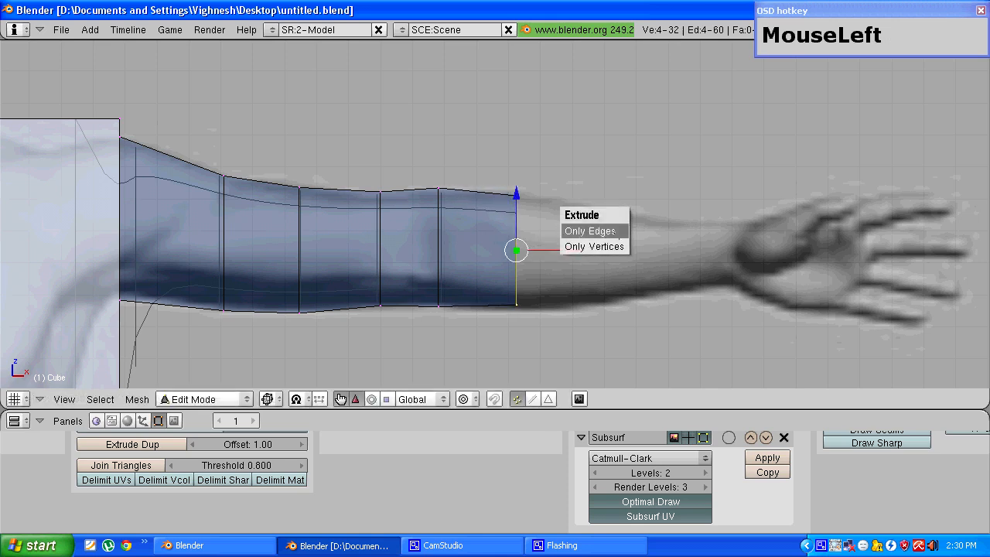
click(590, 231)
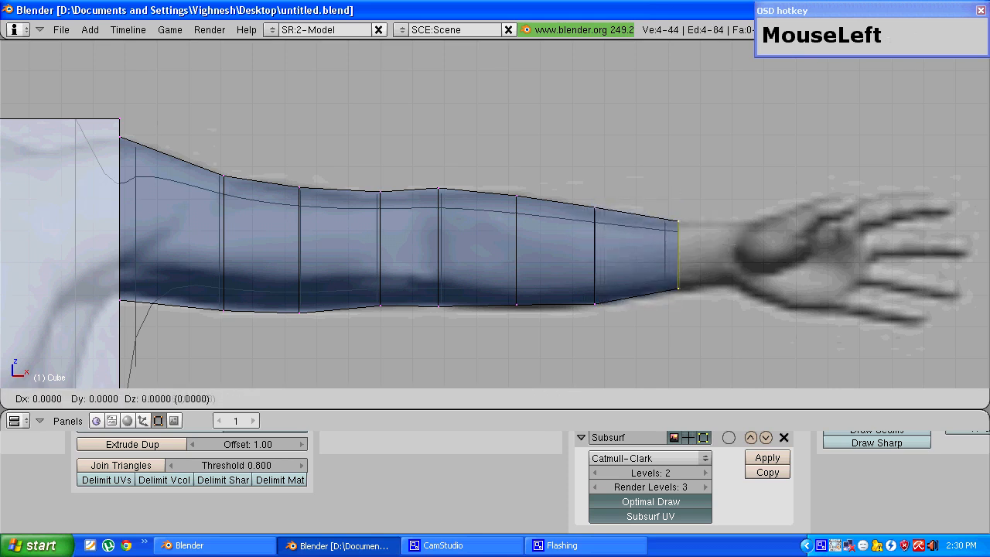
key(s)
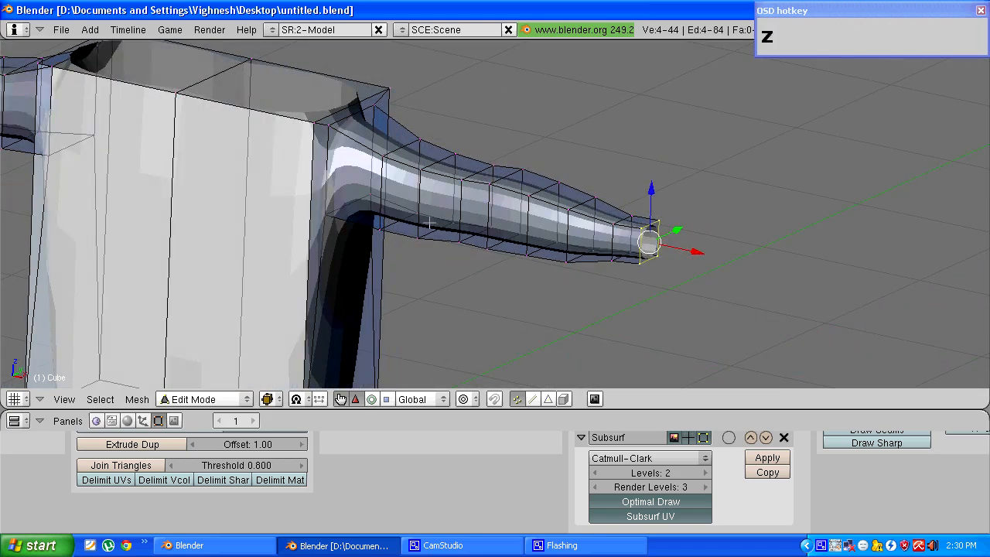
Orbit to the arm, then scale the wrist end loop along Y into a narrow tip
drag(650, 232, 584, 225)
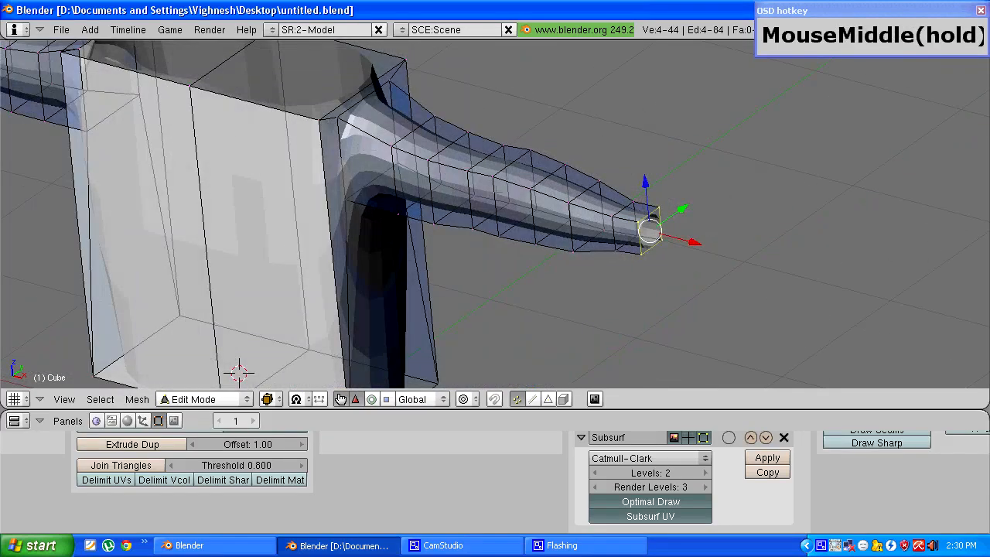
scroll(up, 3)
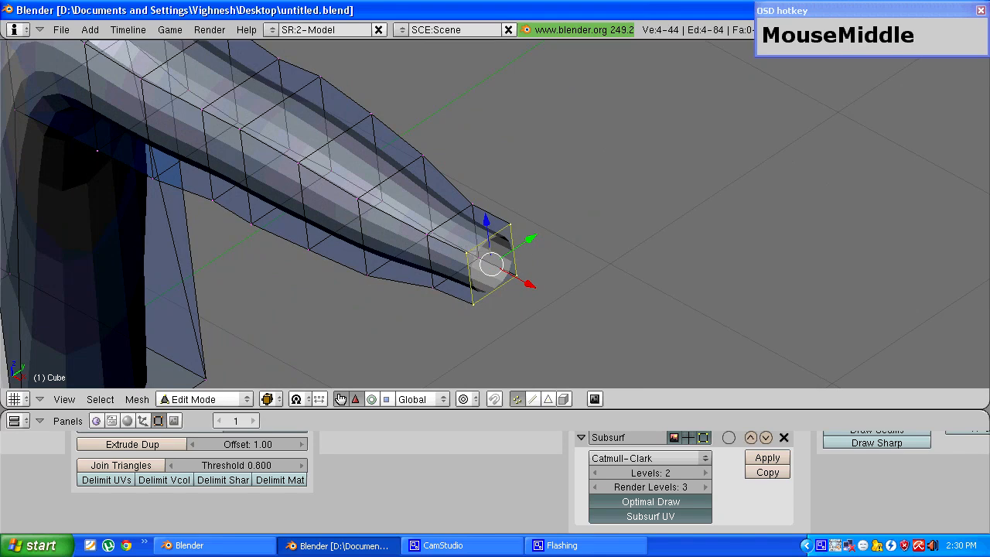
mouse_move(557, 245)
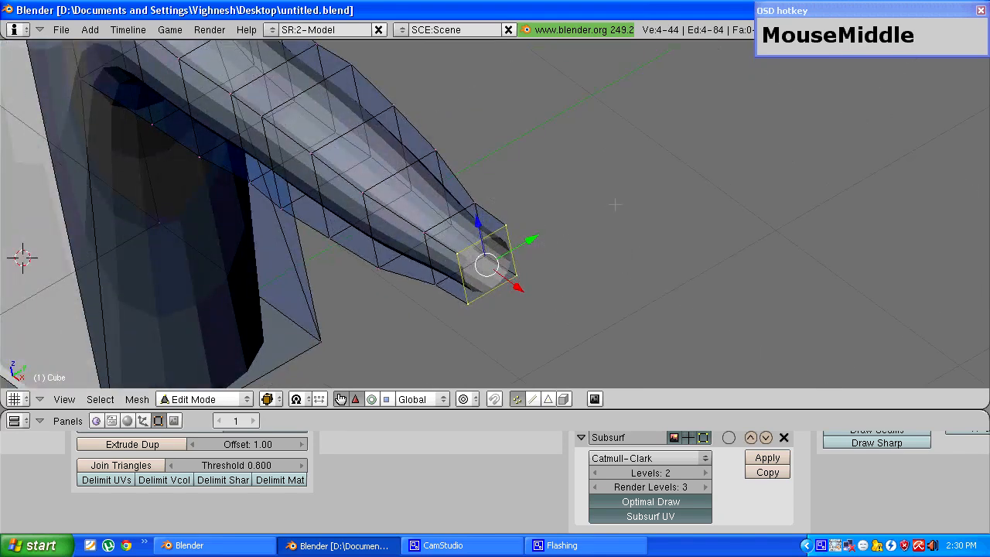
key(s)
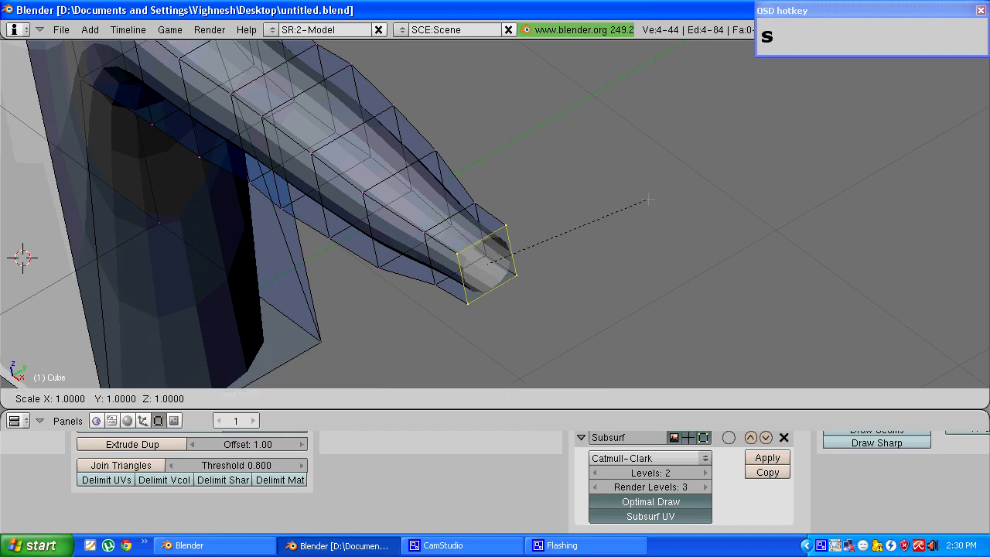
key(y)
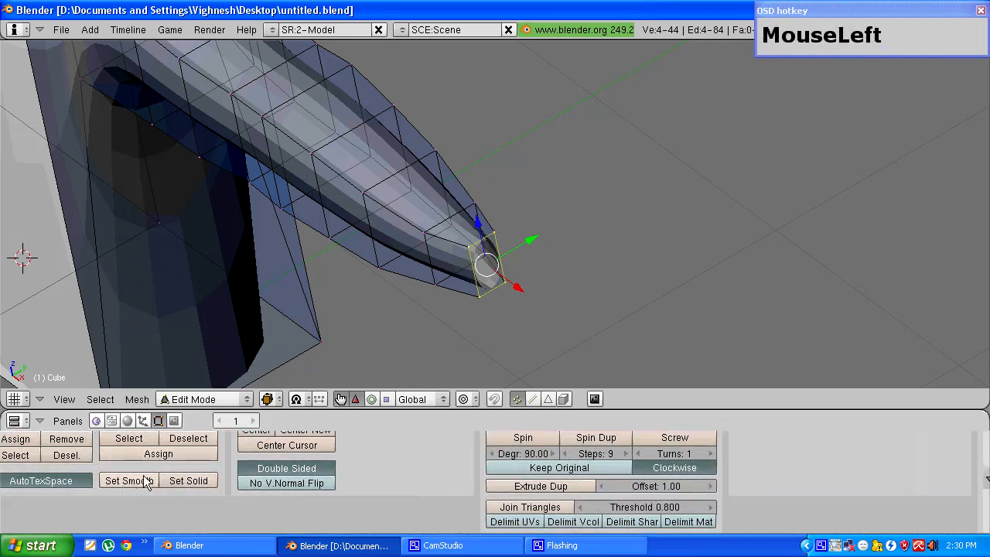
Apply smooth shading to the mesh and toggle between Edit and Object Mode
click(128, 481)
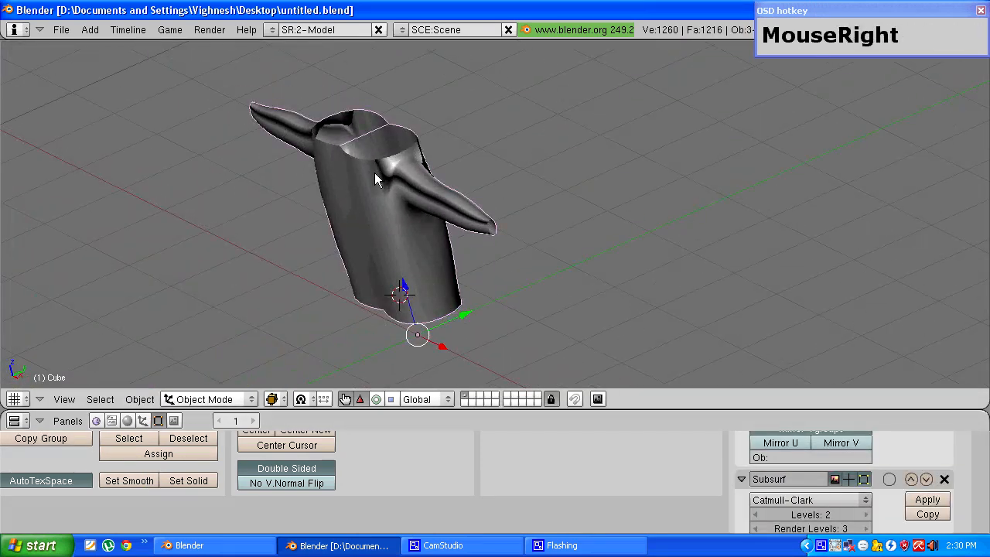
key(Tab)
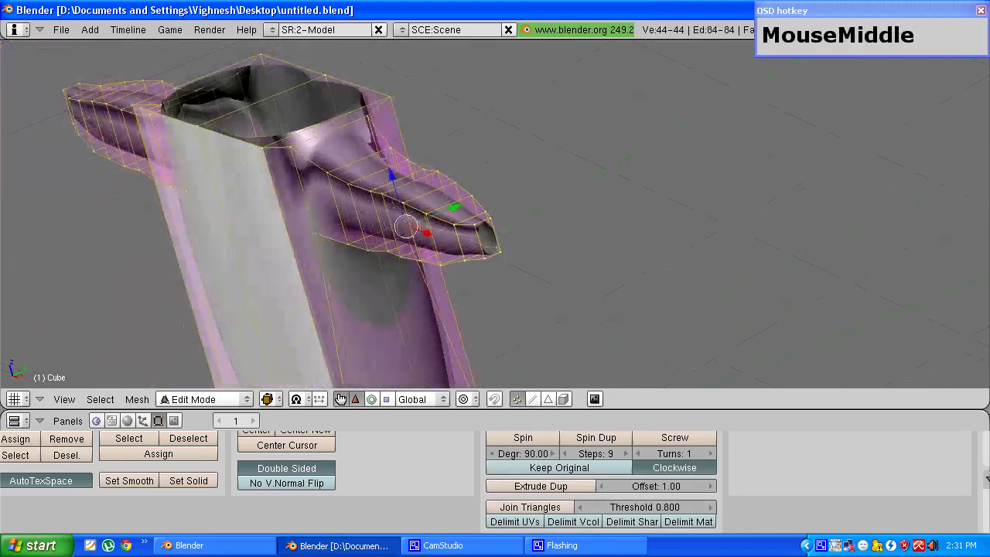
key(Tab)
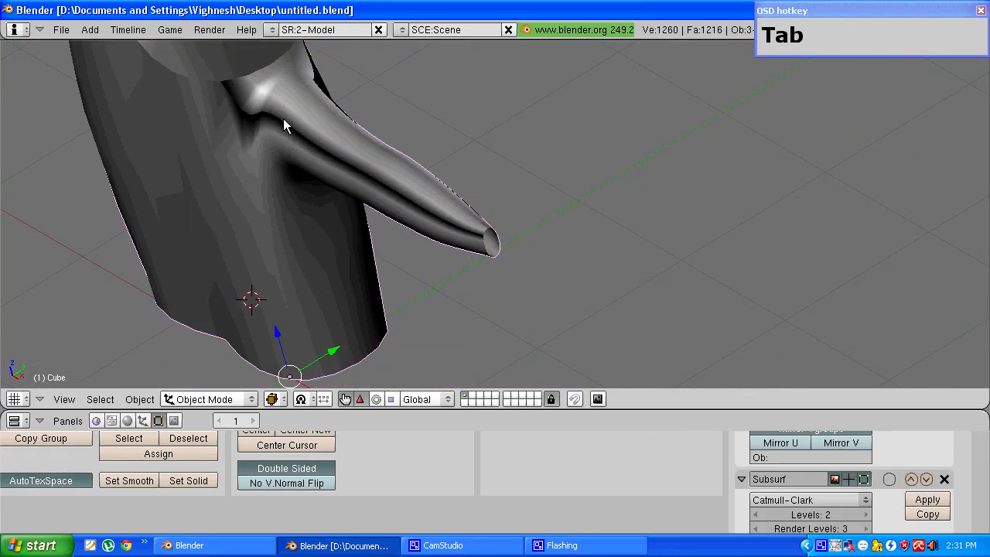
mouse_move(302, 116)
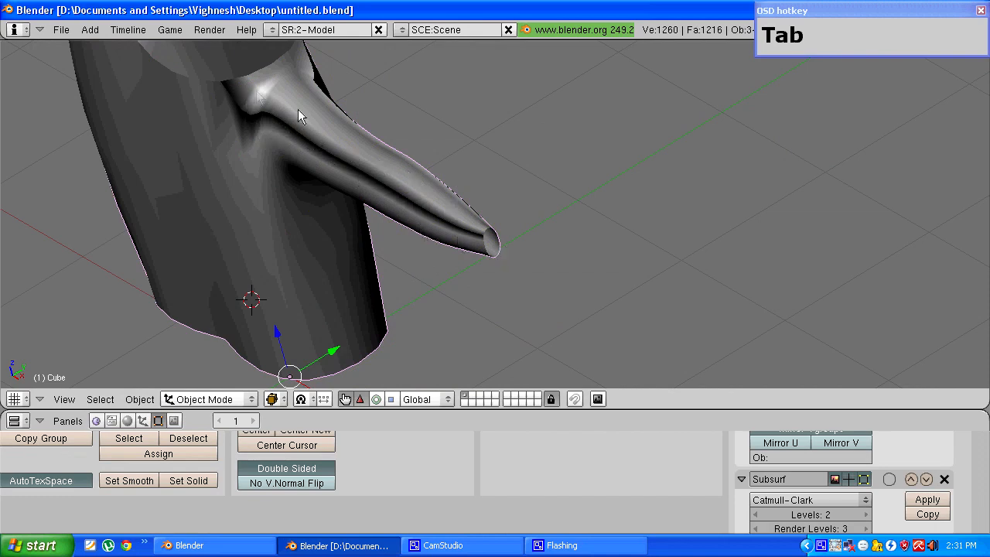
key(Tab)
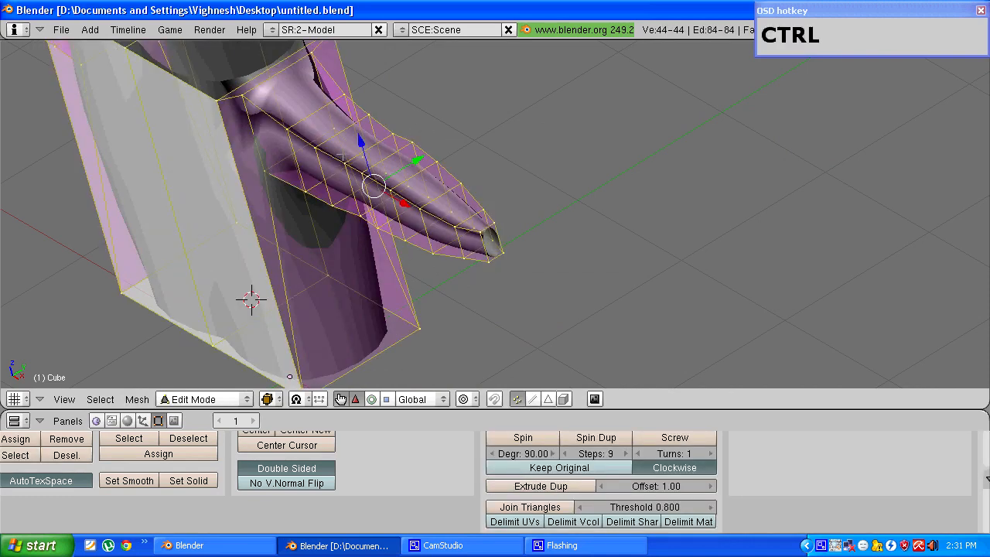
Orbit and zoom around the torso to inspect the subdivided arm
click(374, 186)
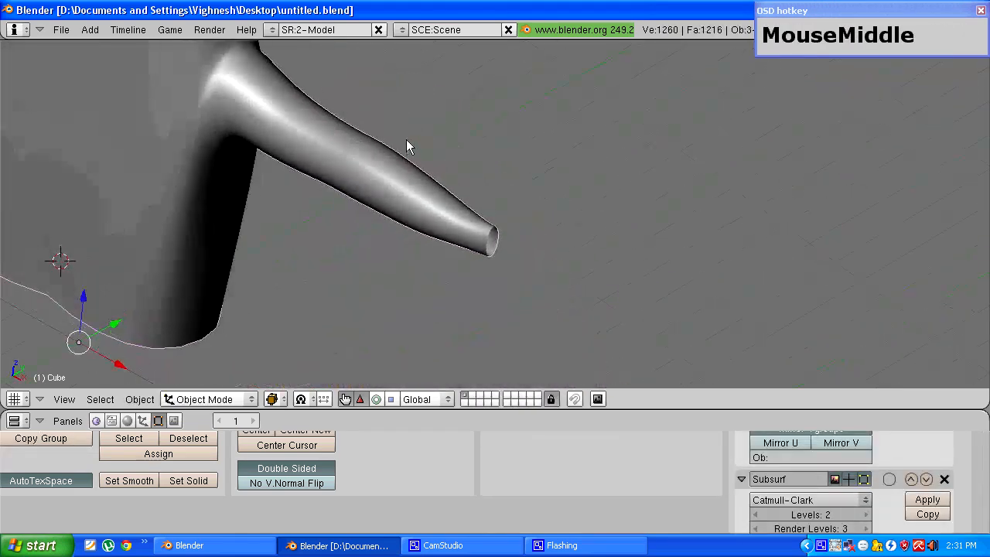
drag(410, 147, 356, 155)
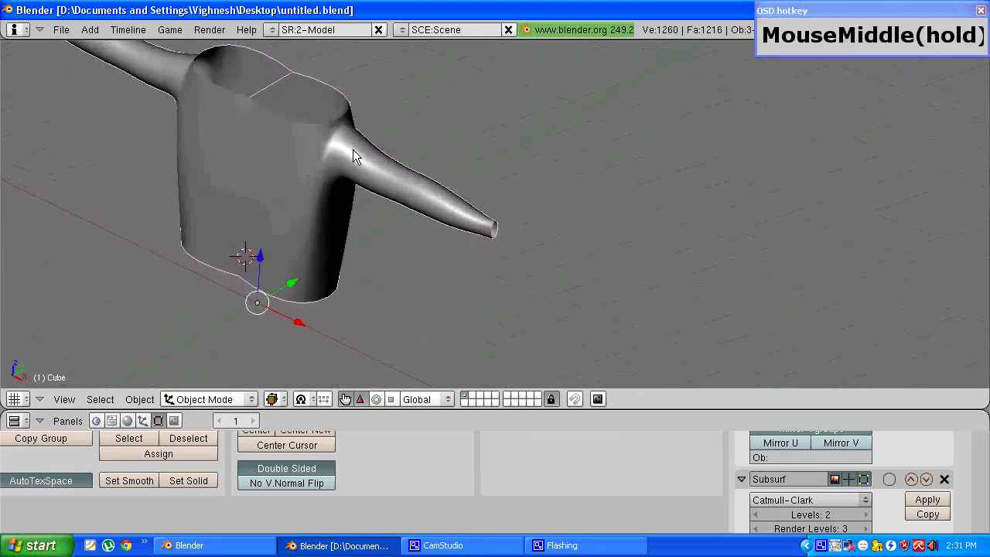
drag(354, 155, 438, 186)
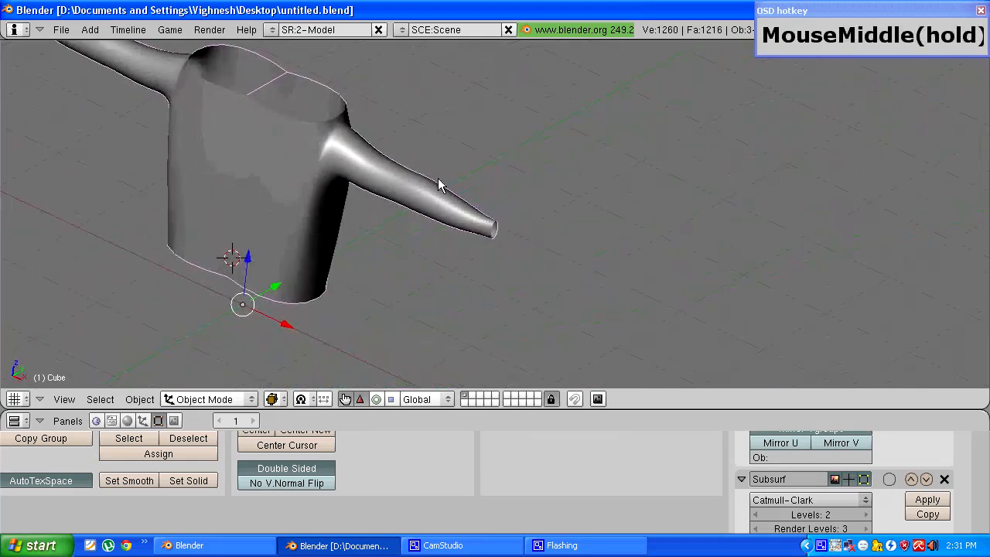
scroll(down, 3)
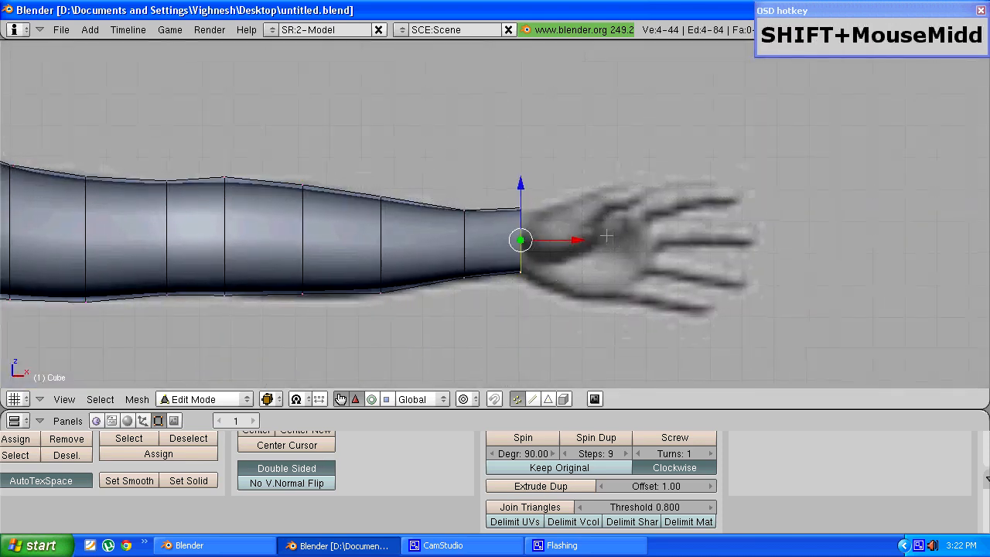
Scale the wrist edge loop along Z to fit the reference hand's wrist
scroll(down, 3)
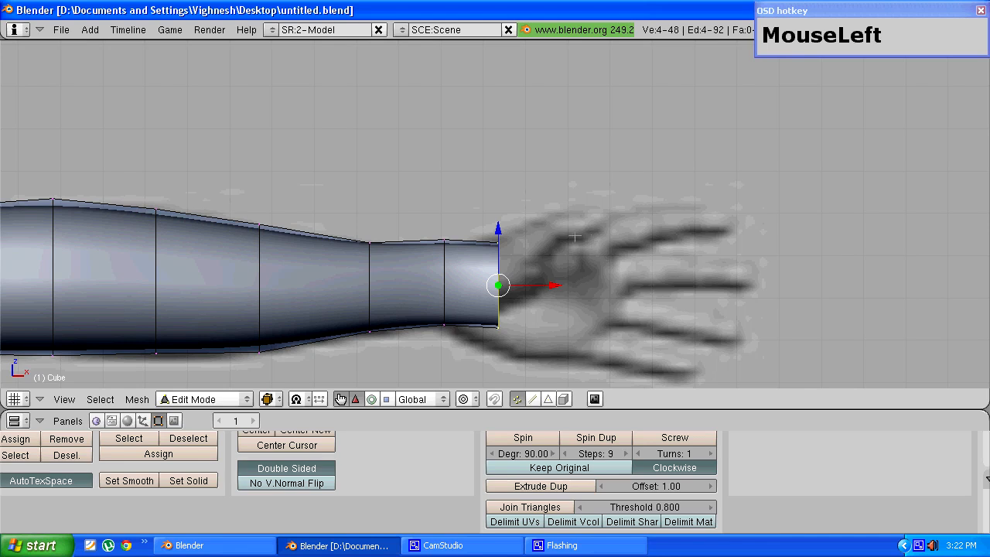
key(s)
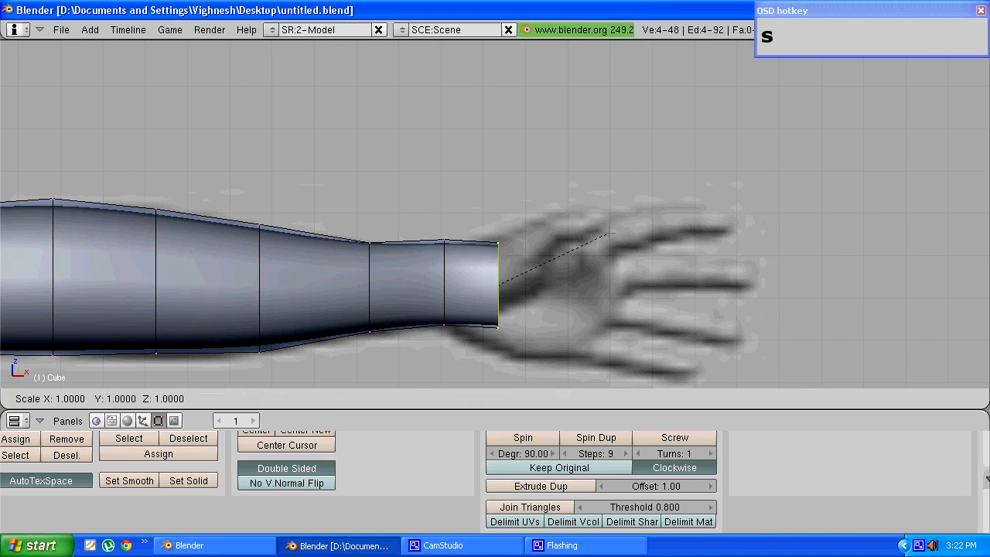
key(z)
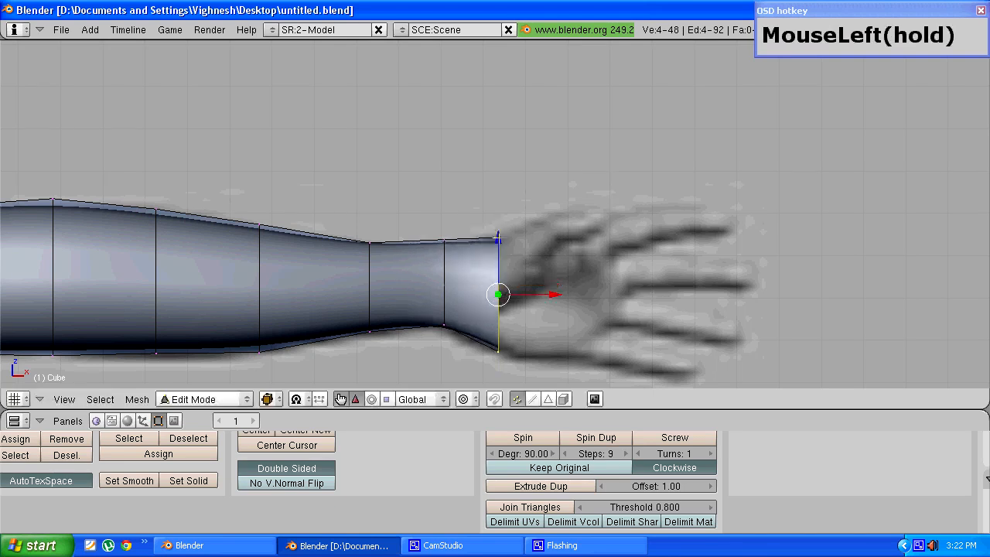
drag(498, 294, 407, 297)
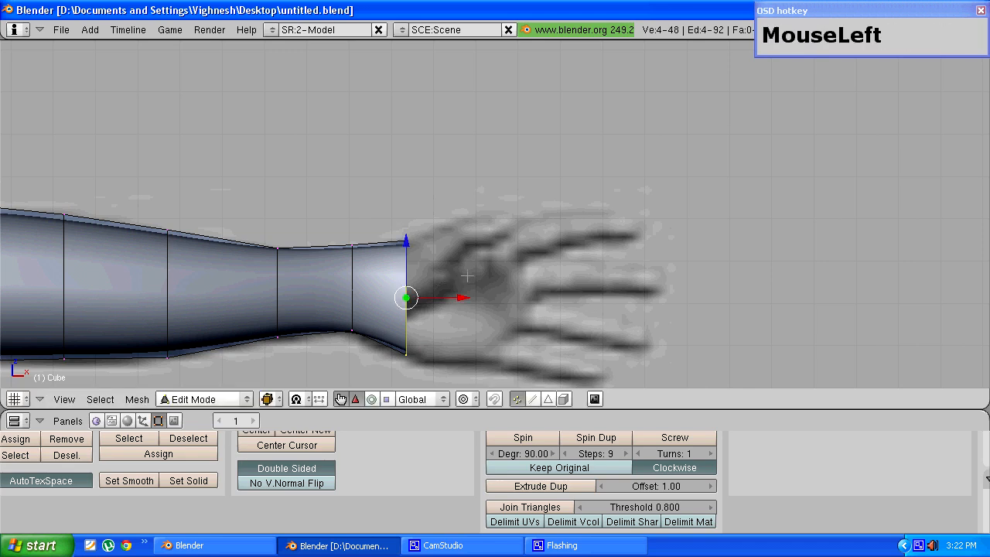
Extrude only the wrist loop's edges into a taller palm section, then orbit around it
key(e)
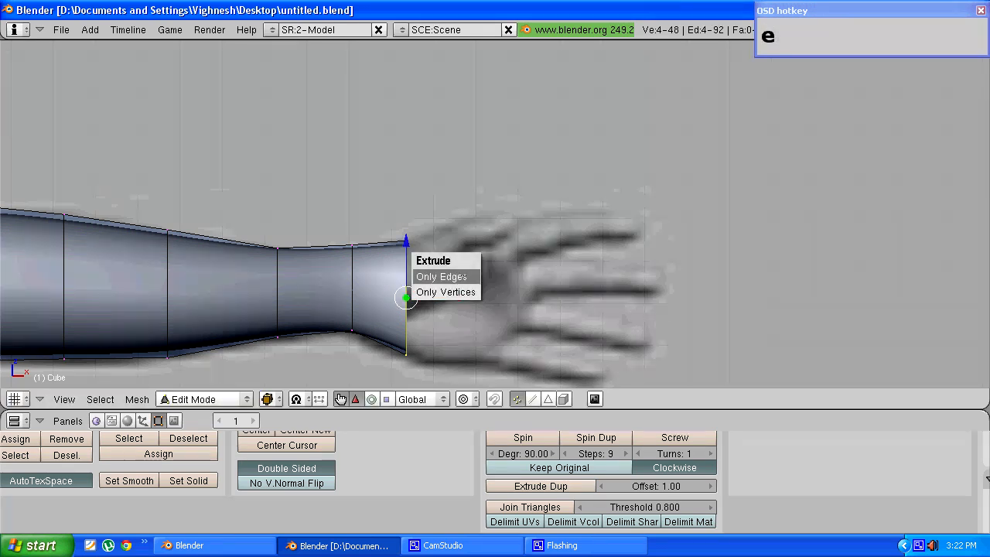
click(446, 292)
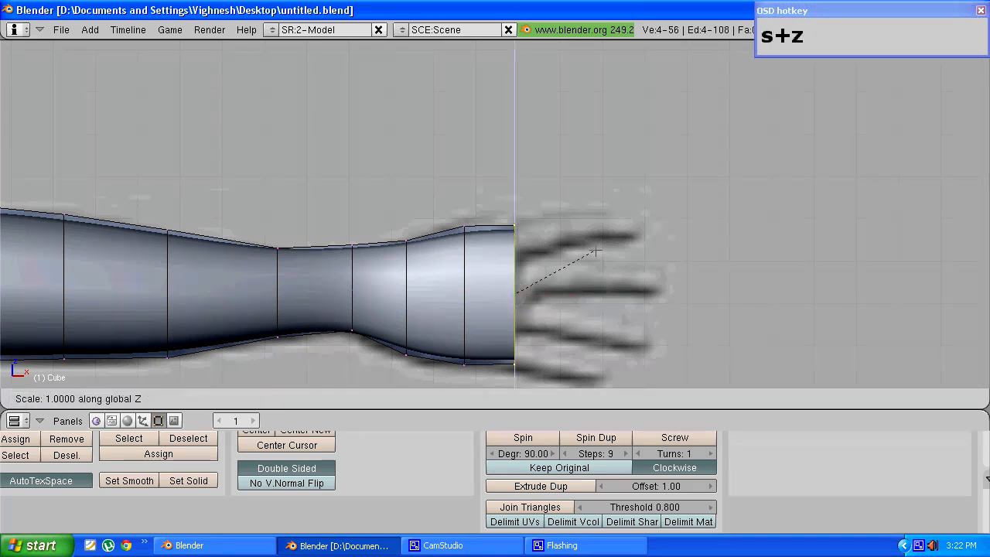
click(596, 251)
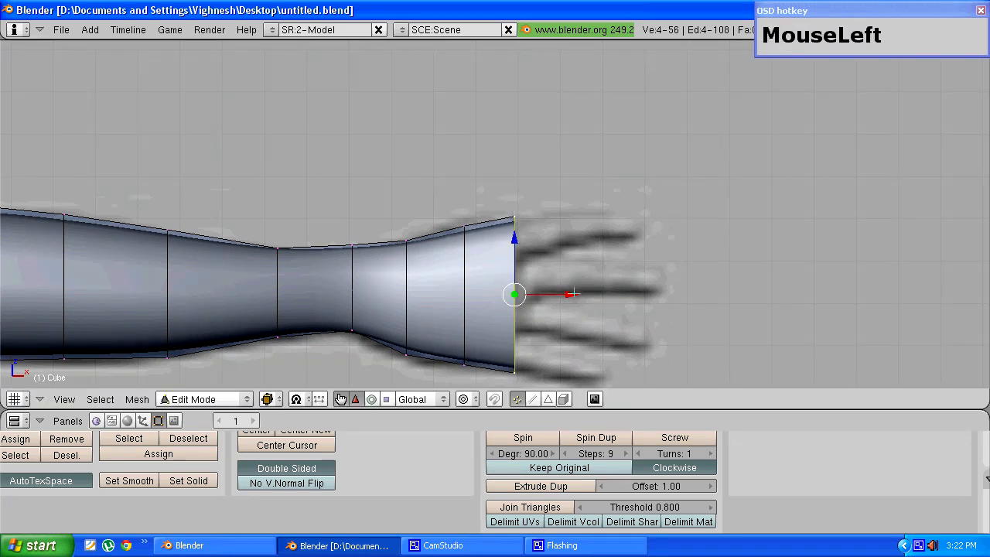
drag(542, 294, 495, 298)
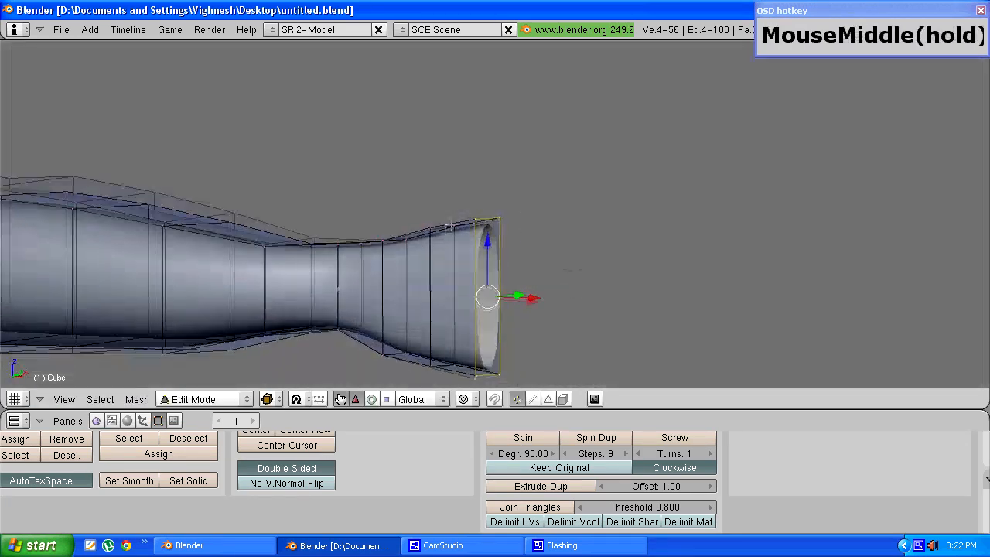
drag(487, 298, 546, 290)
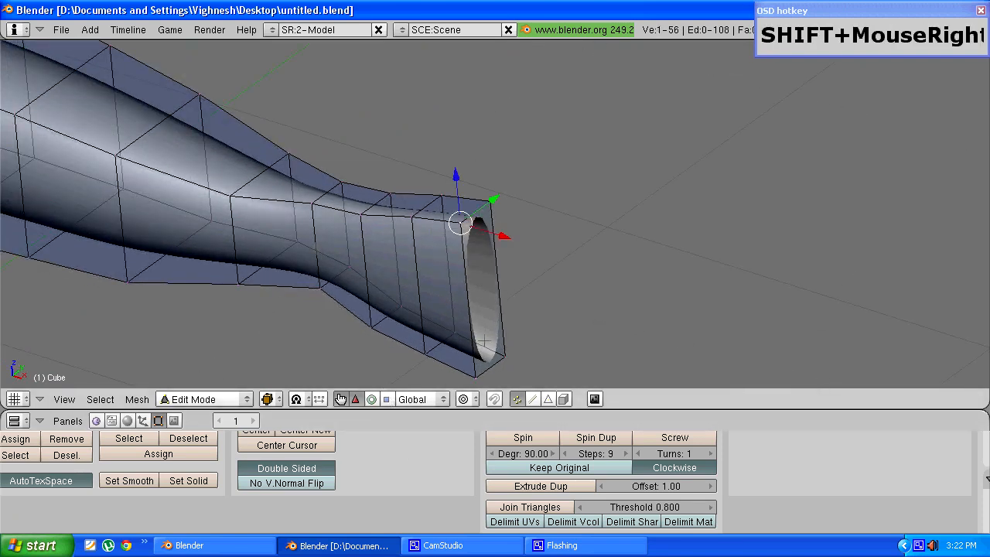
Subdivide the hand block's end face into four faces from the Specials menu
key(shift+w)
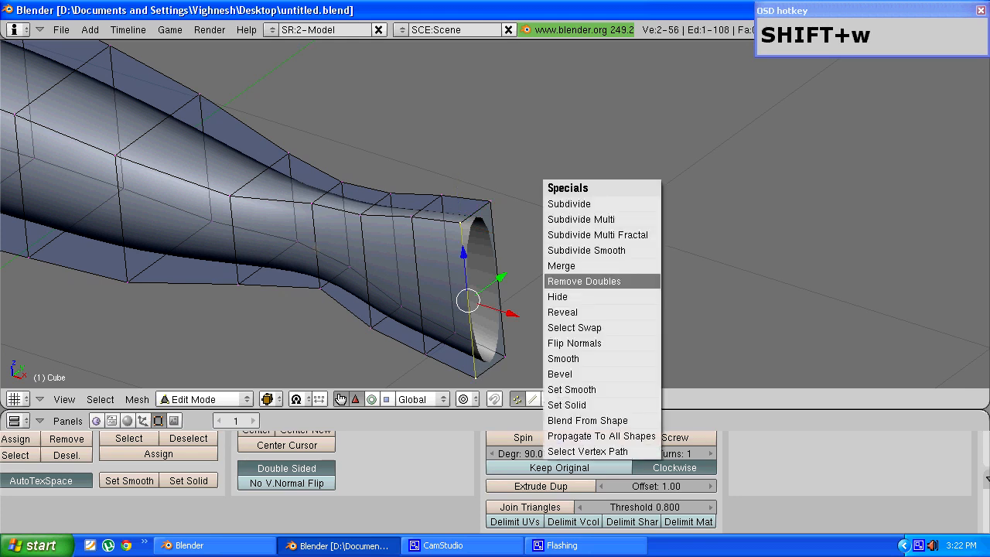
mouse_move(570, 204)
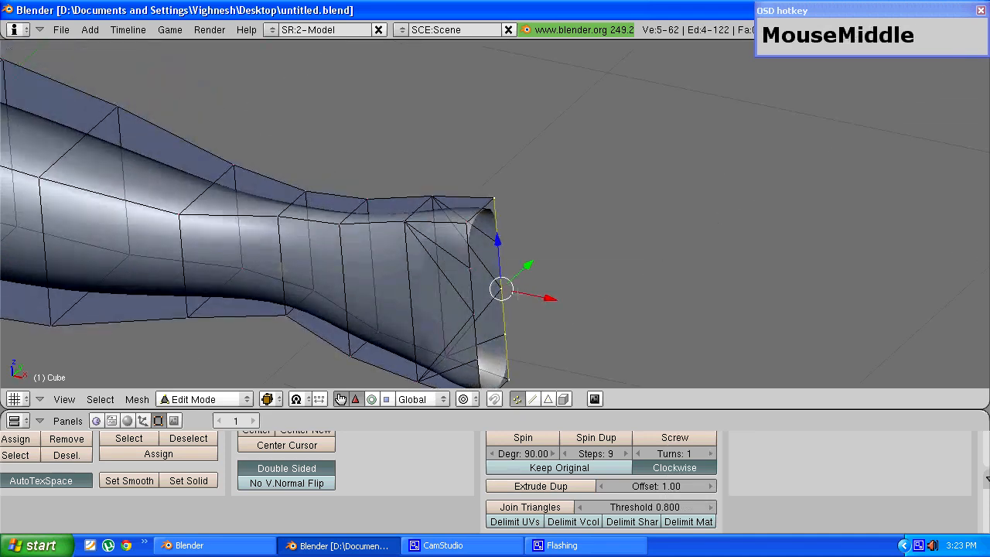
drag(503, 290, 476, 282)
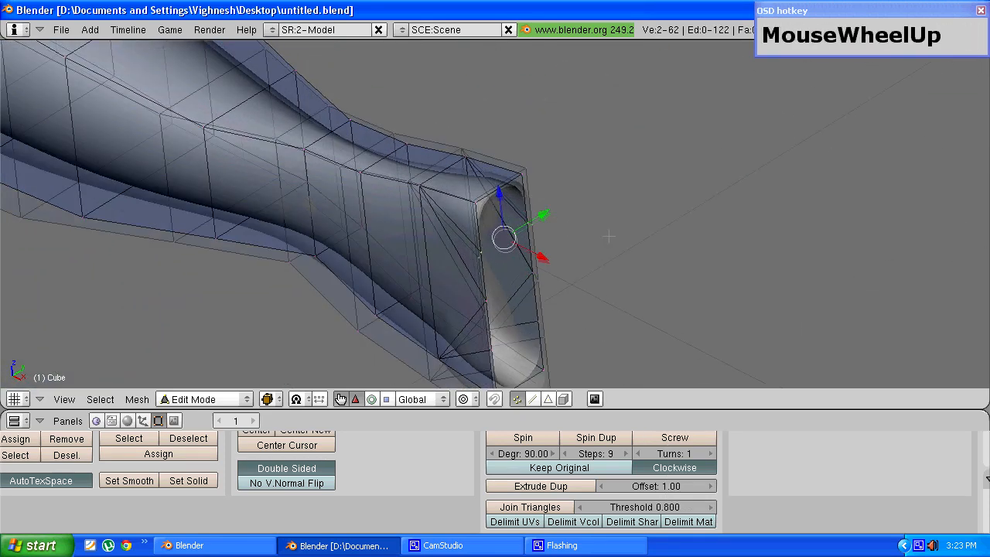
scroll(down, 3)
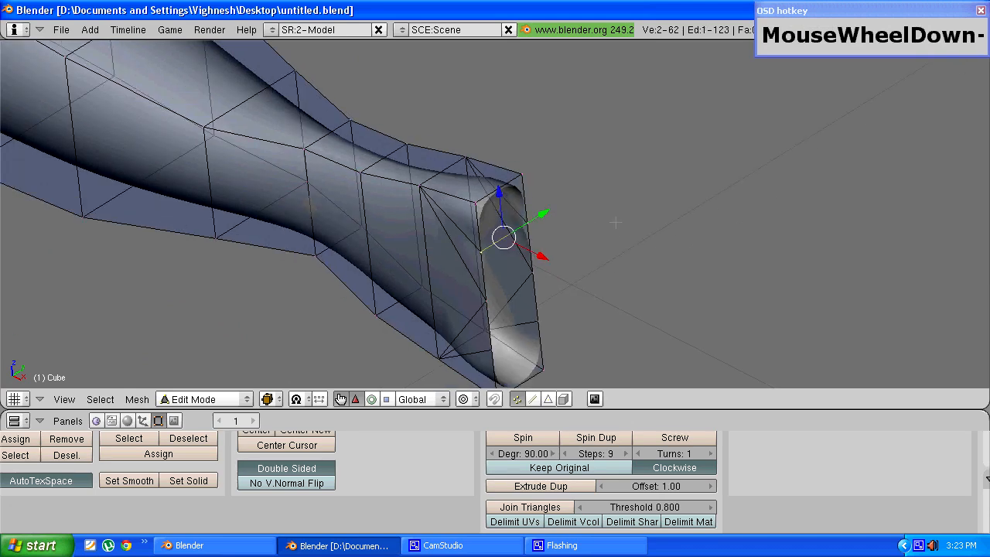
scroll(down, 3)
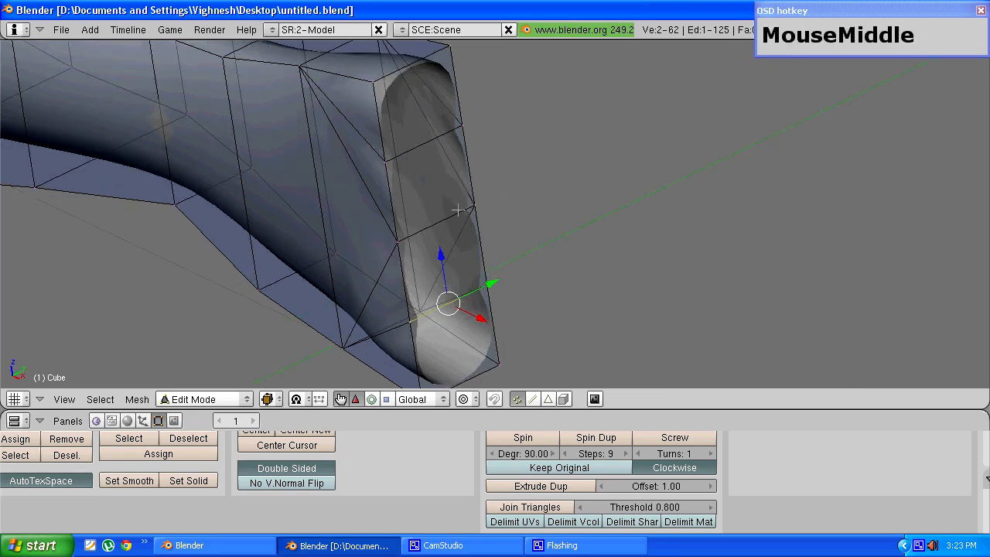
scroll(down, 3)
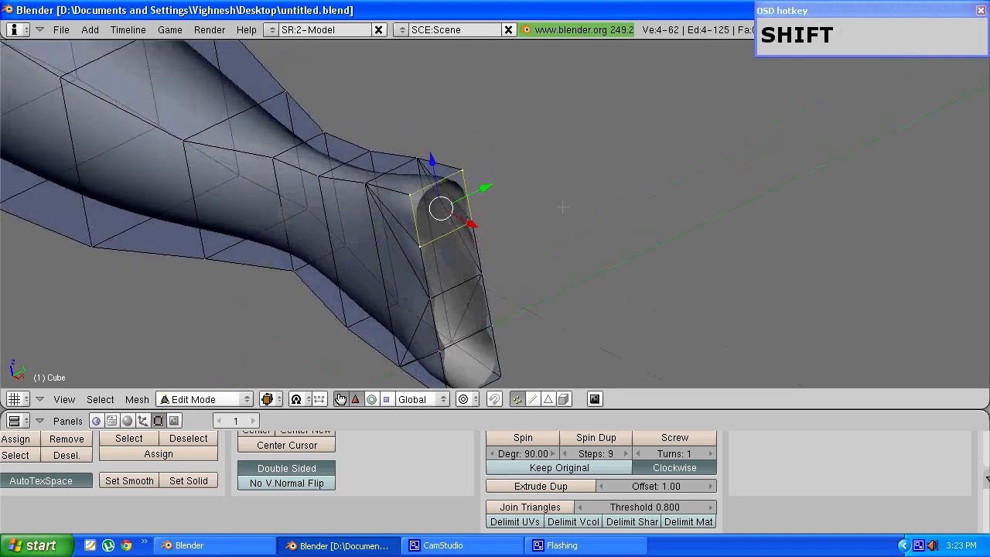
Extrude the top finger face and scale it slightly inward
scroll(up, 3)
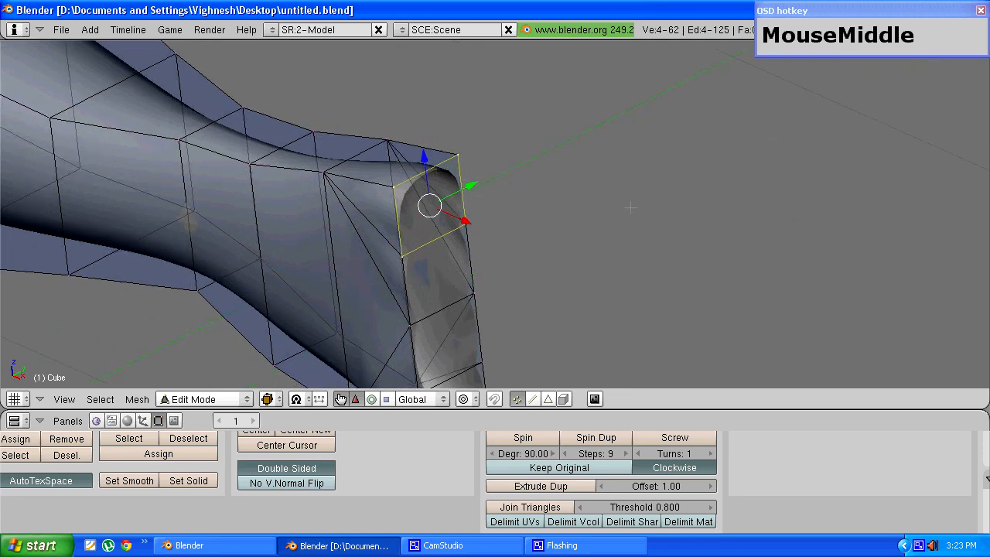
key(e)
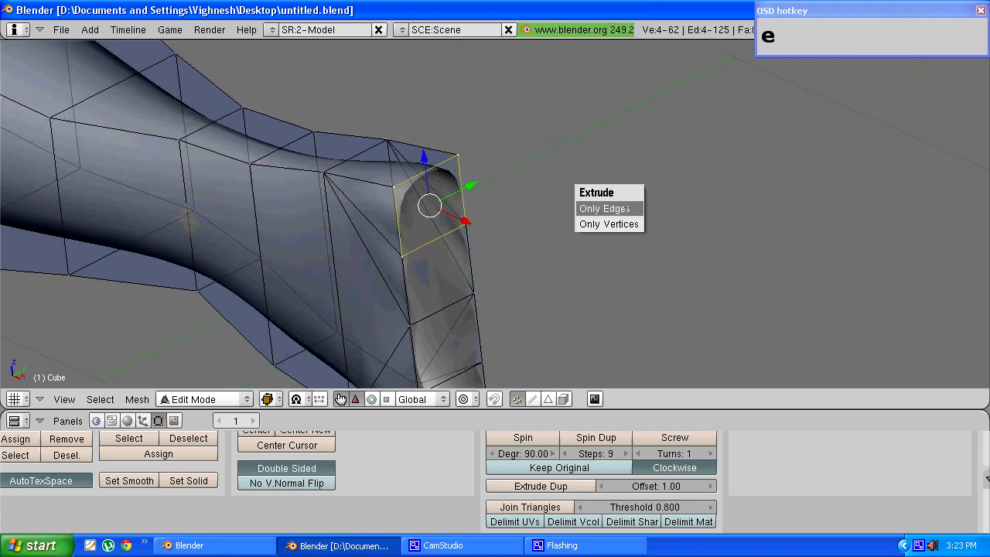
click(630, 207)
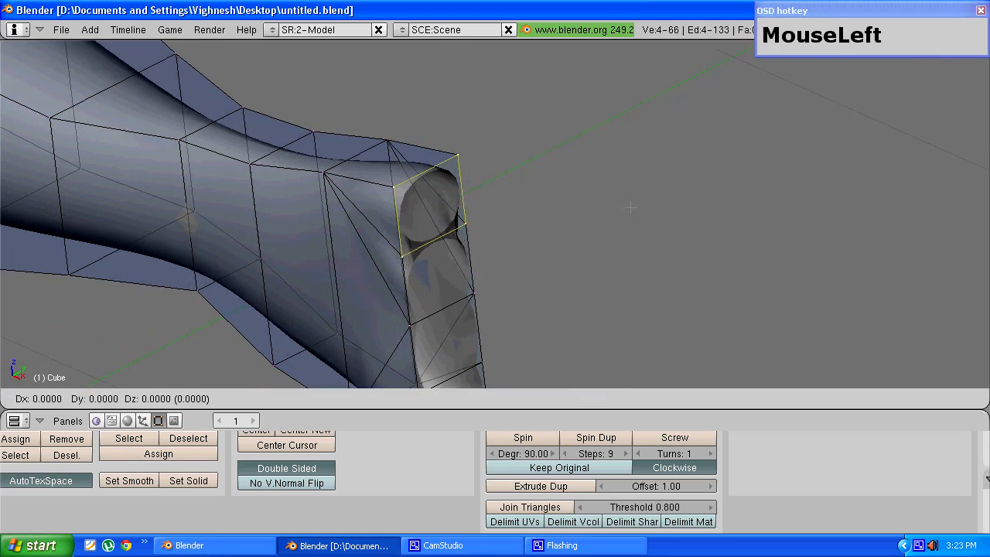
key(s)
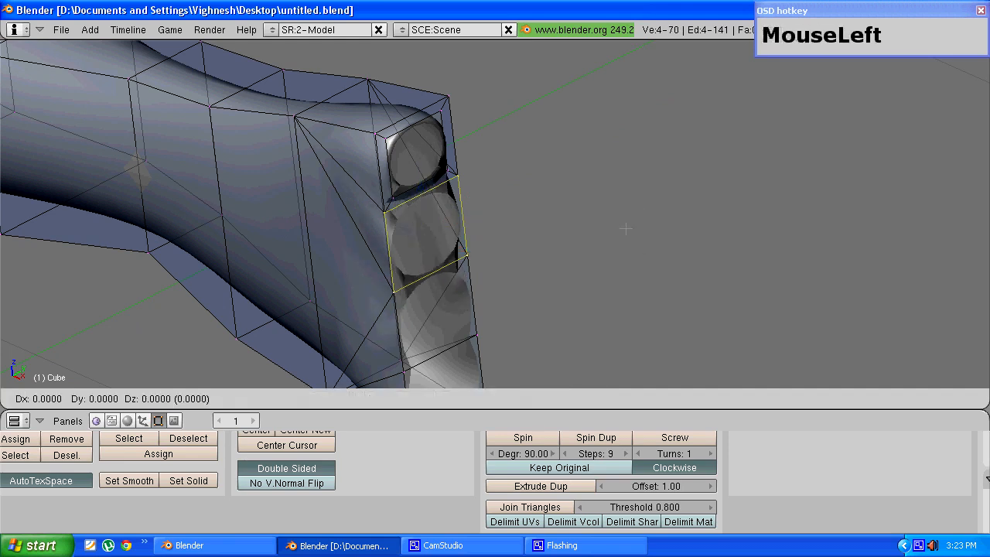
Extrude the second, third and bottom finger faces, then orbit to inspect the stubs
key(s)
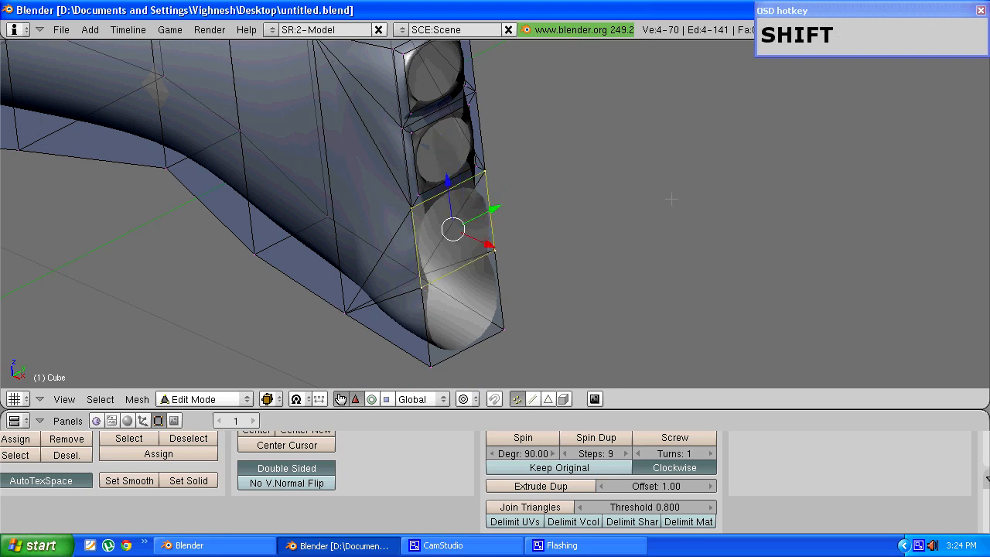
drag(452, 228, 453, 248)
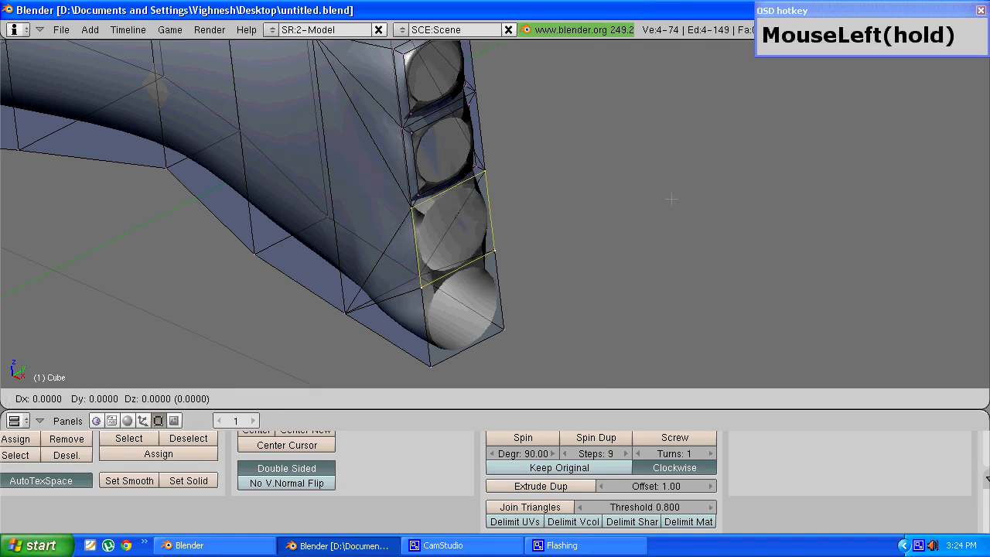
click(453, 230)
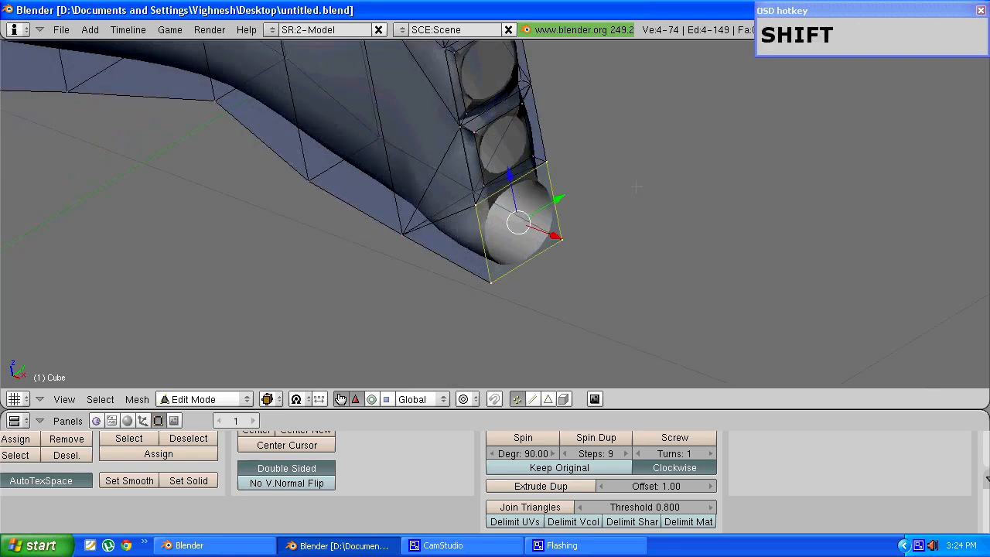
scroll(up, 3)
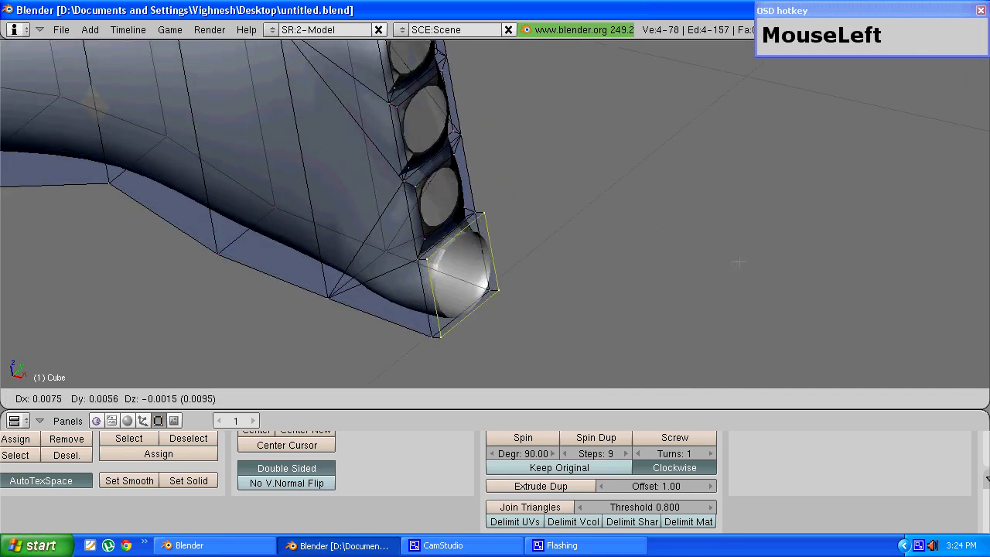
key(s)
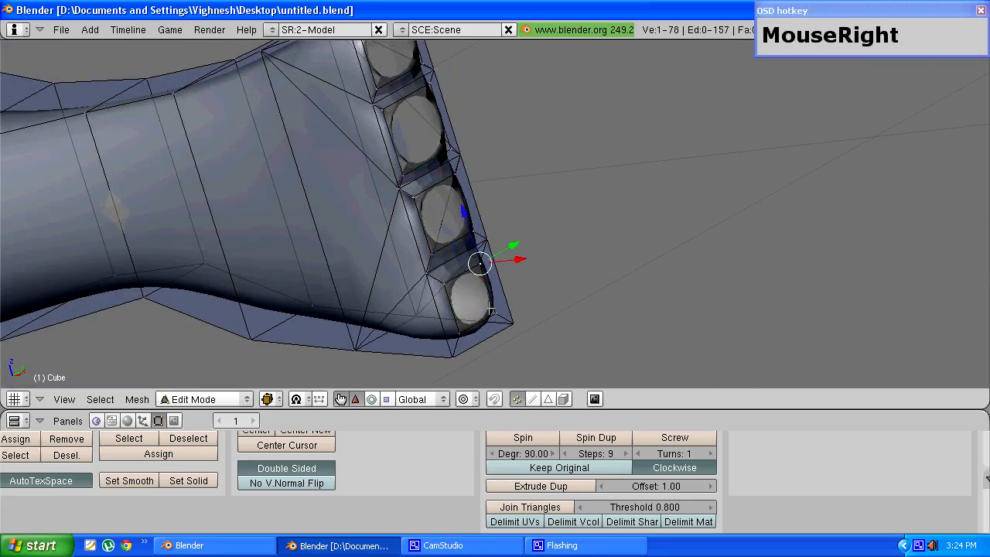
drag(480, 263, 464, 325)
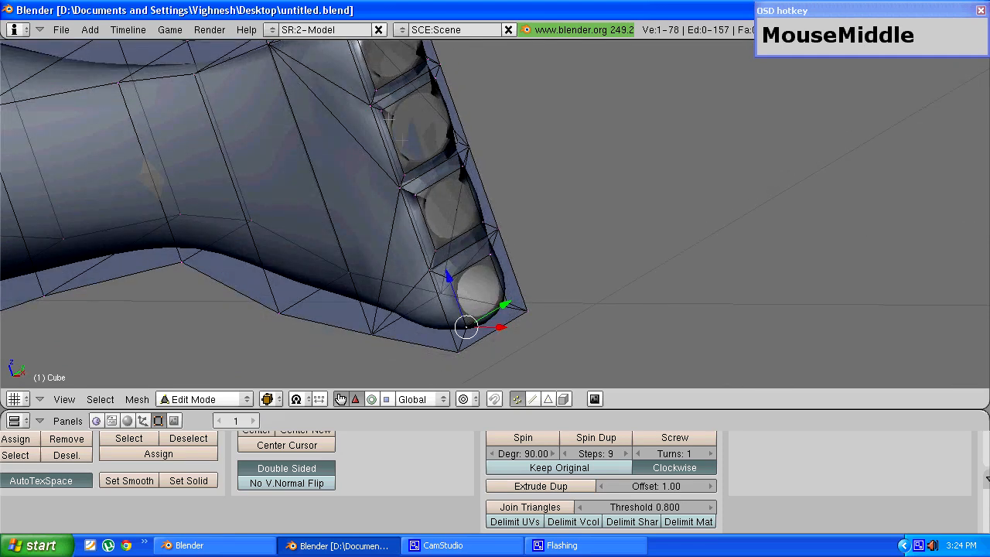
drag(468, 325, 484, 223)
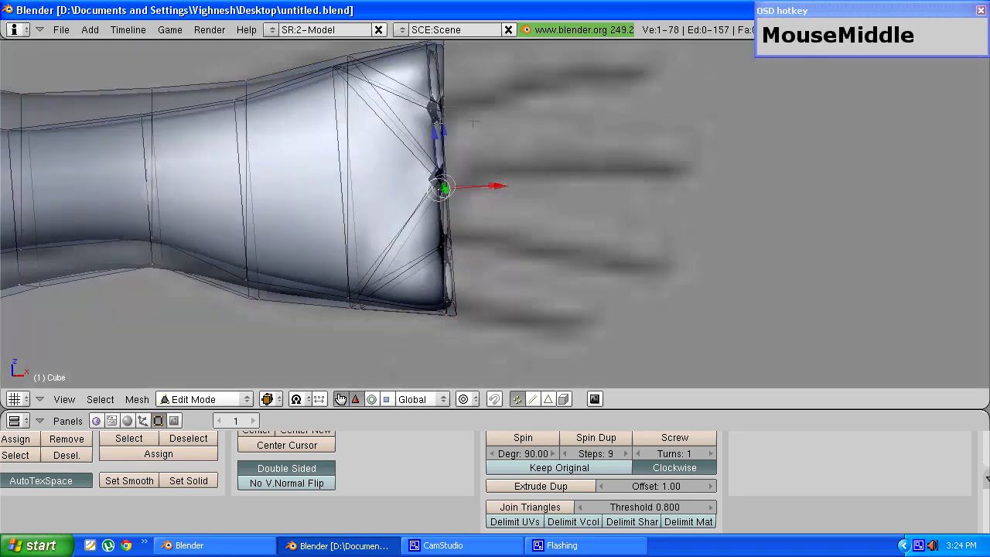
Pull the finger faces outward along X into long finger tubes
drag(441, 186, 429, 216)
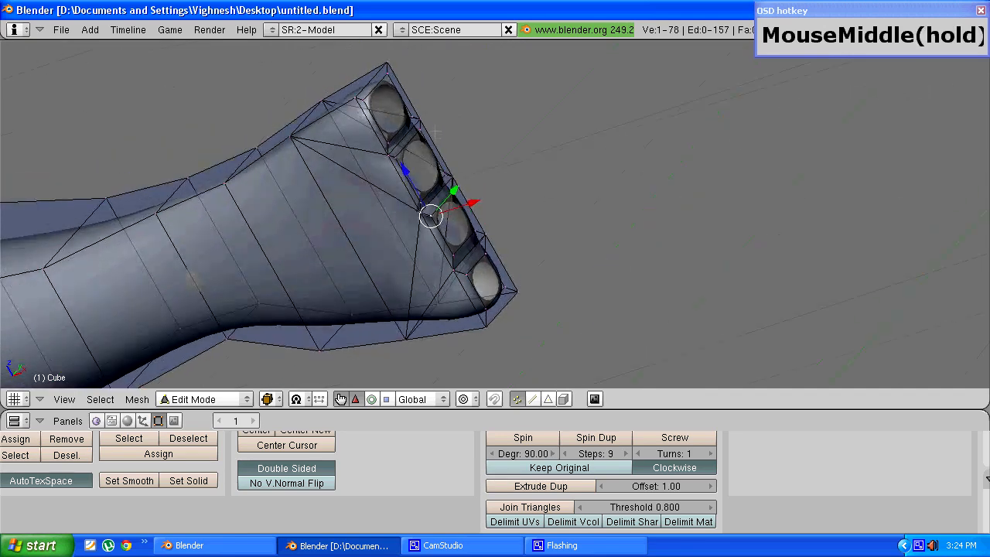
drag(429, 217, 387, 116)
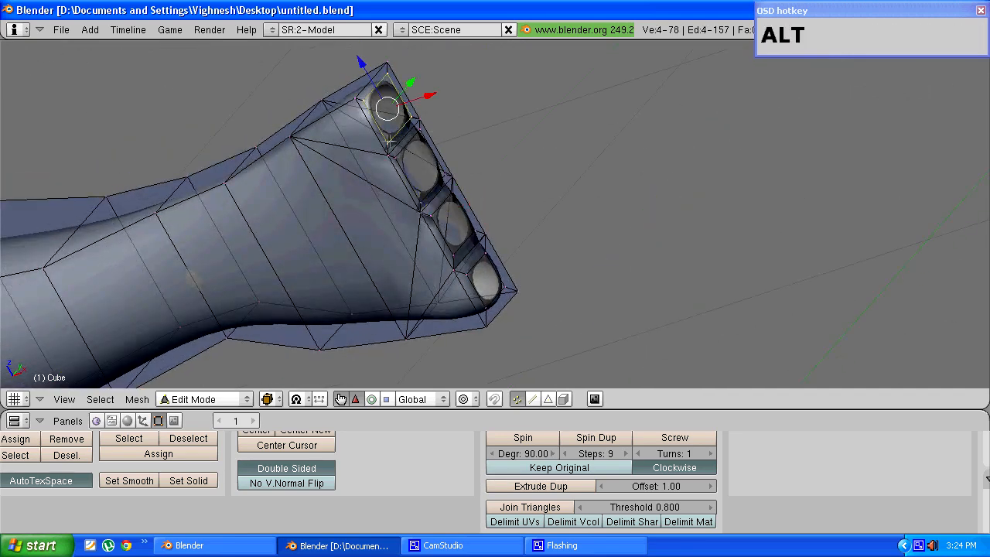
mouse_move(425, 143)
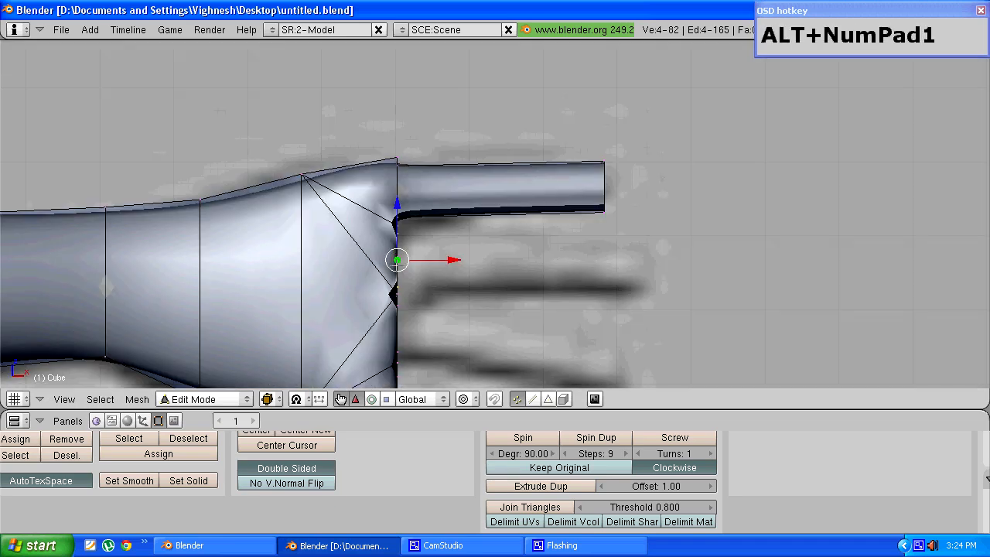
drag(397, 260, 640, 268)
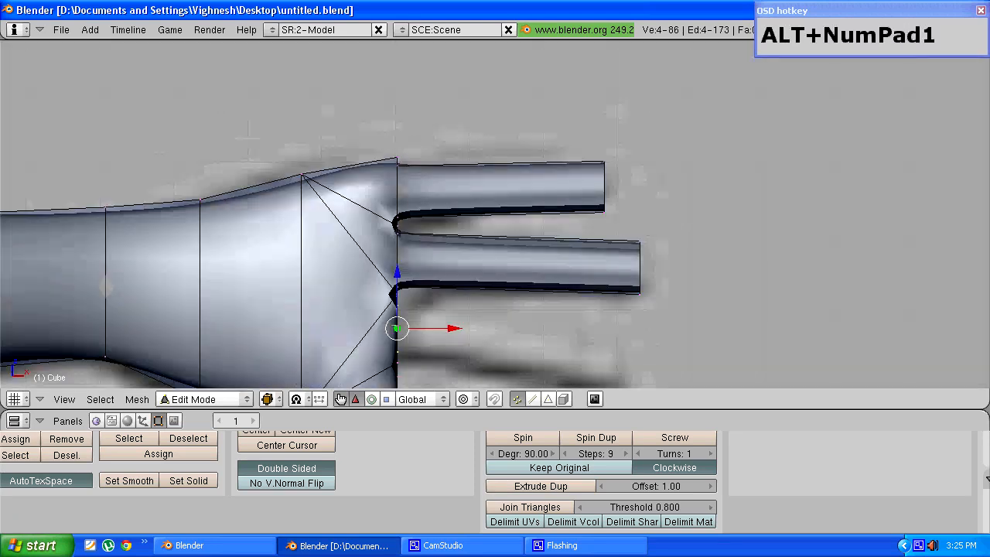
key(e)
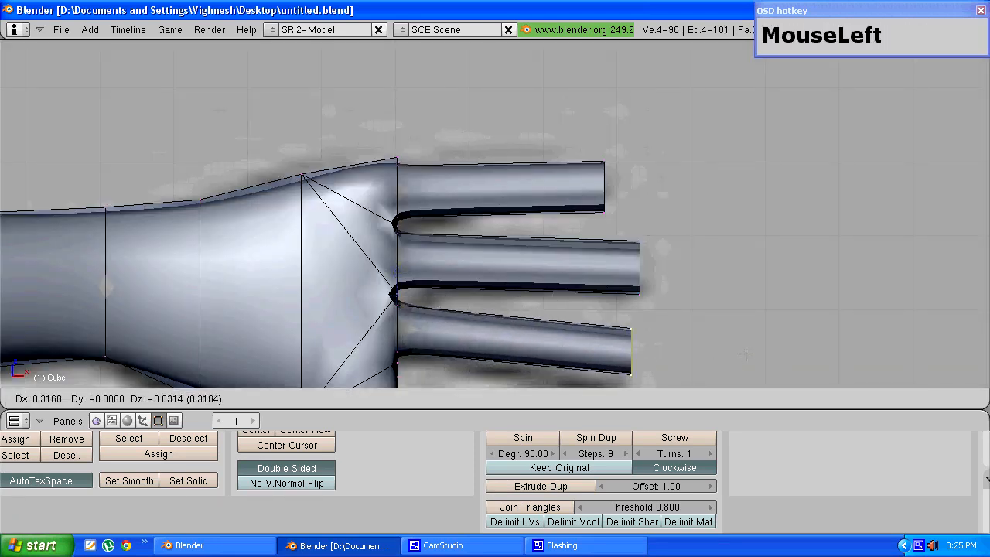
scroll(down, 3)
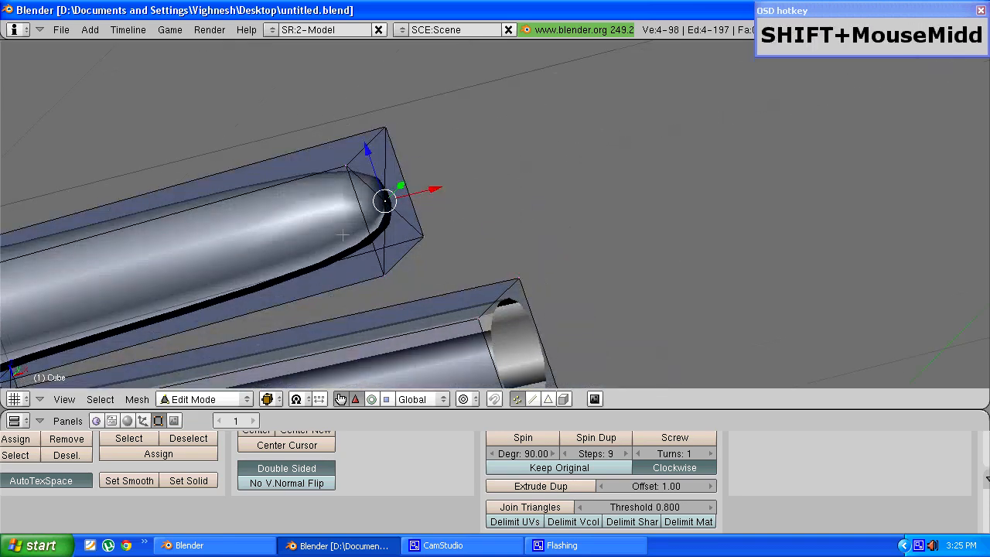
Scale each lower fingertip's vertices to zero and merge them with Remove Doubles
drag(387, 201, 429, 191)
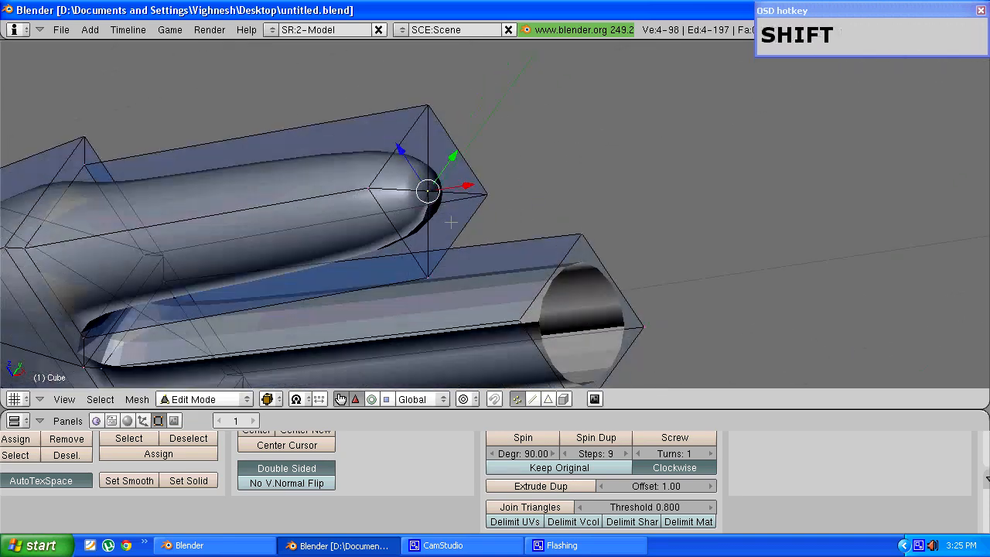
scroll(down, 3)
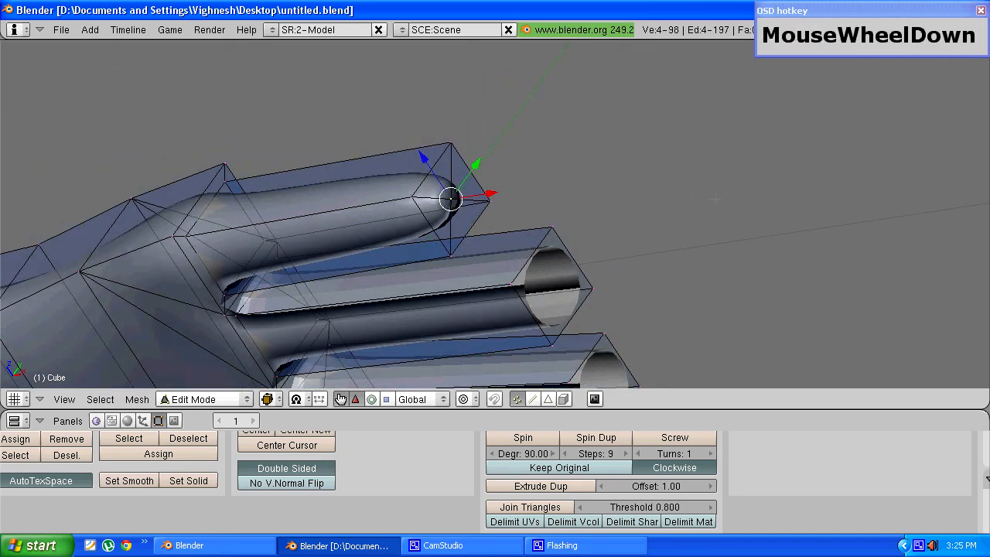
scroll(down, 3)
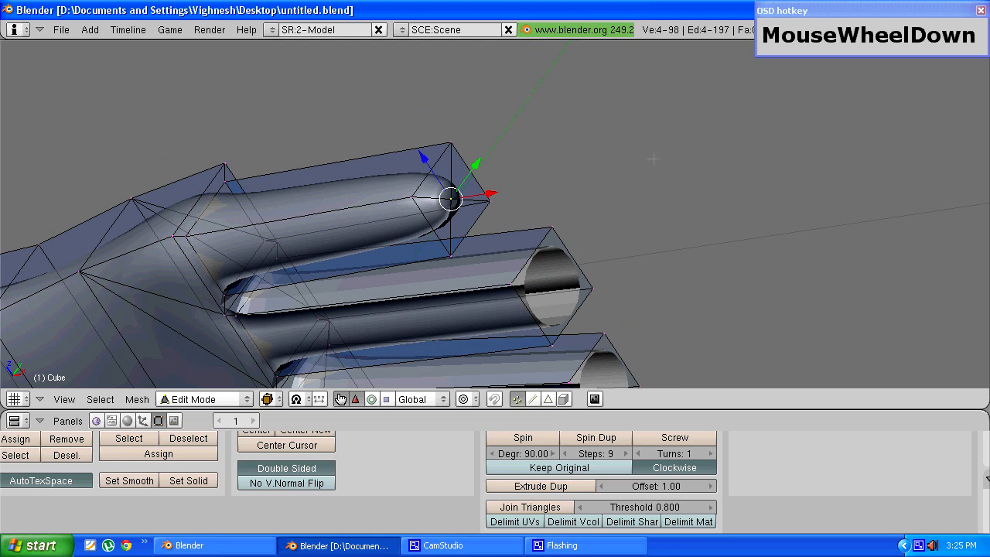
key(w)
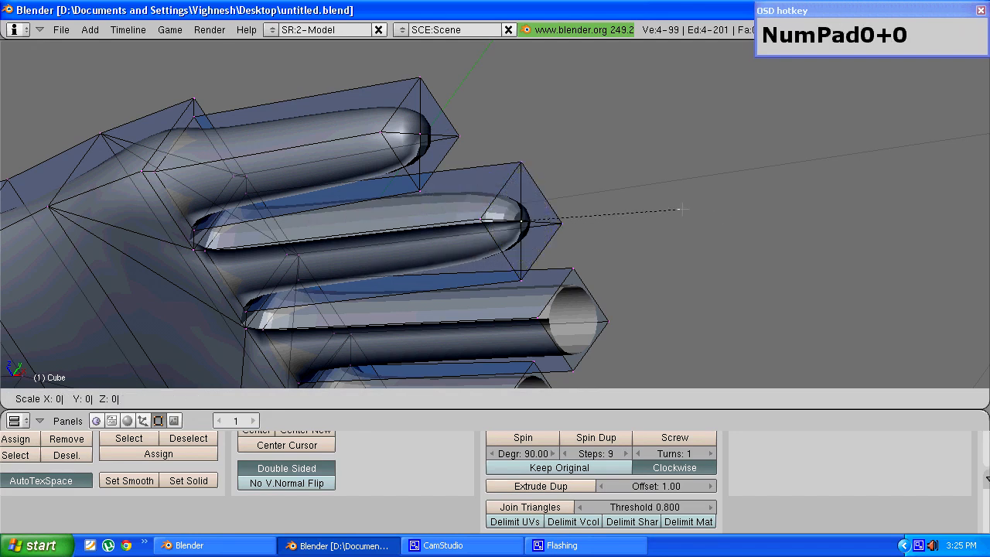
key(w)
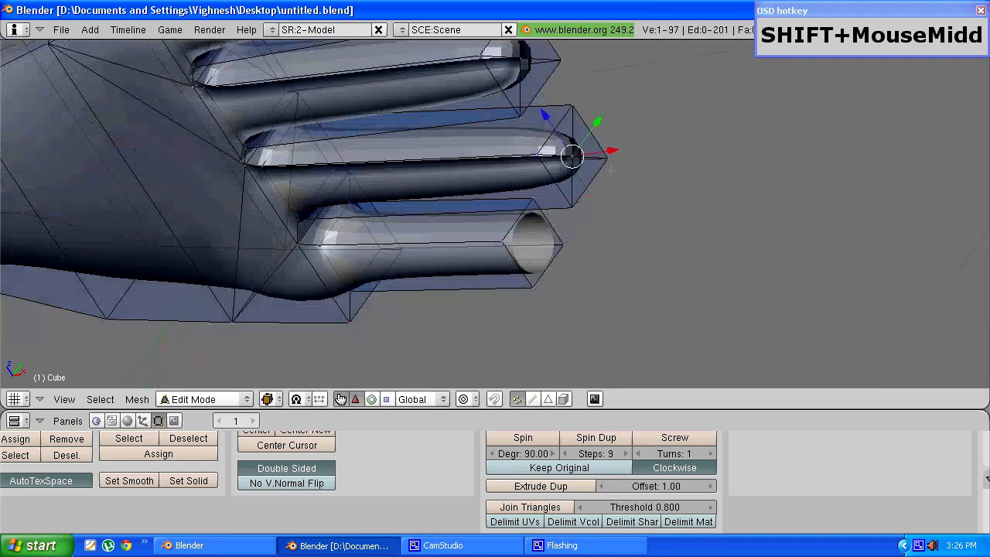
key(alt+e)
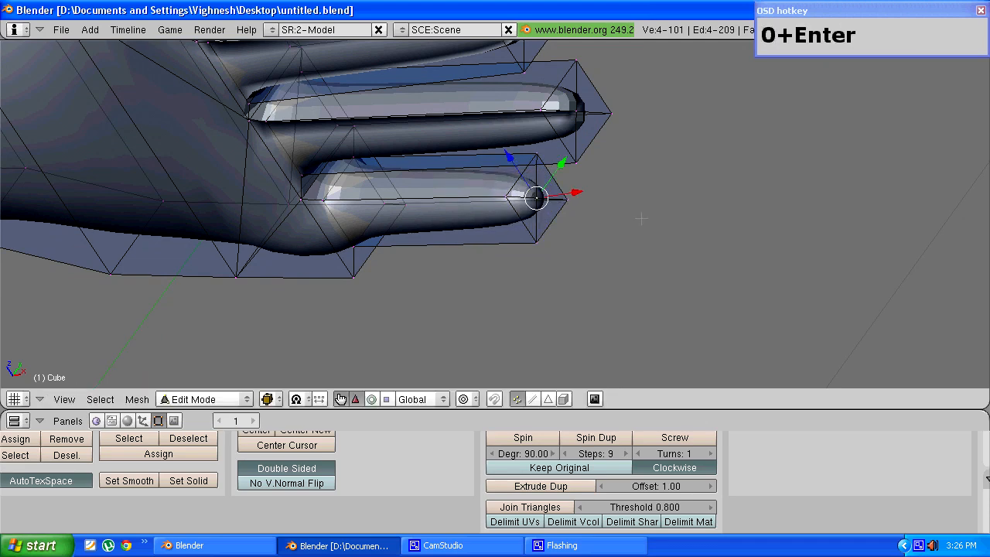
key(w)
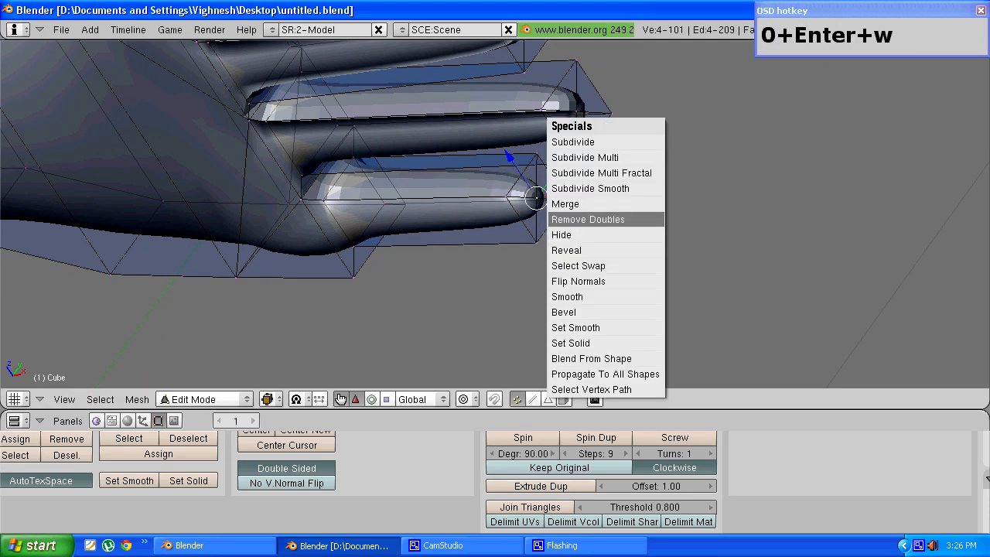
scroll(down, 3)
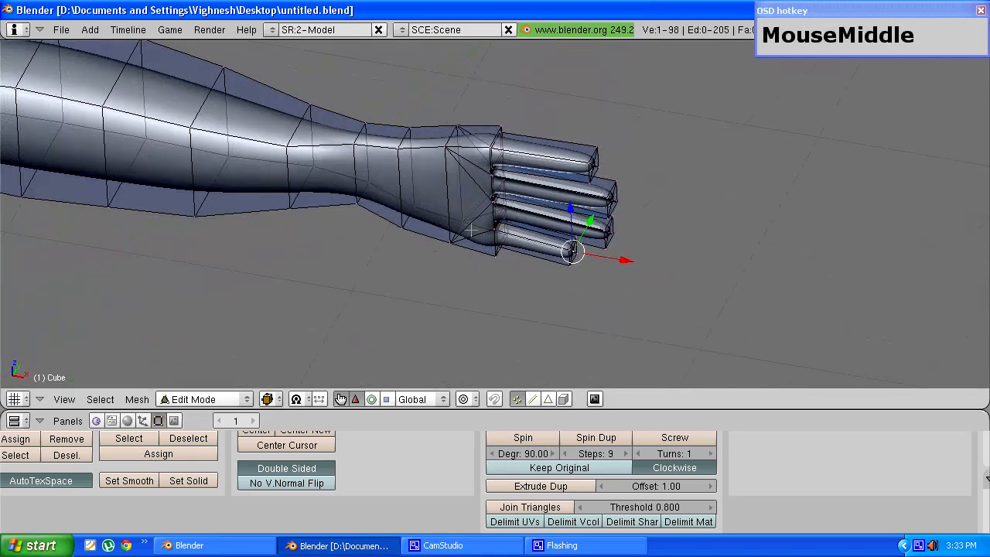
Delete only the top face behind the fingers and shrink the resulting hole
scroll(up, 3)
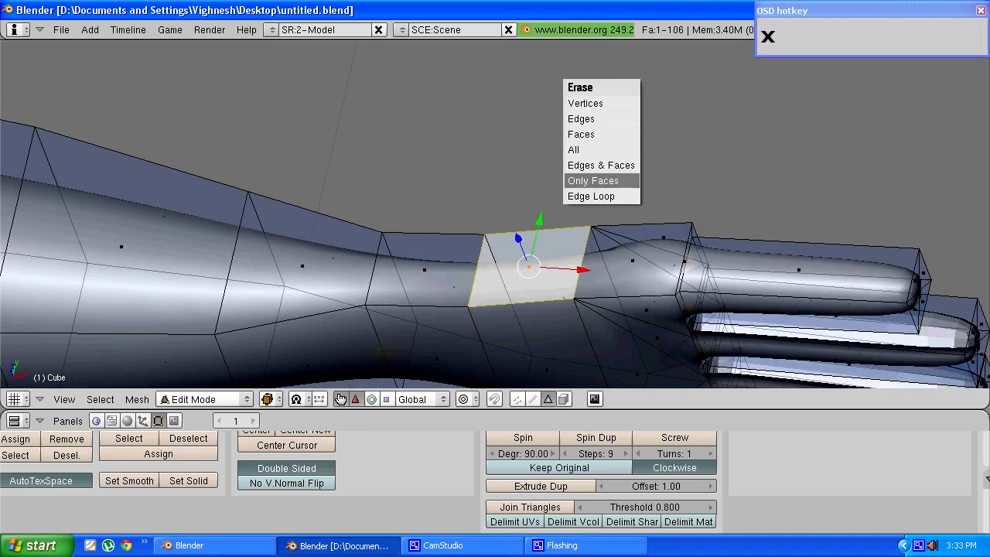
drag(542, 232, 480, 224)
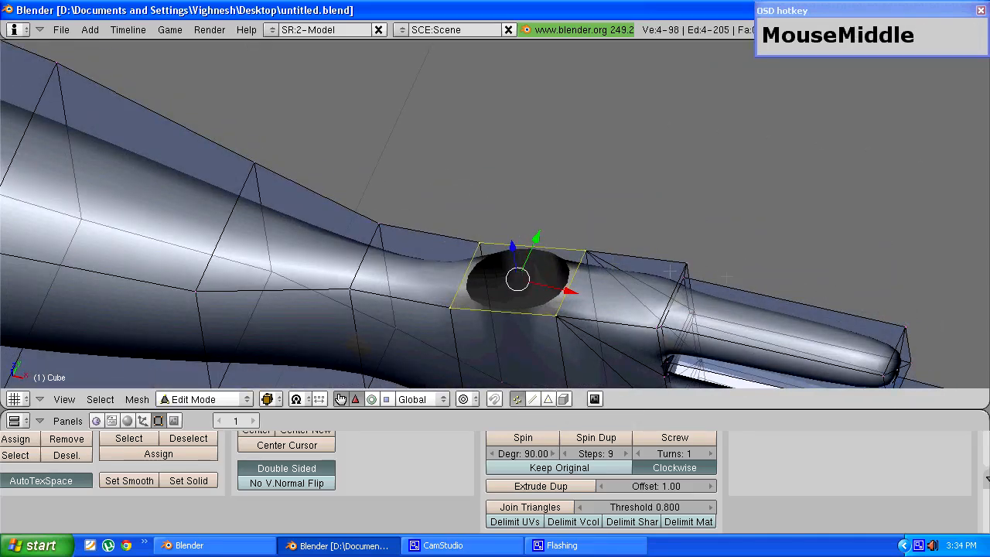
key(e)
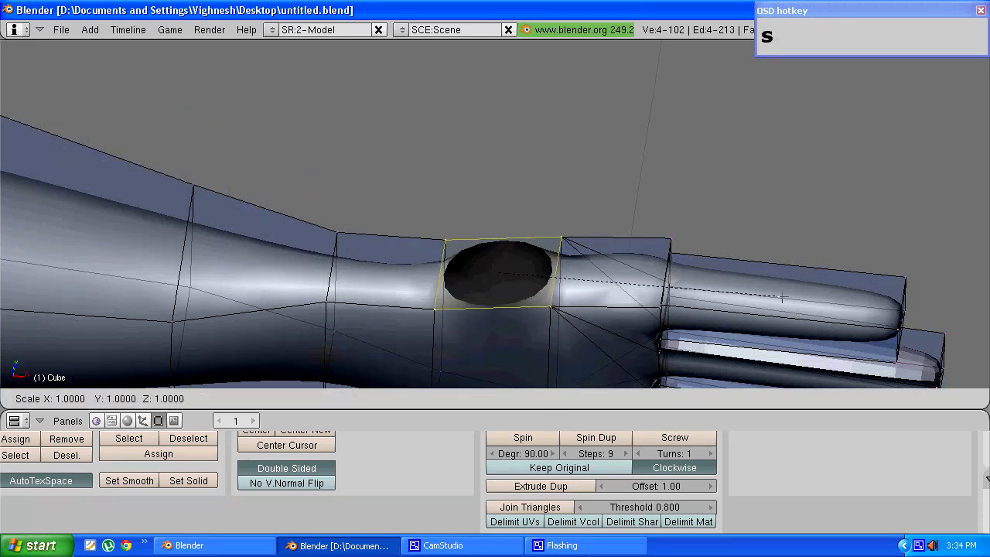
click(498, 274)
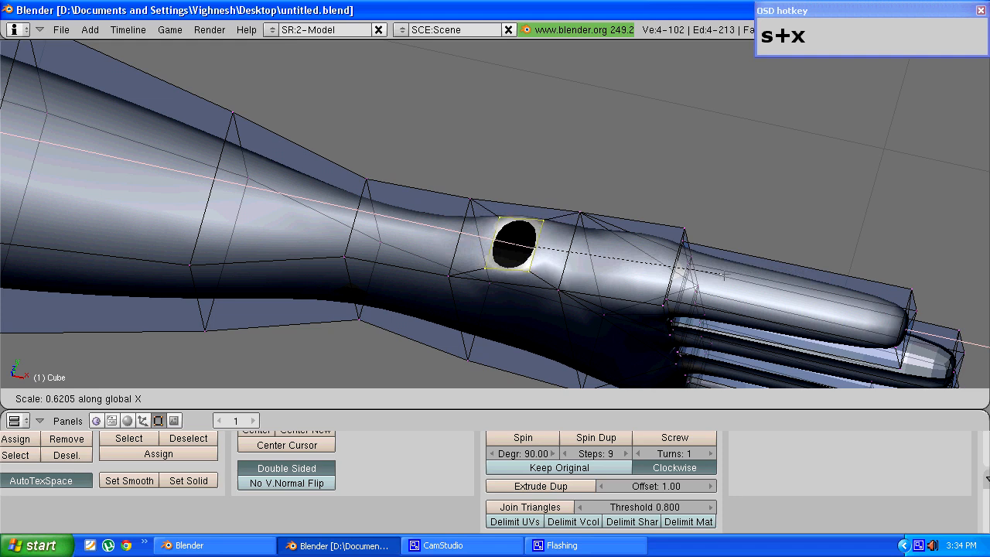
click(514, 244)
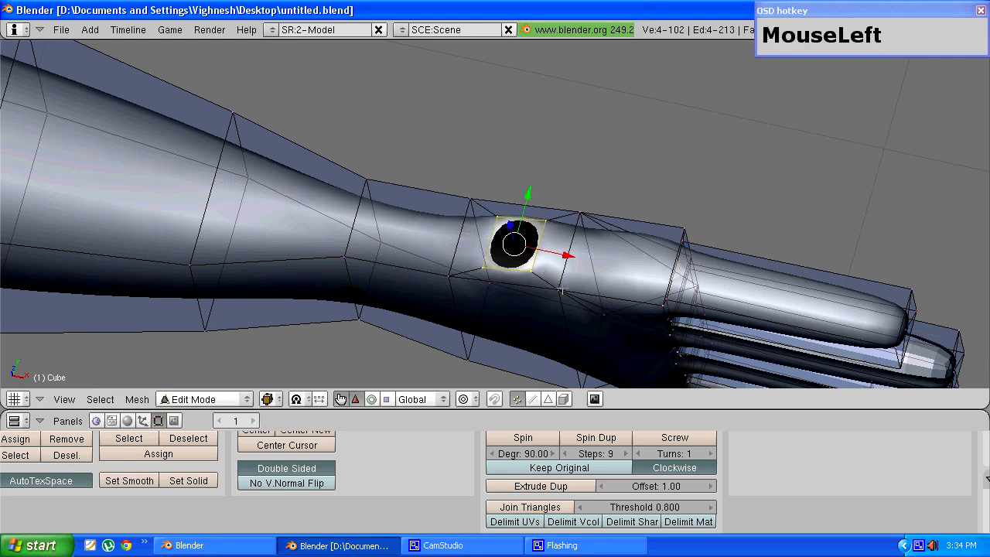
Extrude the hole's edge upward in front view to form a thumb stub
key(KP_1)
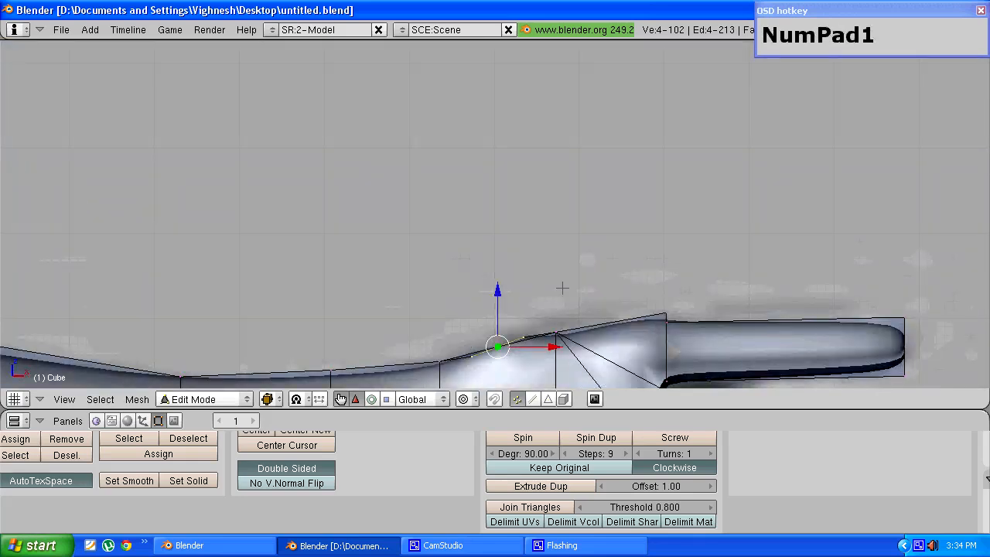
scroll(down, 3)
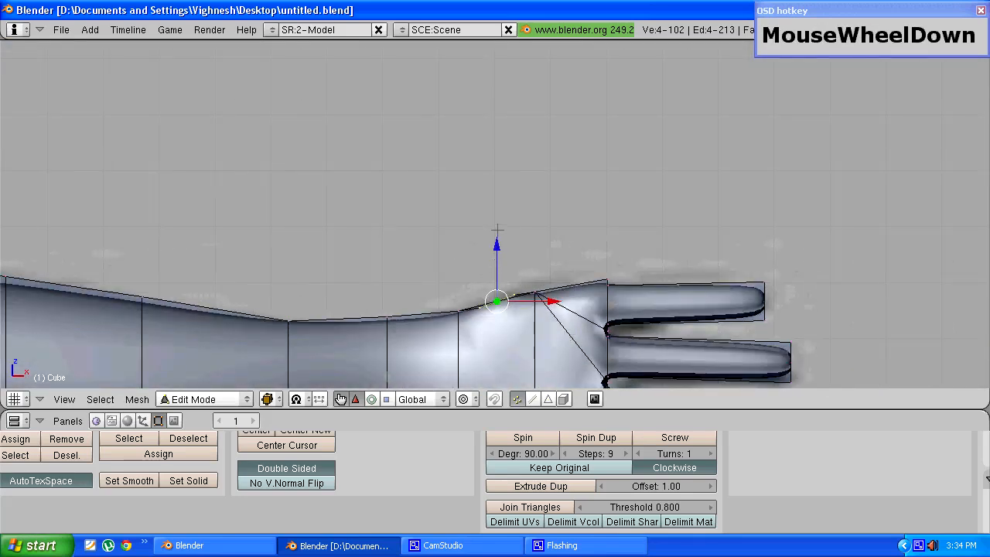
scroll(down, 3)
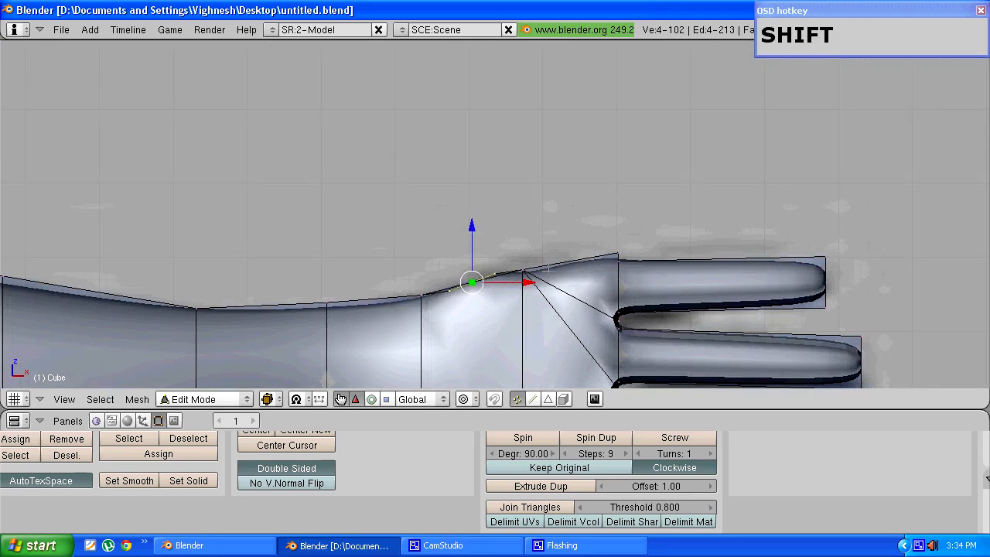
key(e)
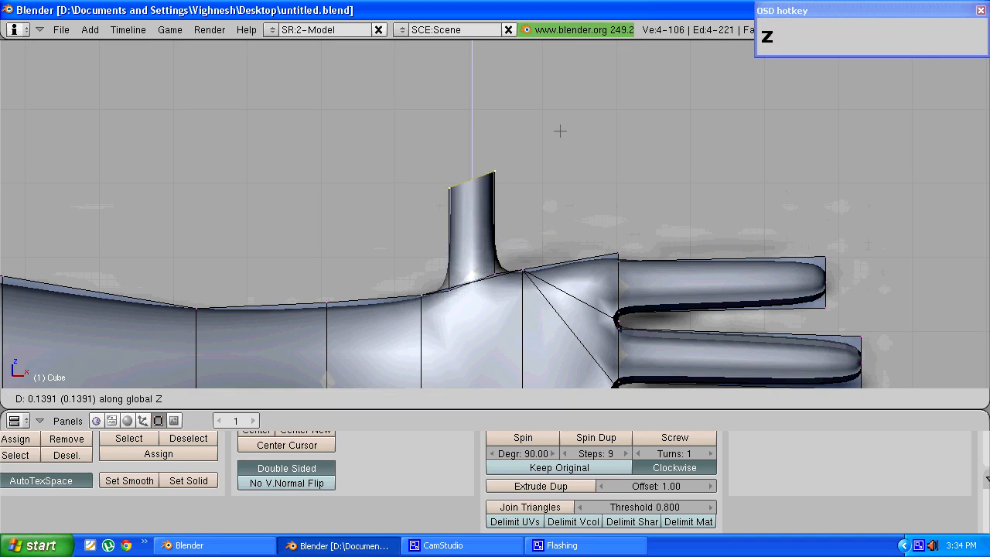
click(472, 182)
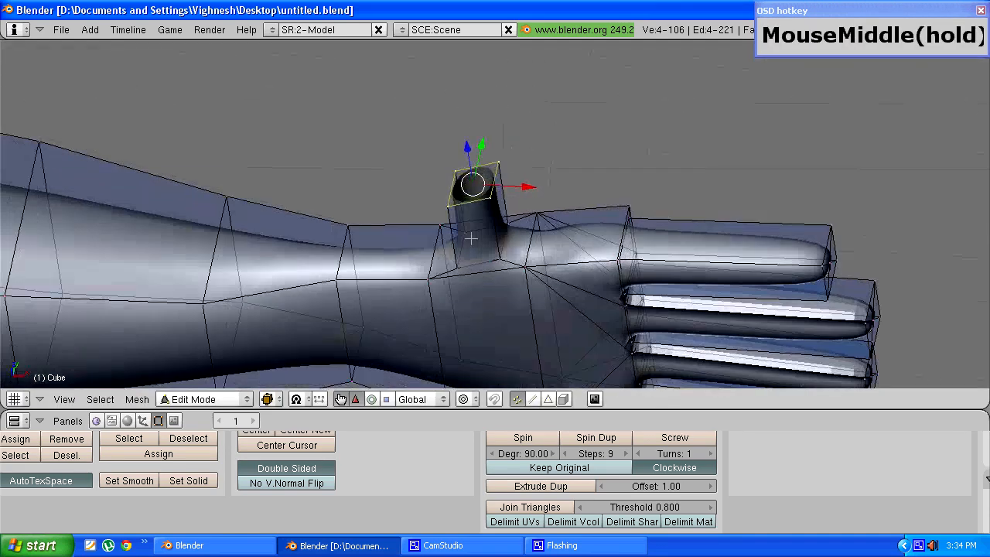
Collapse the thumb tip to a point and merge its duplicate vertices
drag(471, 239, 619, 189)
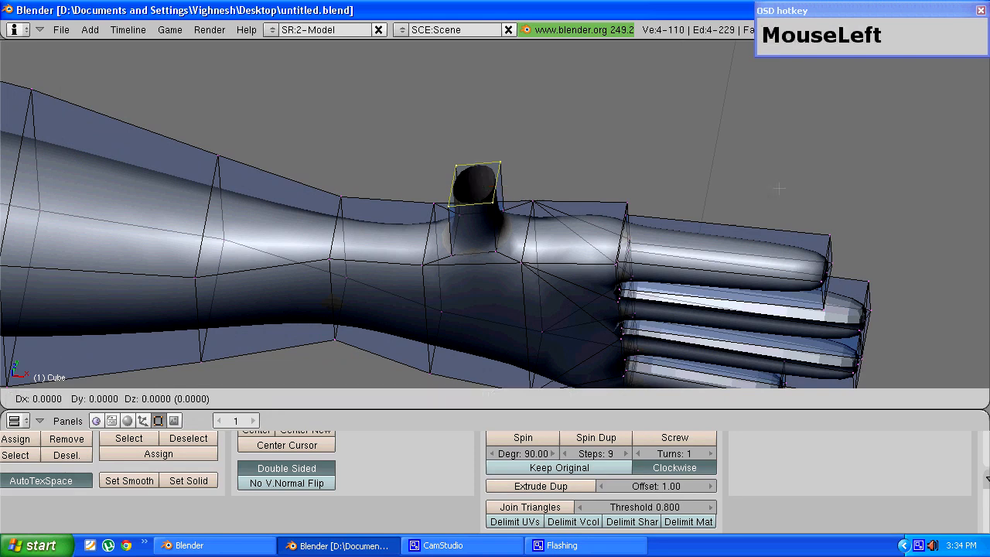
key(s)
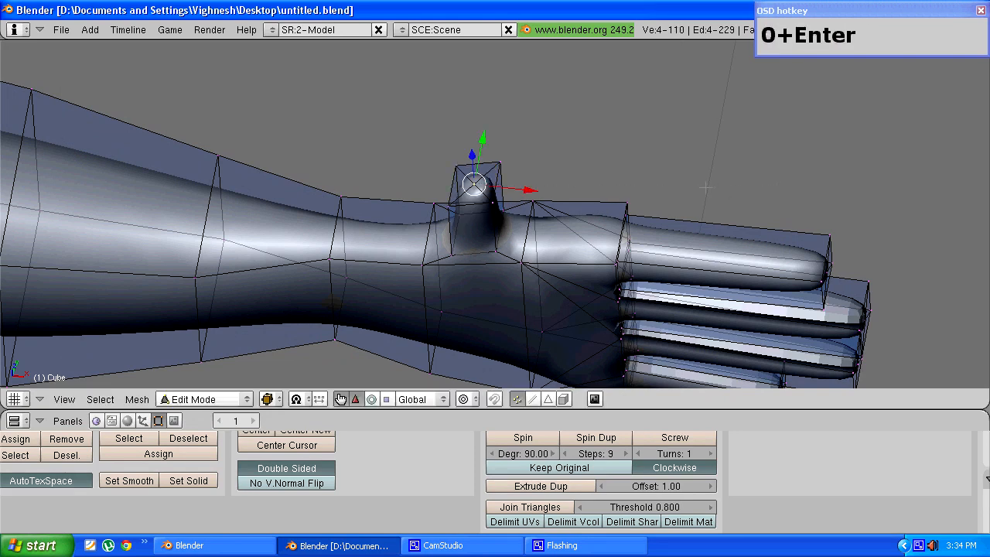
key(w)
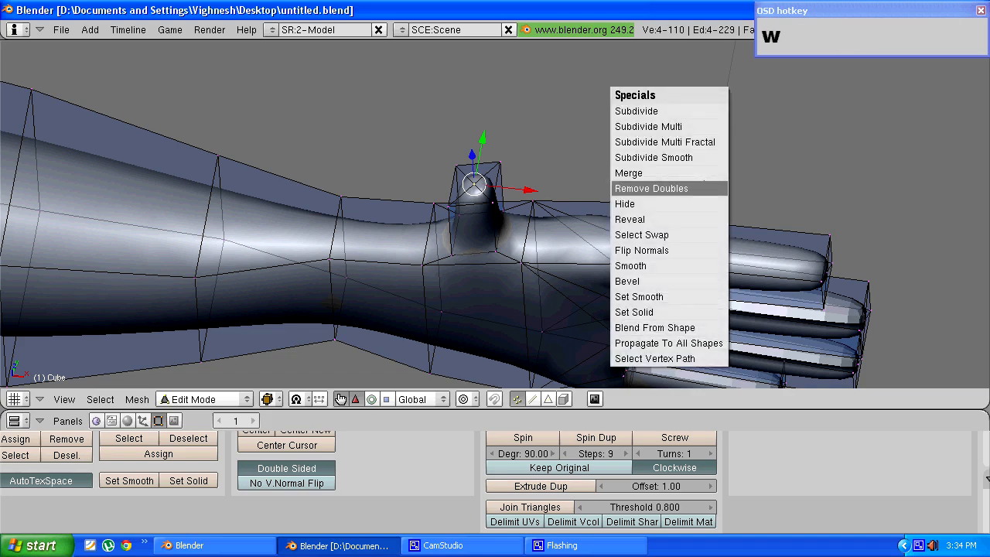
click(651, 188)
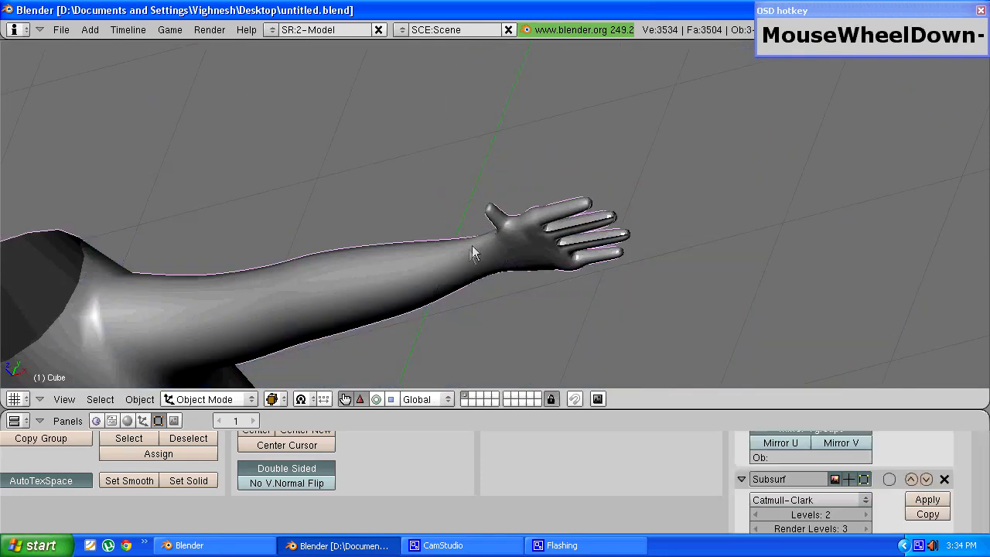
Orbit and pan around the smoothed hand to check the fingers
drag(472, 256, 460, 267)
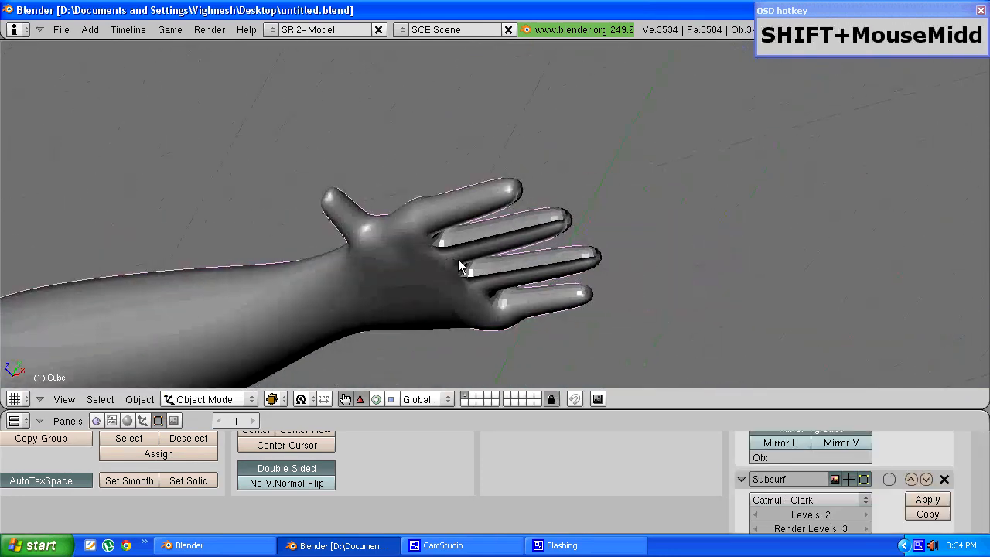
drag(460, 267, 576, 274)
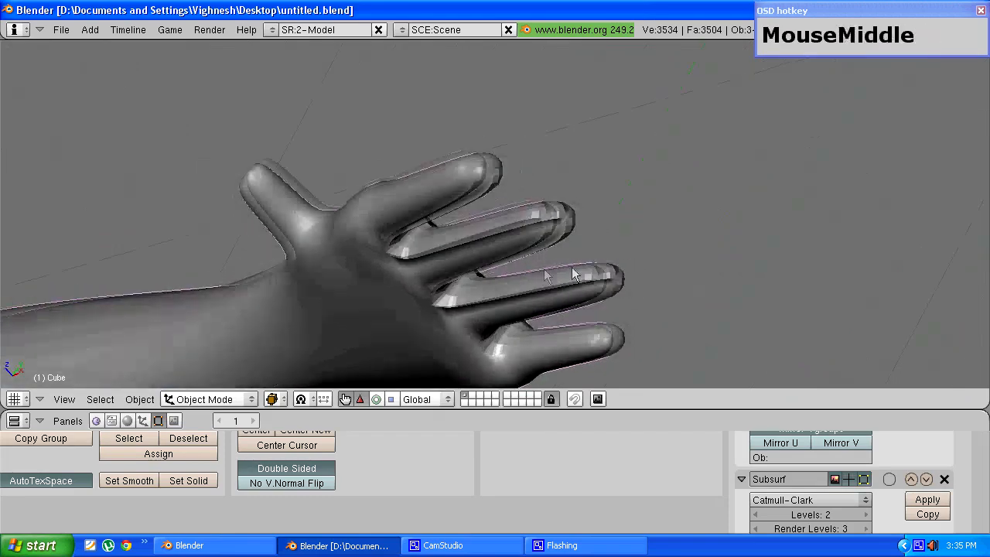
drag(577, 275, 283, 320)
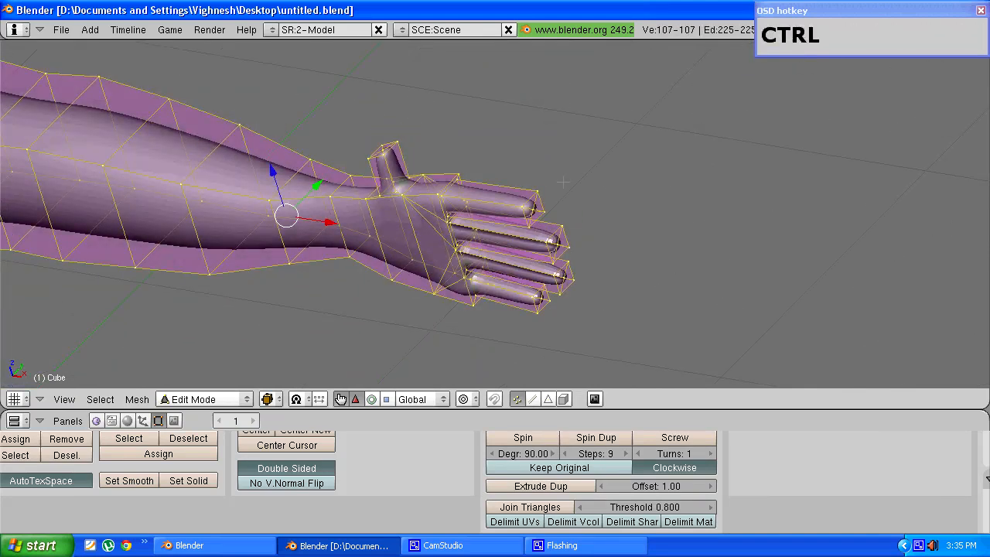
Recalculate the mesh normals, exit Edit Mode and orbit out to the torso
key(ctrl+n)
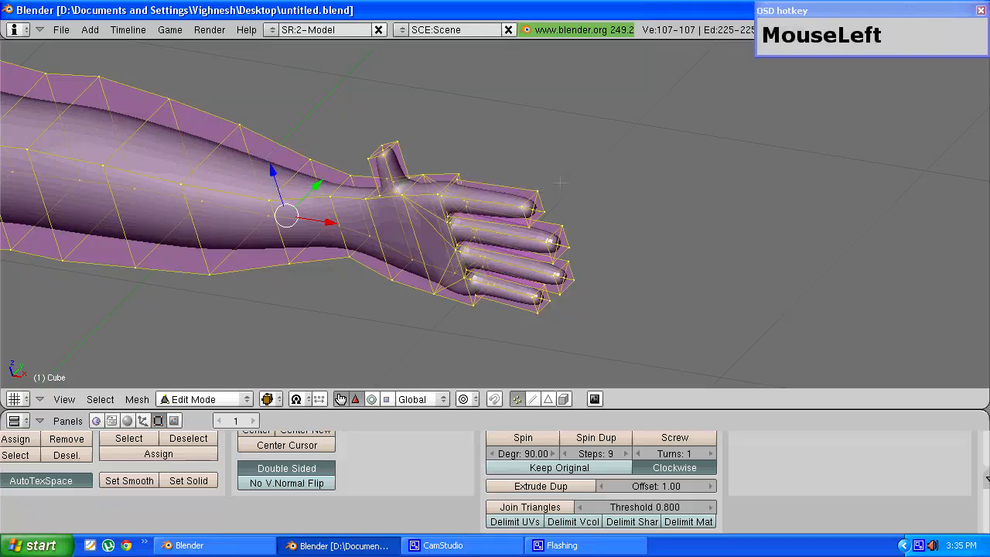
key(Tab)
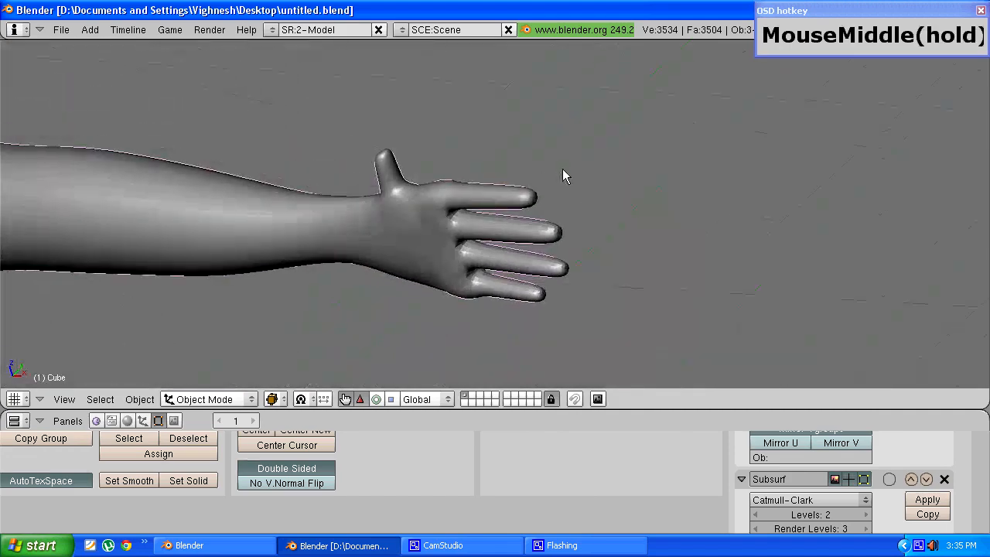
scroll(down, 3)
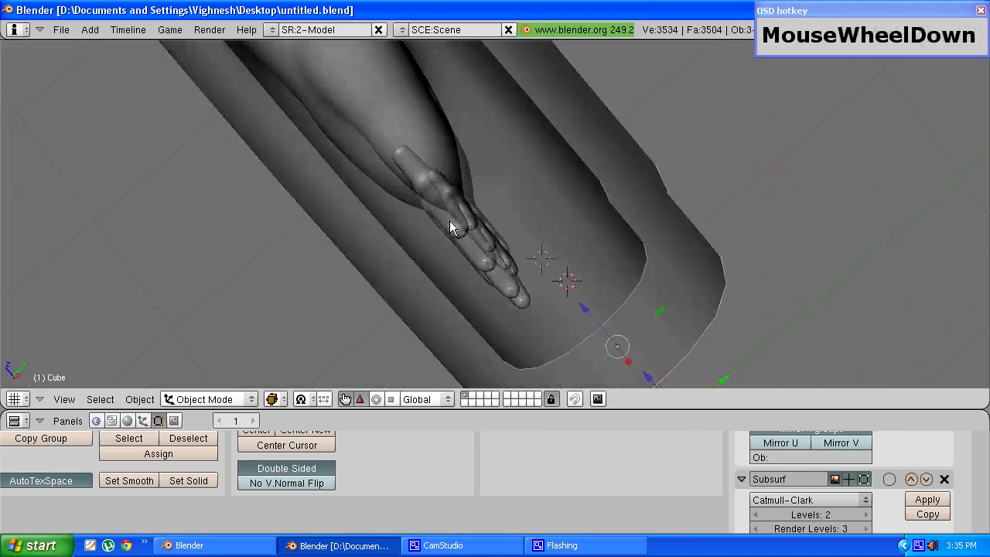
drag(453, 228, 338, 230)
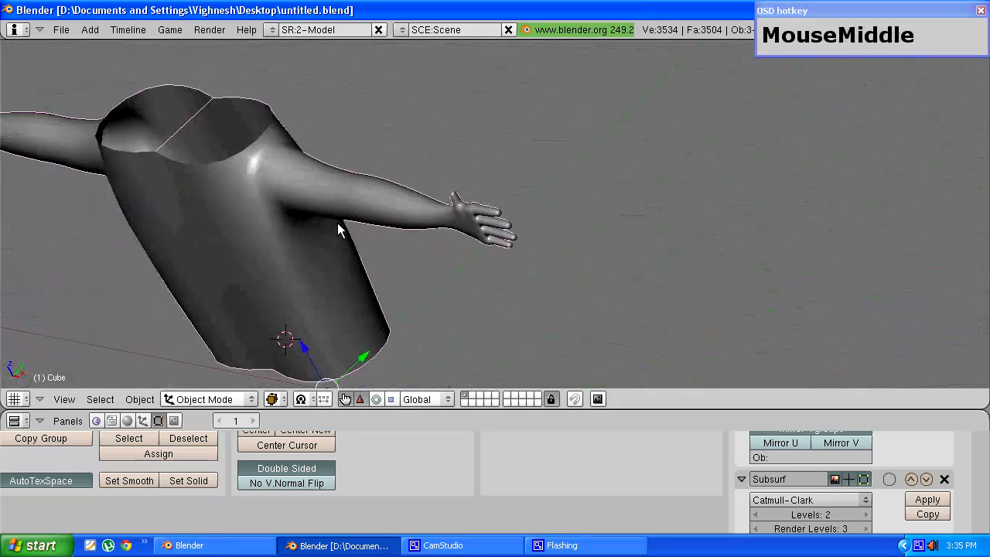